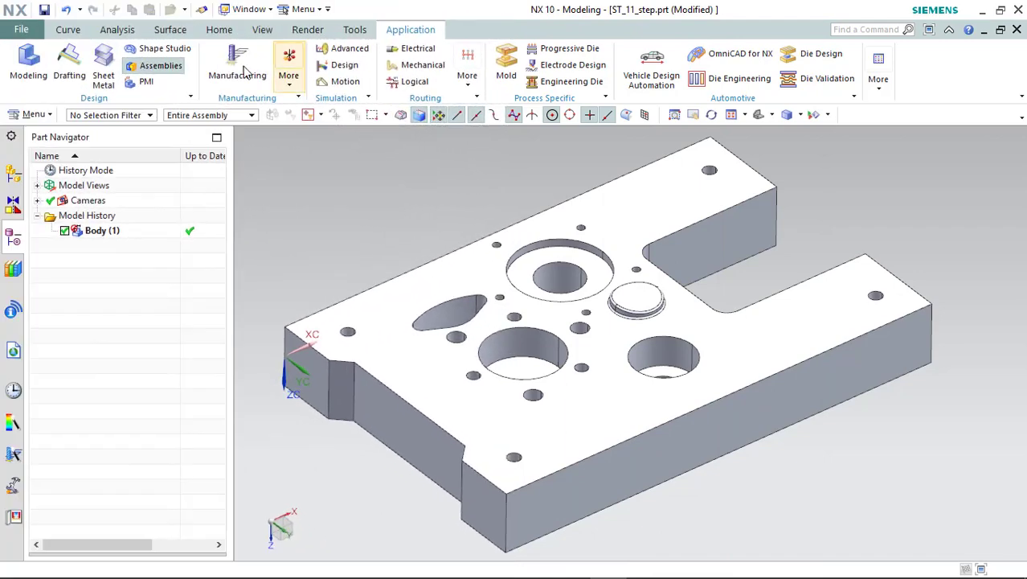
Enter Manufacturing with the cam_general / mill_contour setup.
click(238, 64)
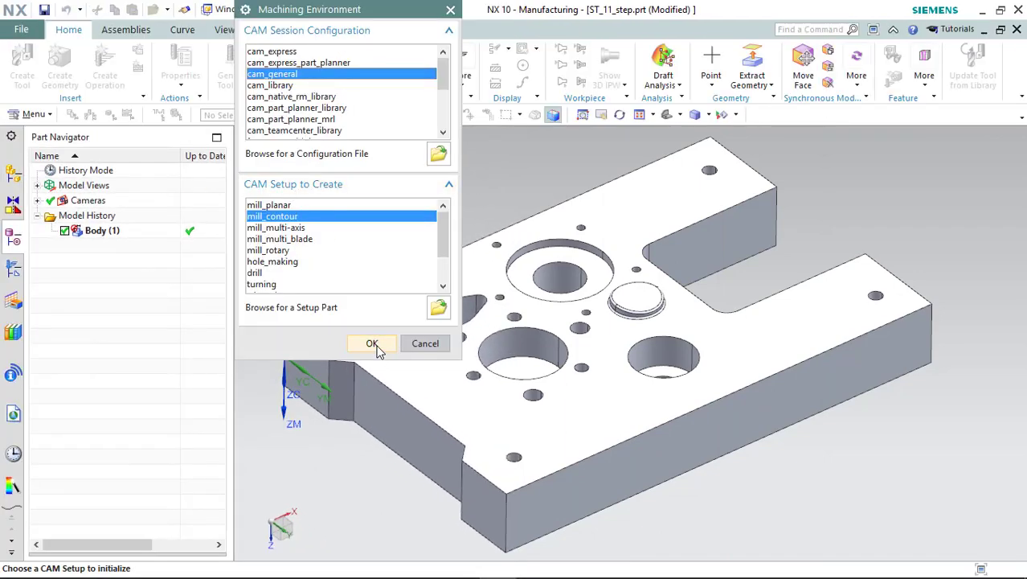
click(372, 344)
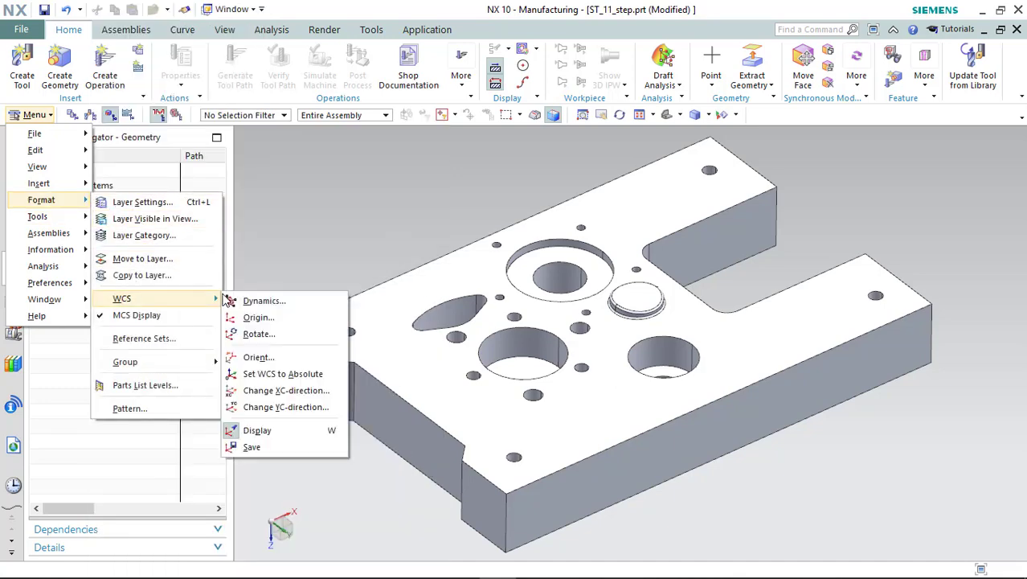
Move the WCS origin onto the top face beside the large hole and reorient it.
click(257, 316)
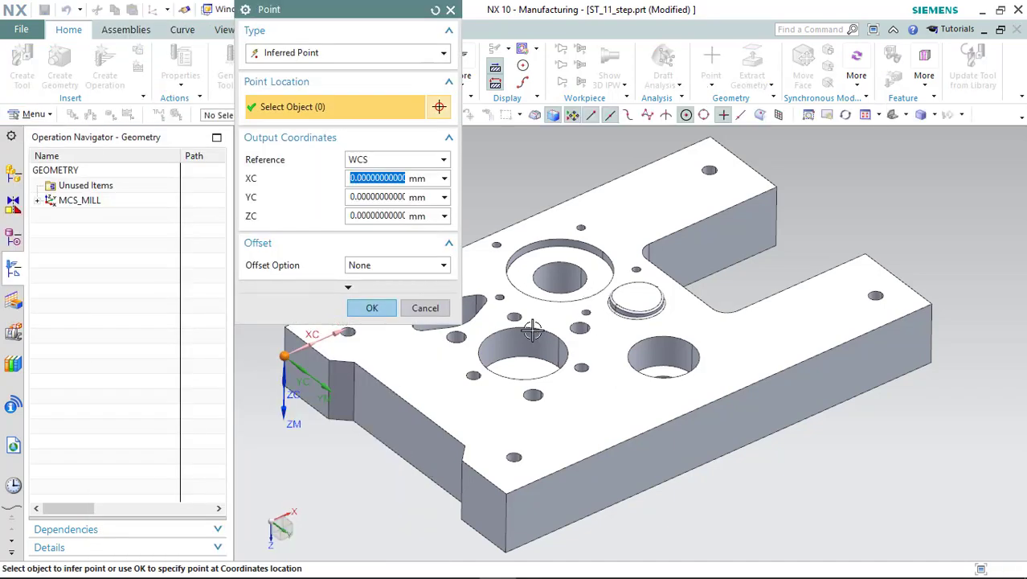
click(522, 354)
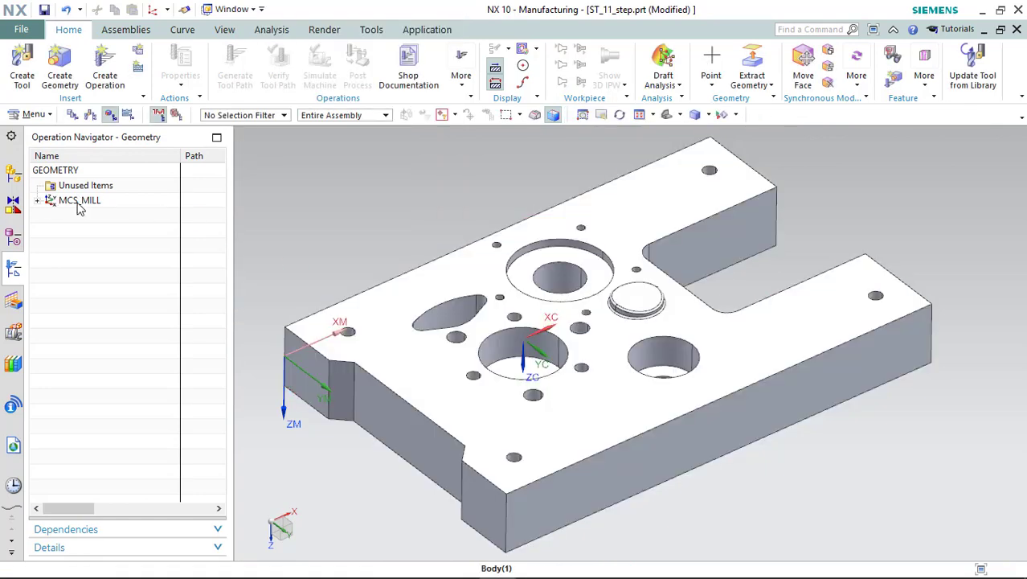
click(34, 114)
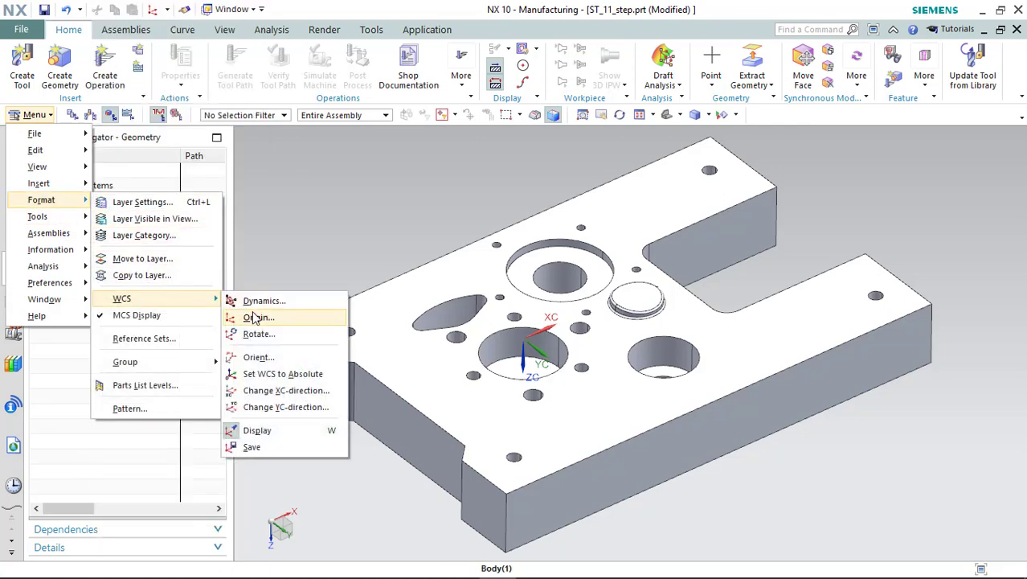
click(264, 301)
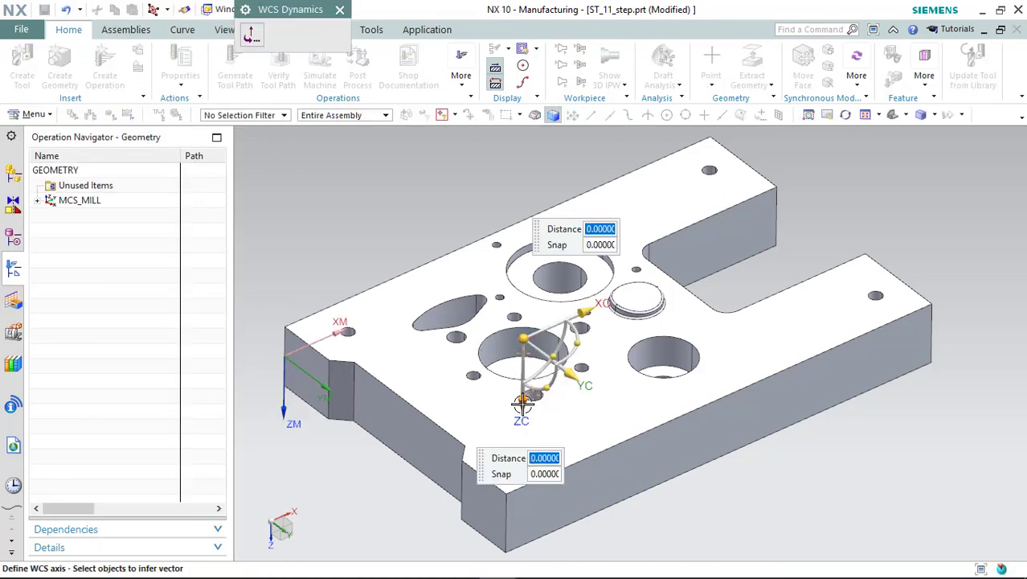
right_click(522, 405)
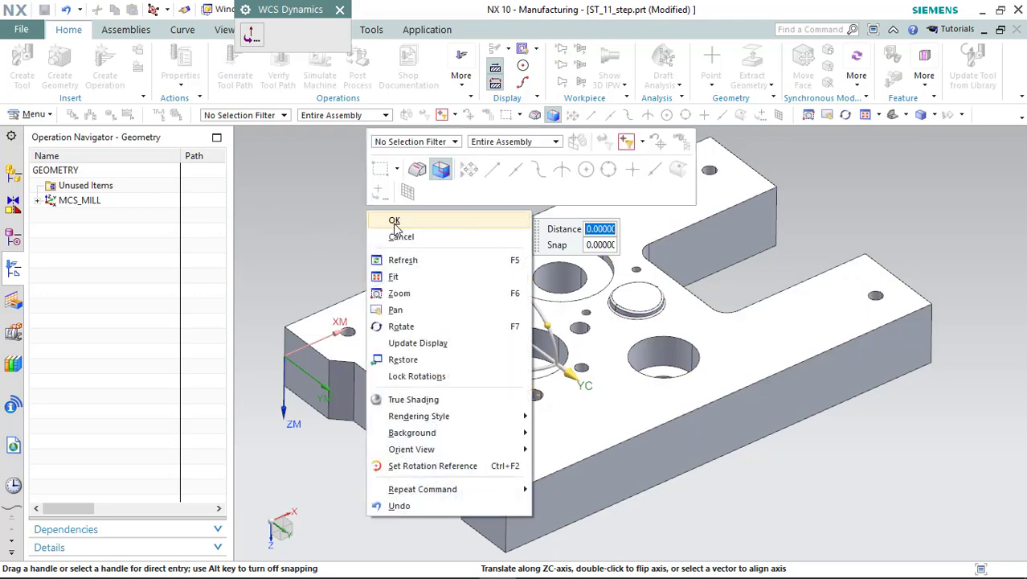
click(393, 222)
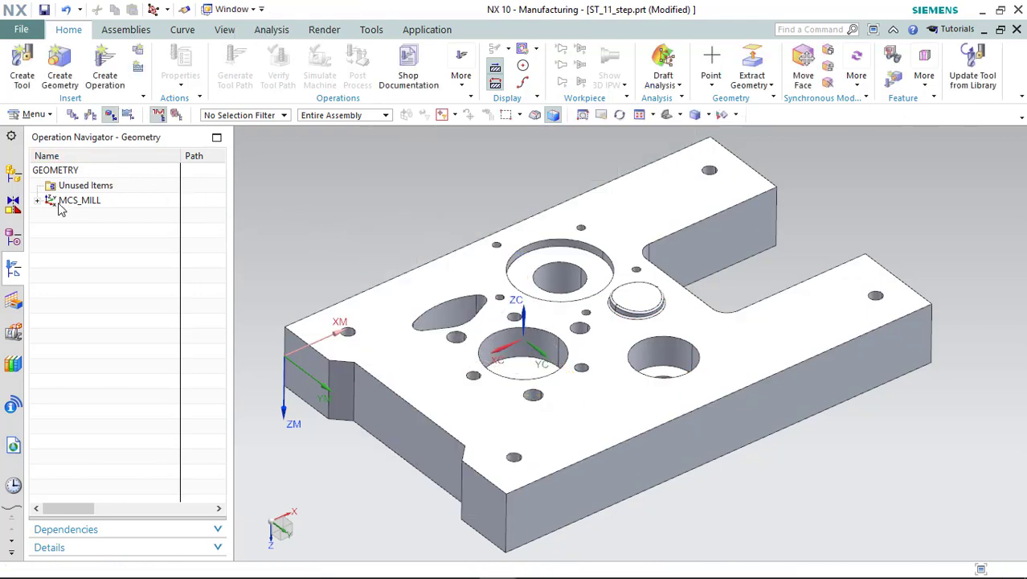
Edit MCS_MILL so its machine coordinate system matches the relocated WCS.
click(79, 199)
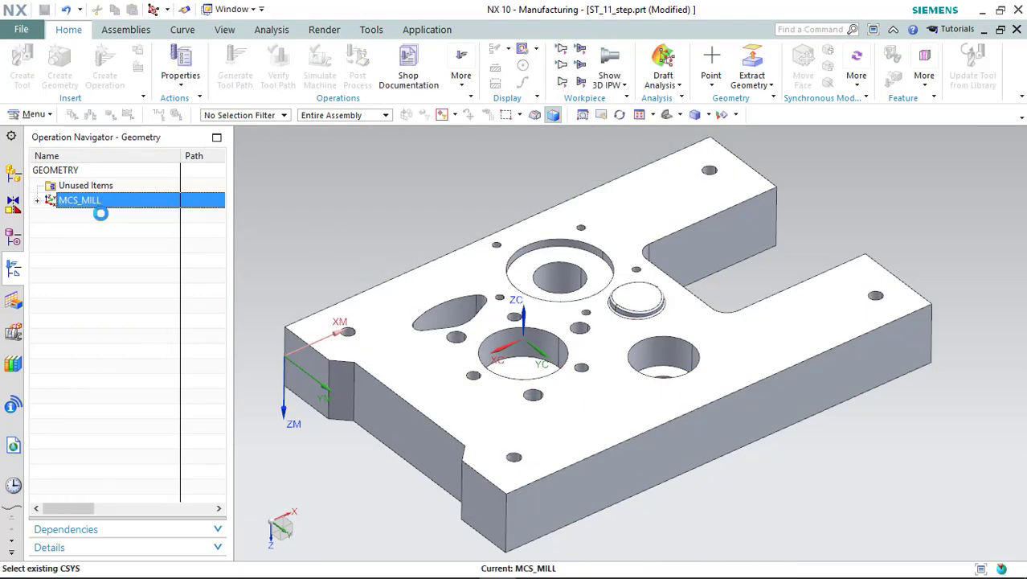
double_click(79, 200)
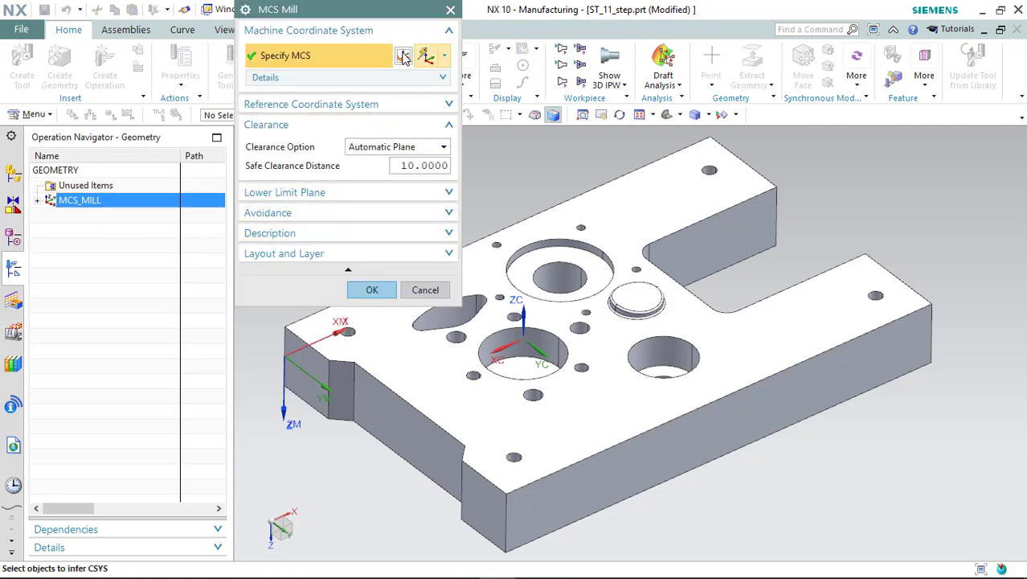
click(403, 55)
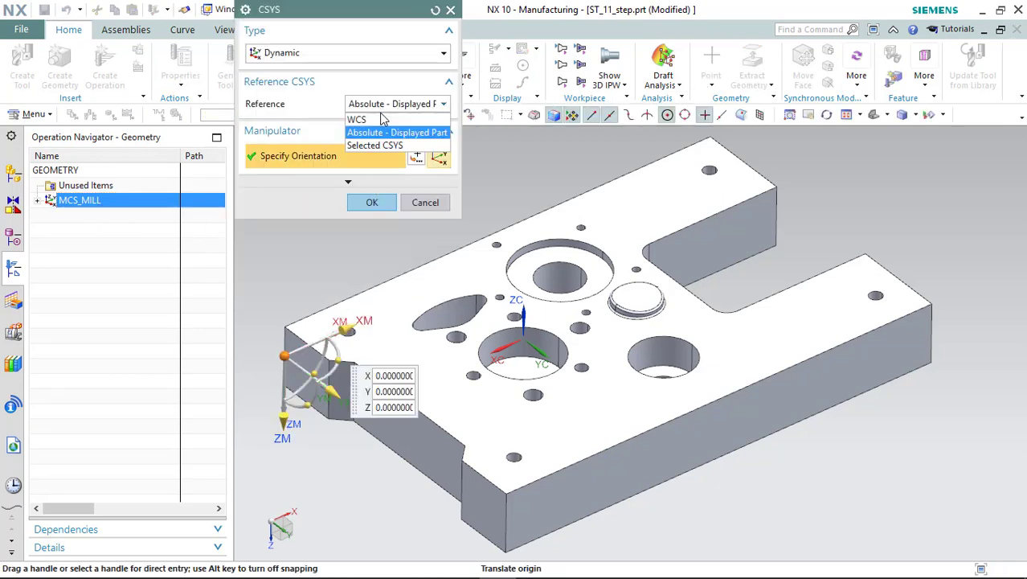
click(371, 202)
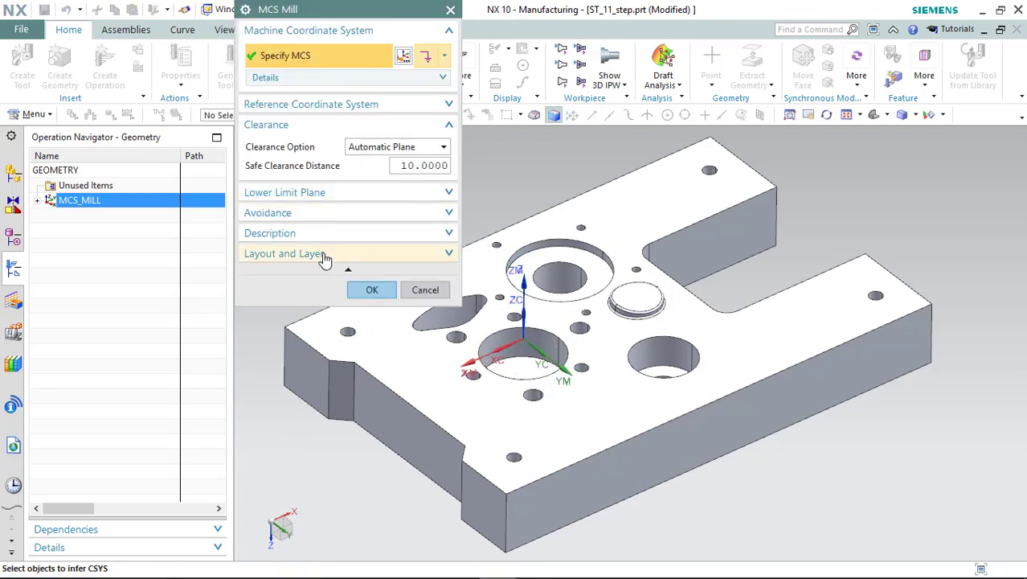
click(373, 289)
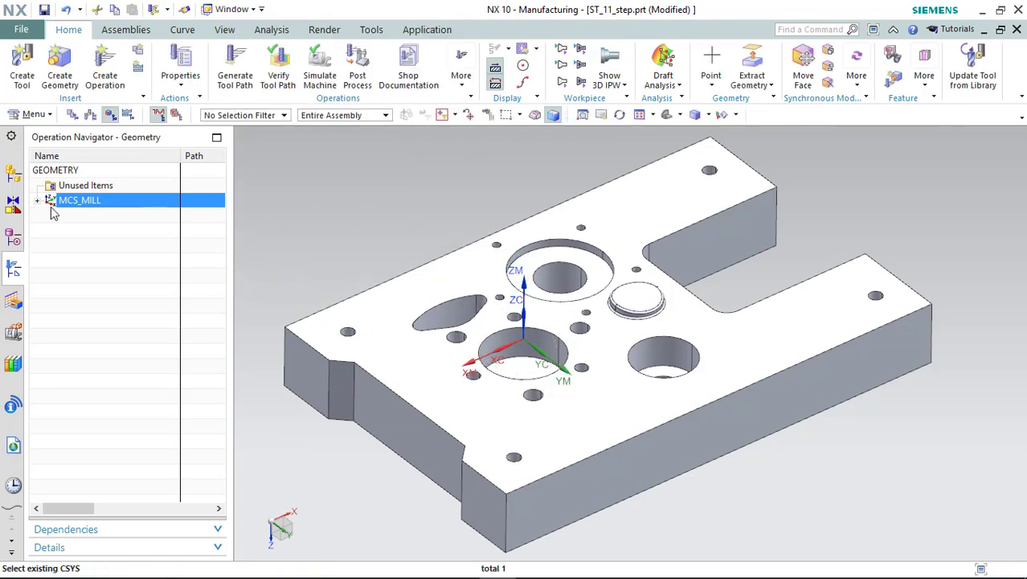
Edit WORKPIECE to use a bounding-block blank with 5 mm offsets.
right_click(95, 215)
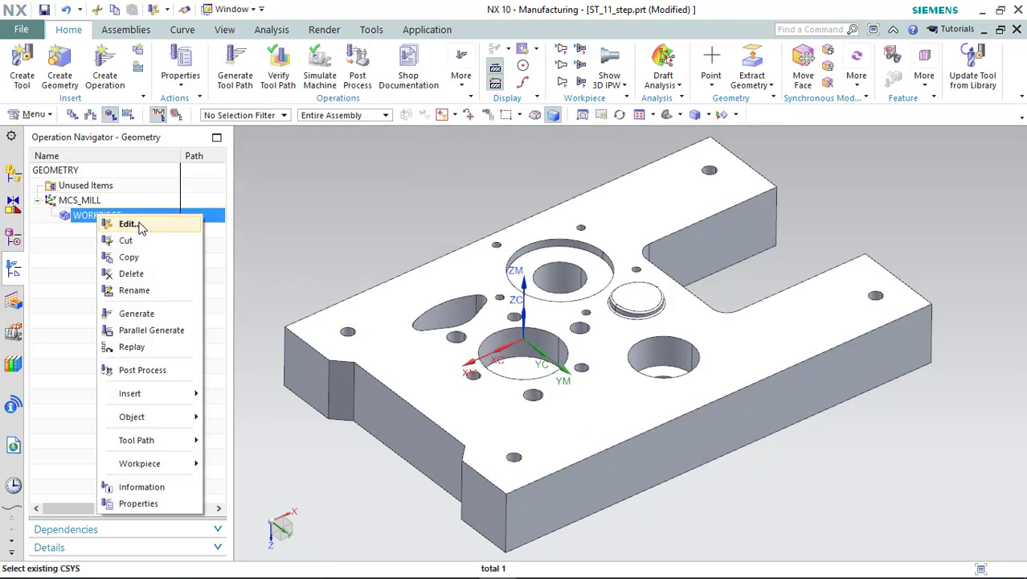
click(127, 224)
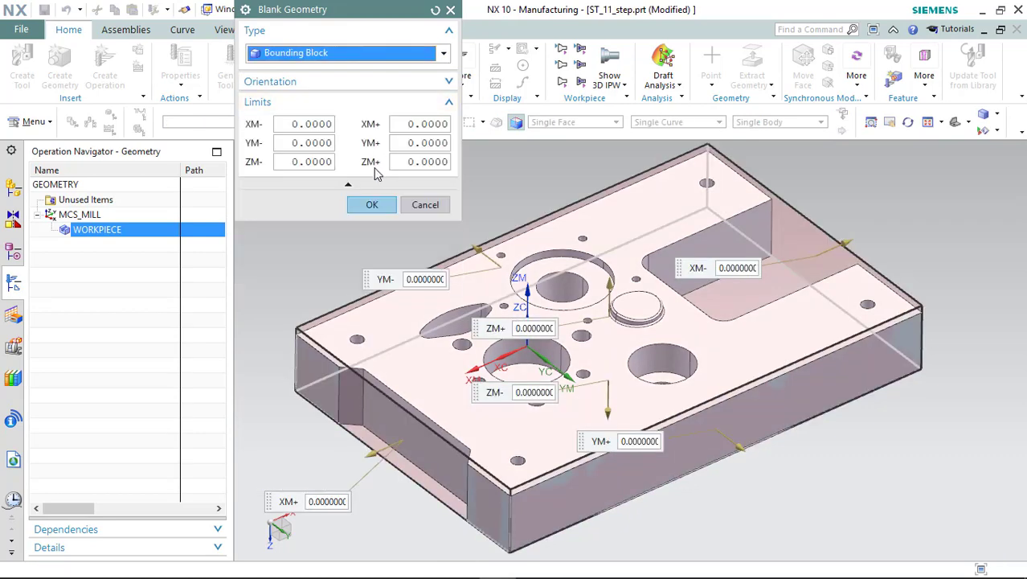
text(5)
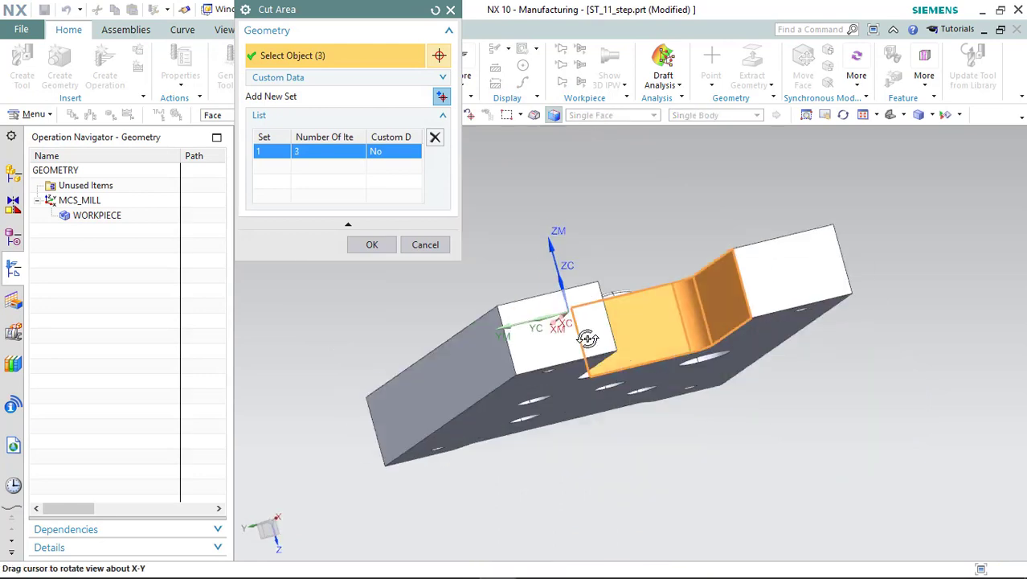
Confirm the slot faces as cut area and create a new D30 end mill for plunge milling.
click(371, 245)
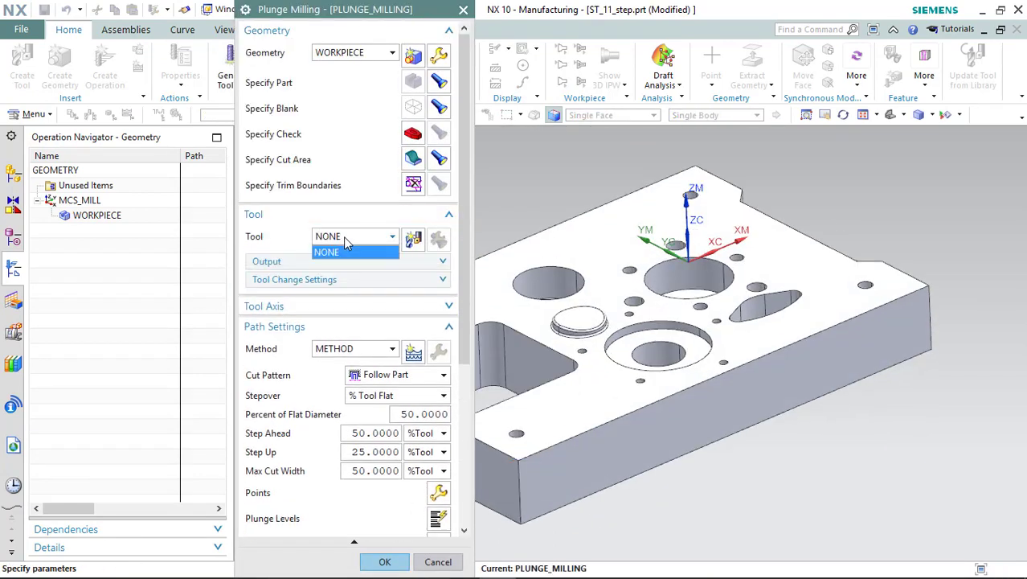
click(413, 239)
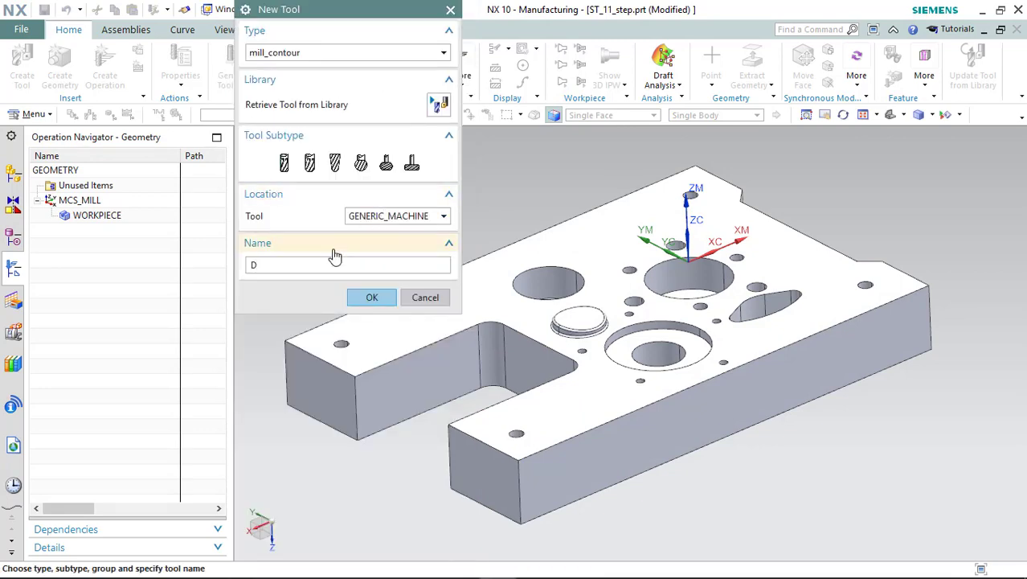
click(373, 296)
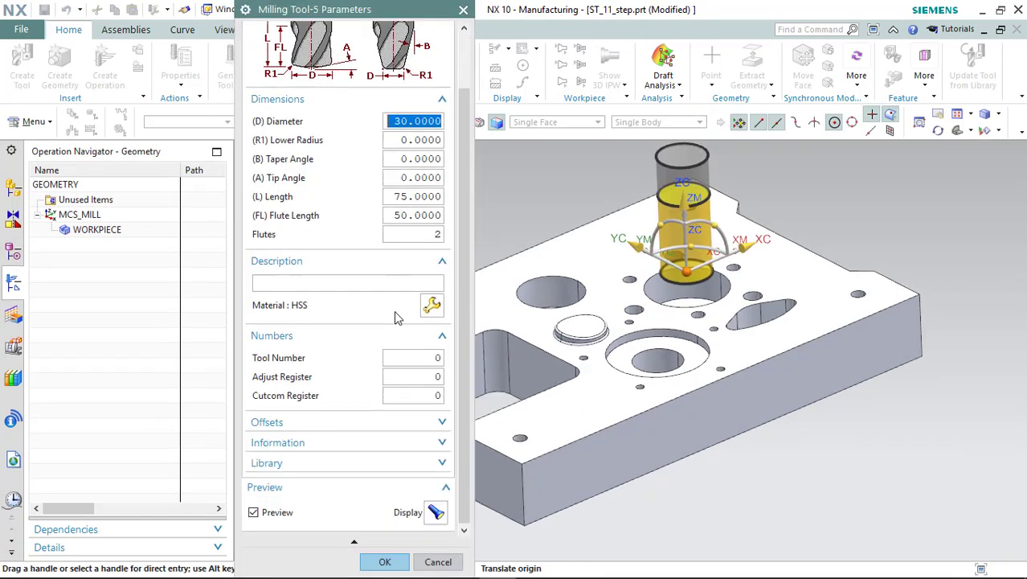
click(385, 561)
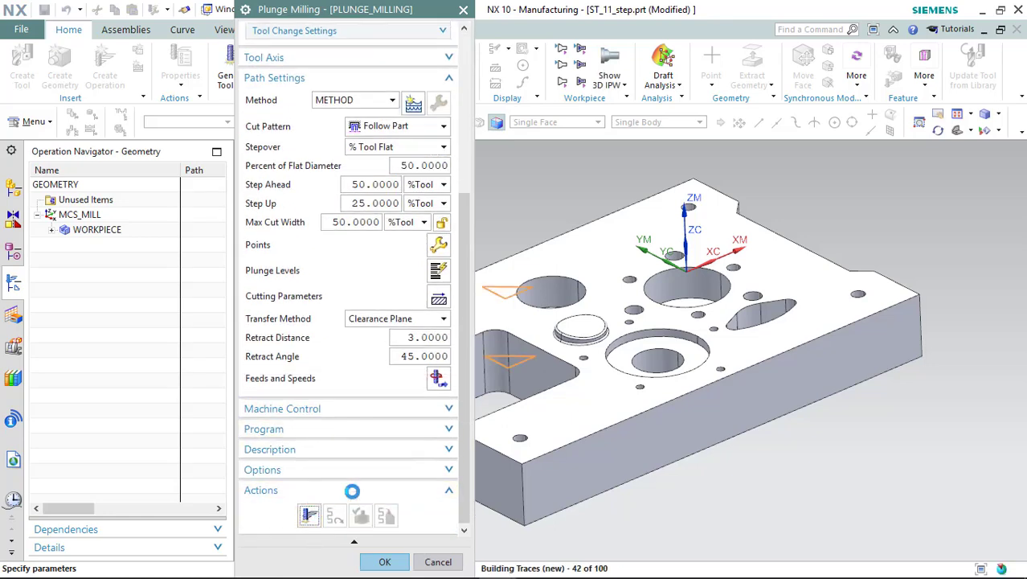
Accept the generated PLUNGE_MILLING toolpath and reopen the operation to verify it.
click(384, 561)
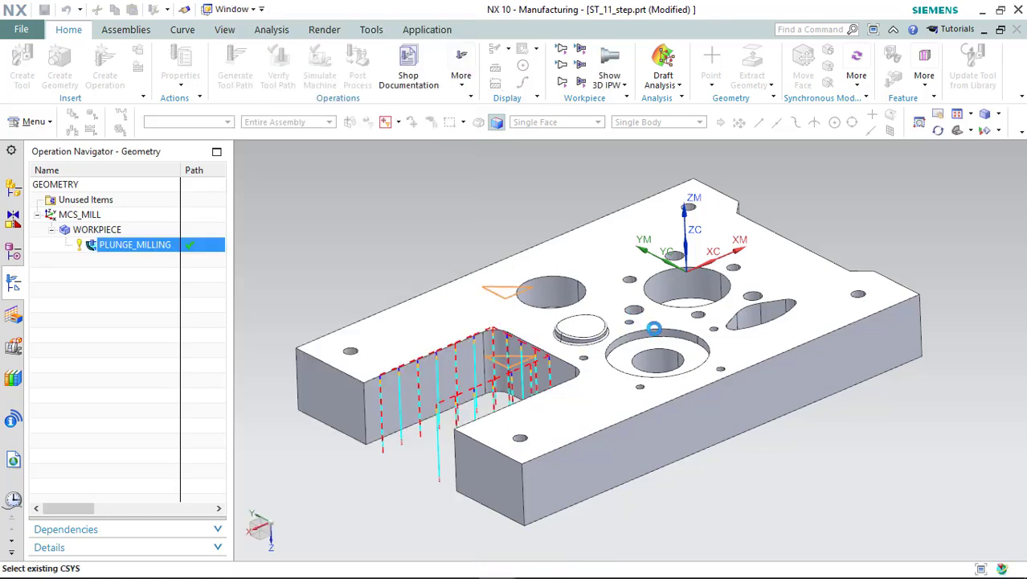
double_click(135, 245)
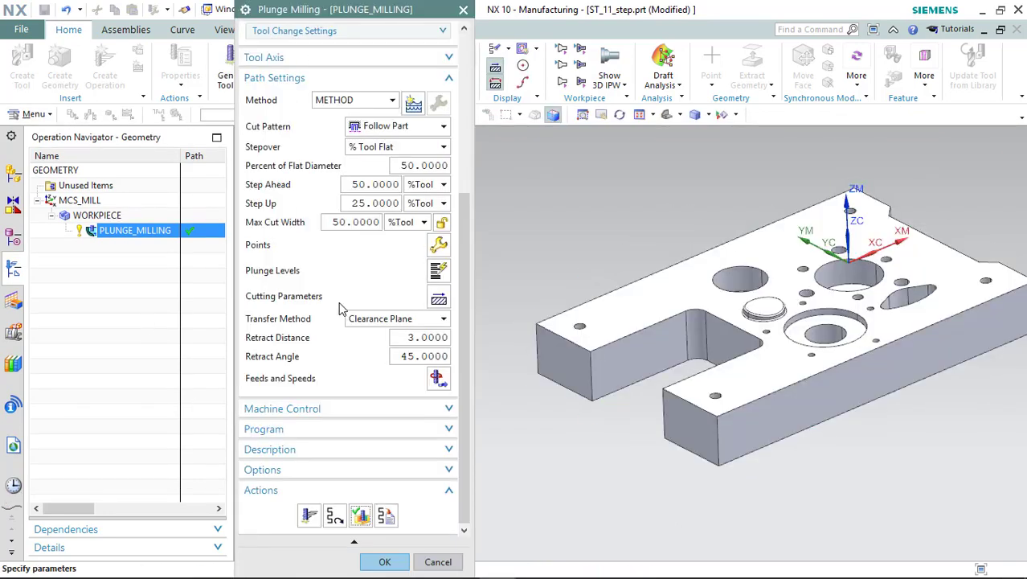
right_click(98, 215)
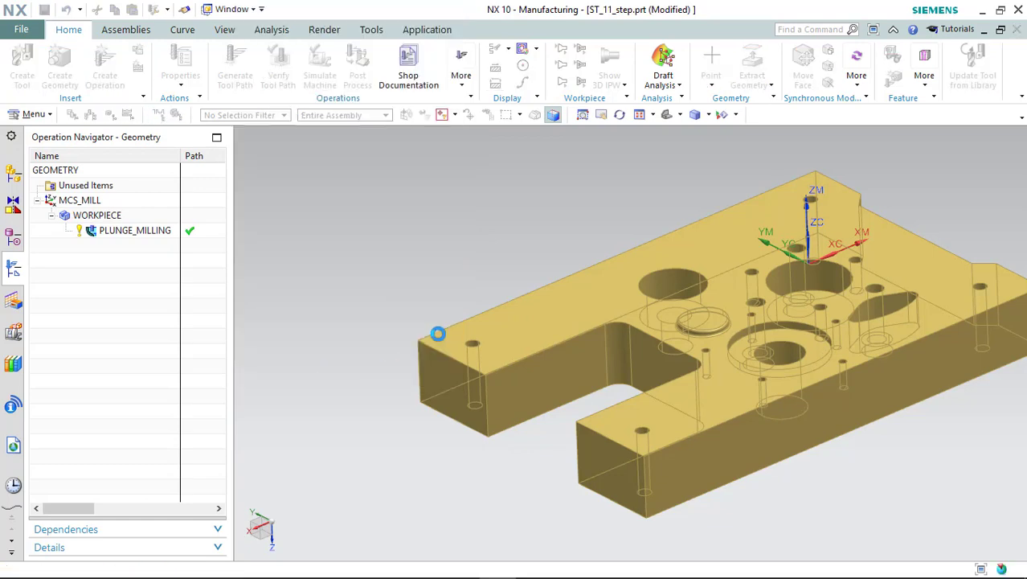
Create a CAVITY_MILL operation with the D30 tool and follow-periphery pattern, and generate its path.
click(437, 332)
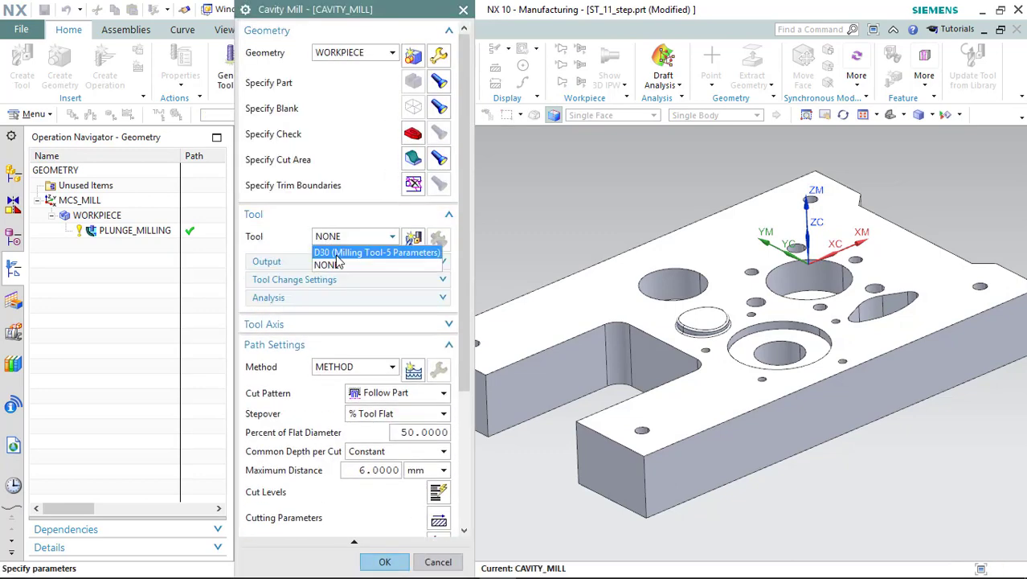
click(378, 251)
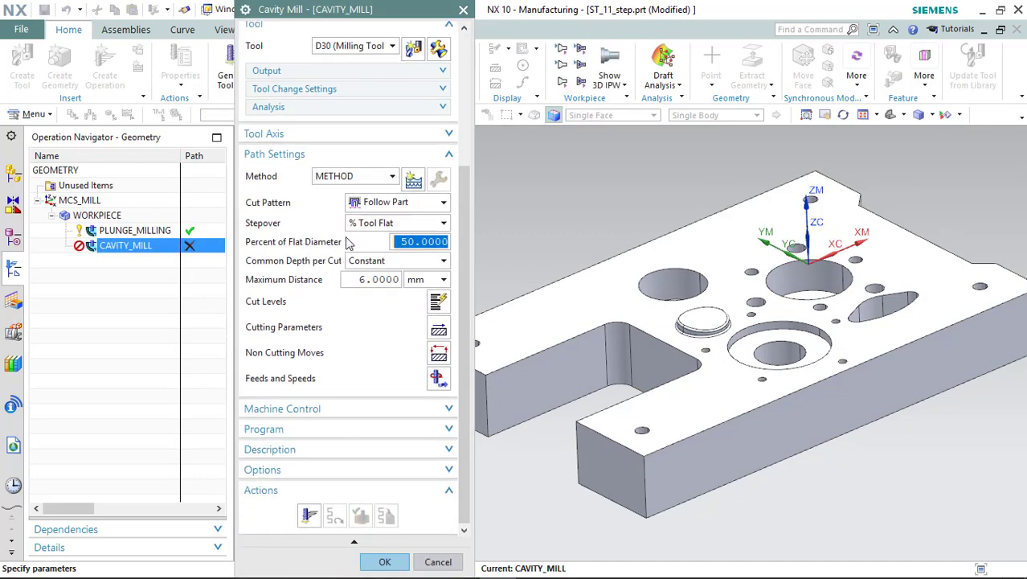
click(394, 202)
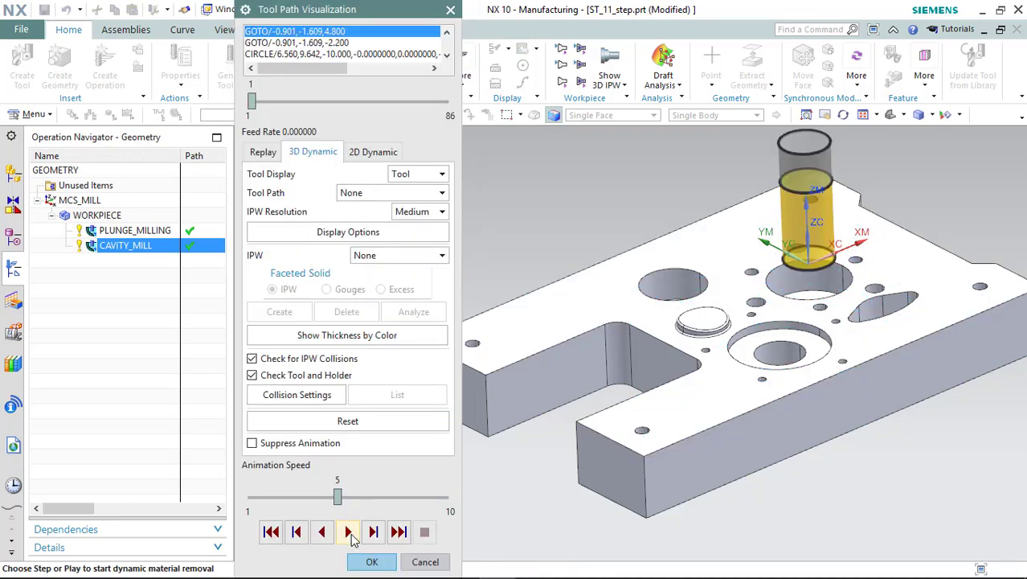
click(347, 530)
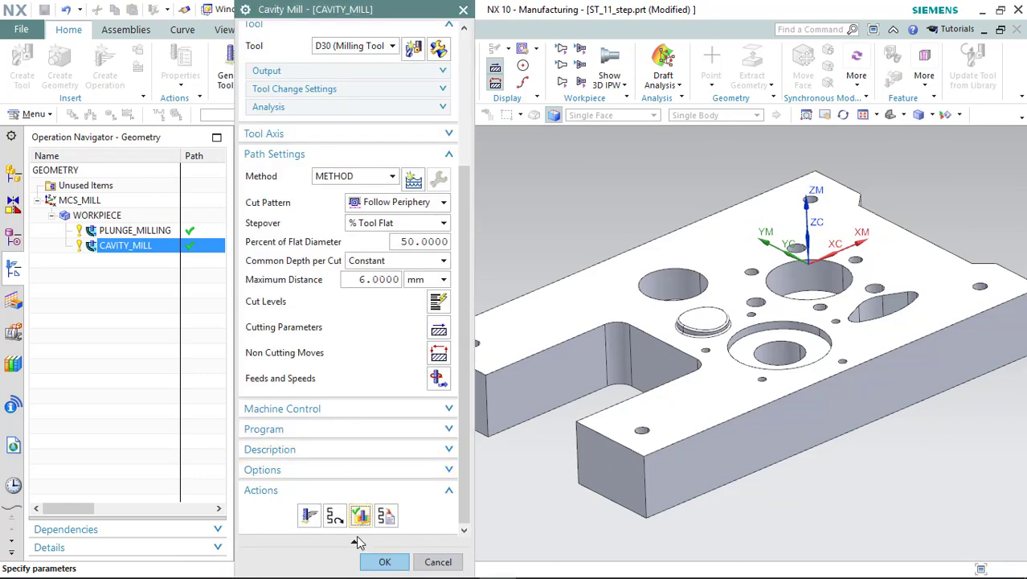
click(384, 561)
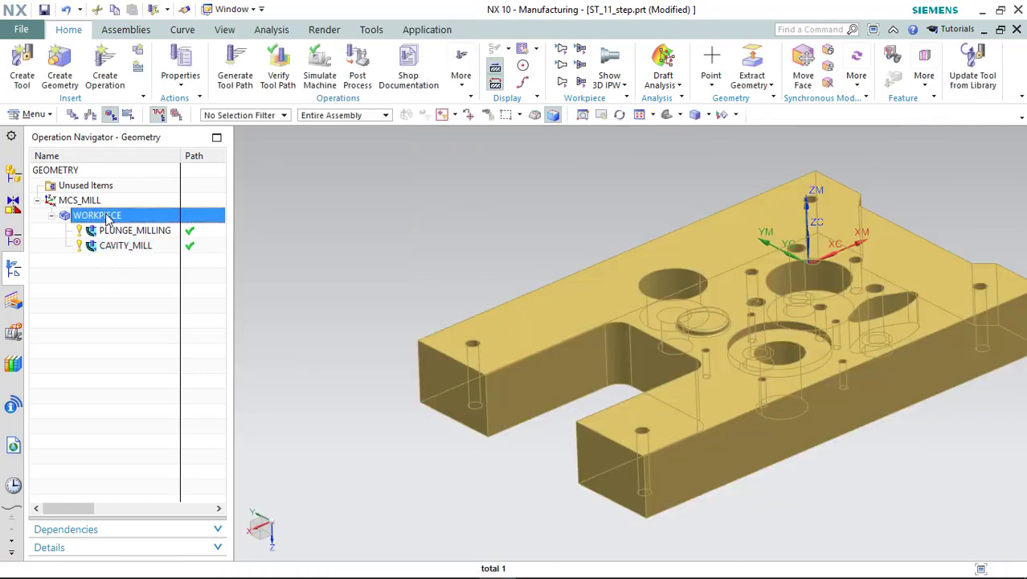
Insert a drill-type Spot Drilling operation under WORKPIECE.
right_click(96, 216)
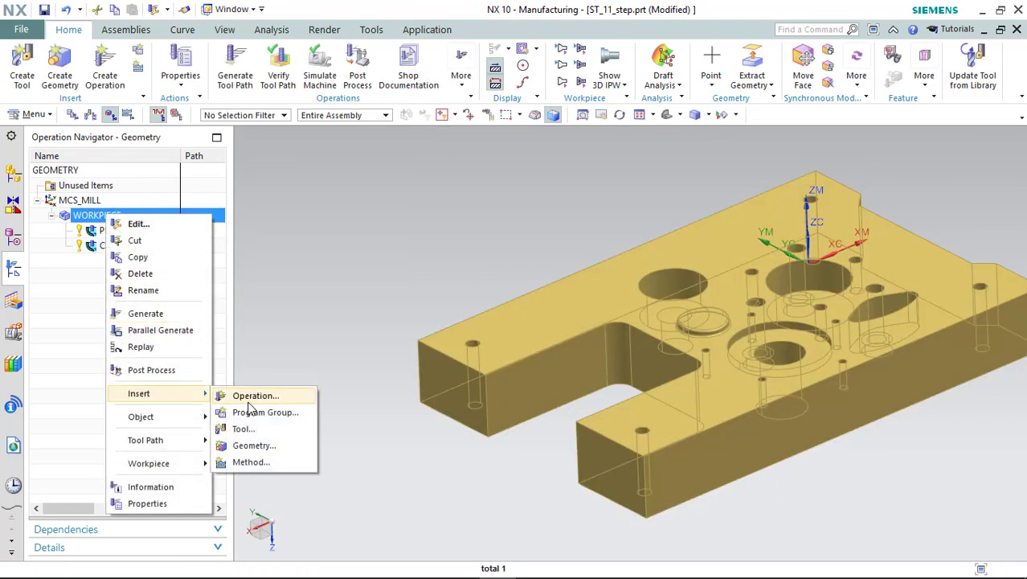
click(255, 396)
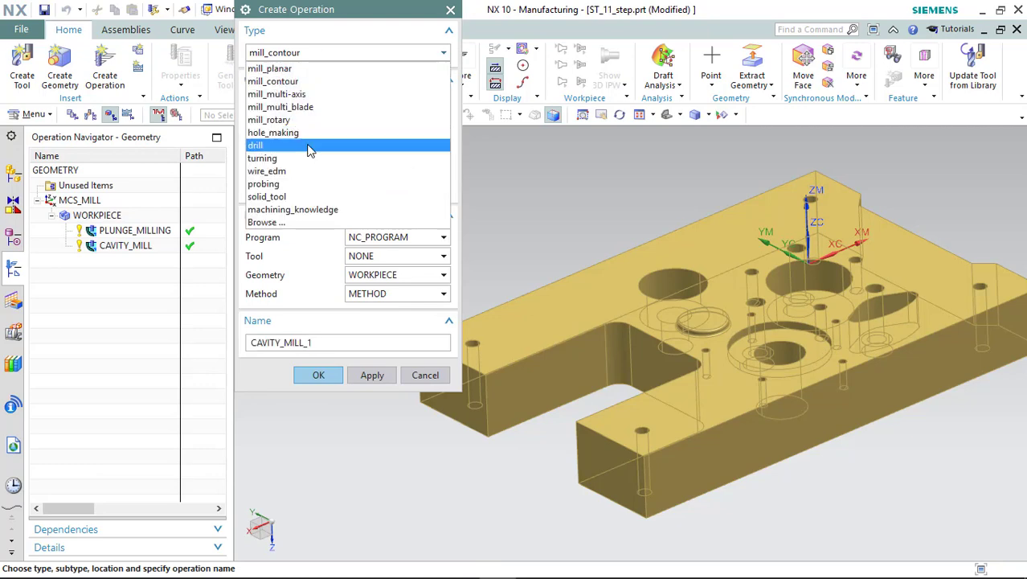
click(256, 144)
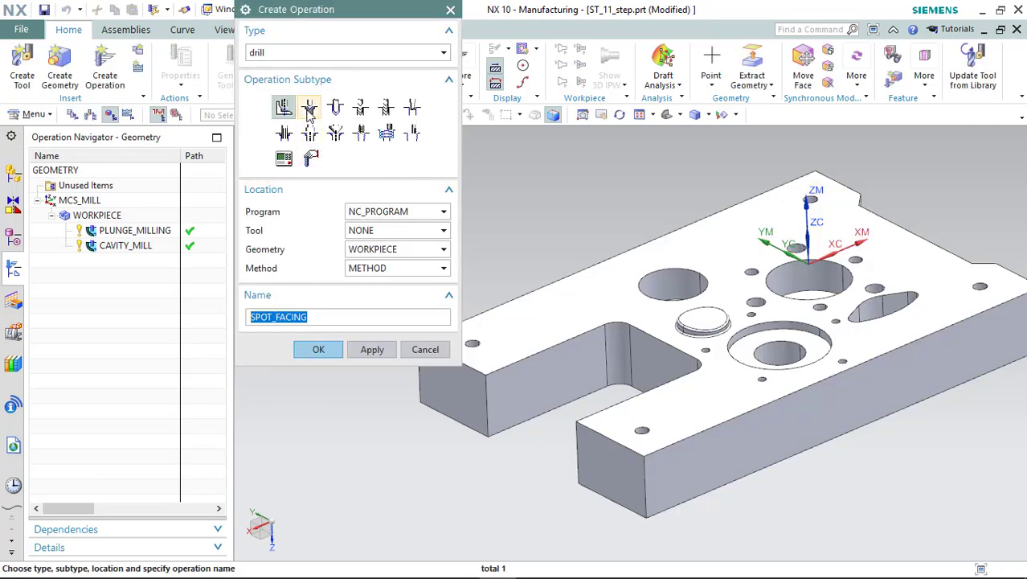
click(318, 349)
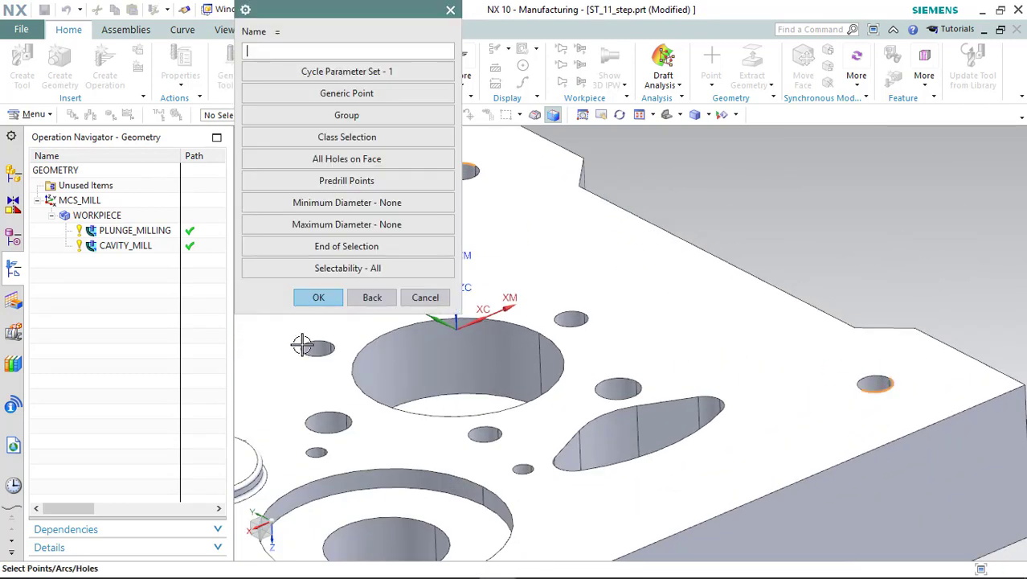
Pick the plate's holes as the spot drilling points.
click(318, 297)
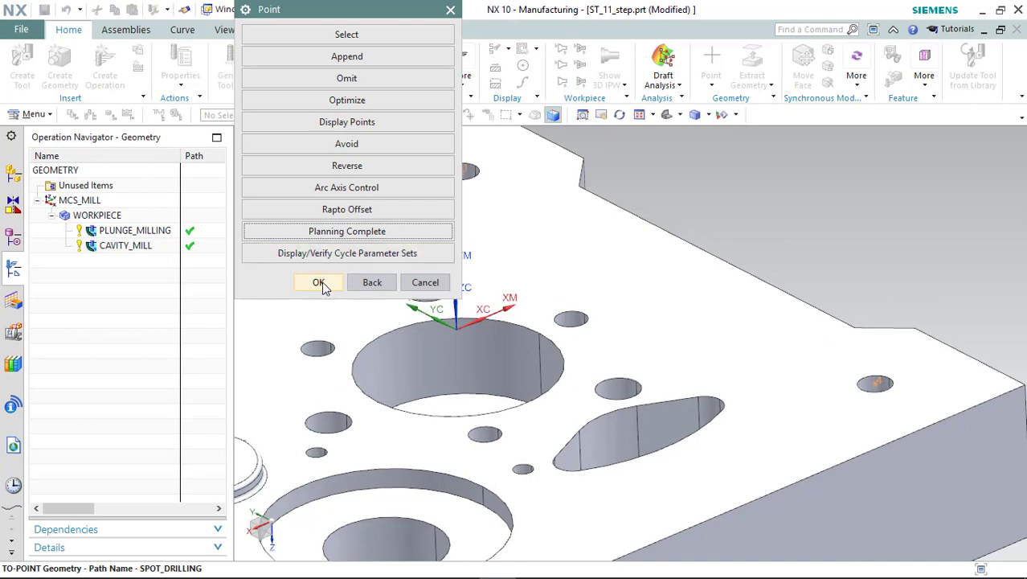
click(319, 283)
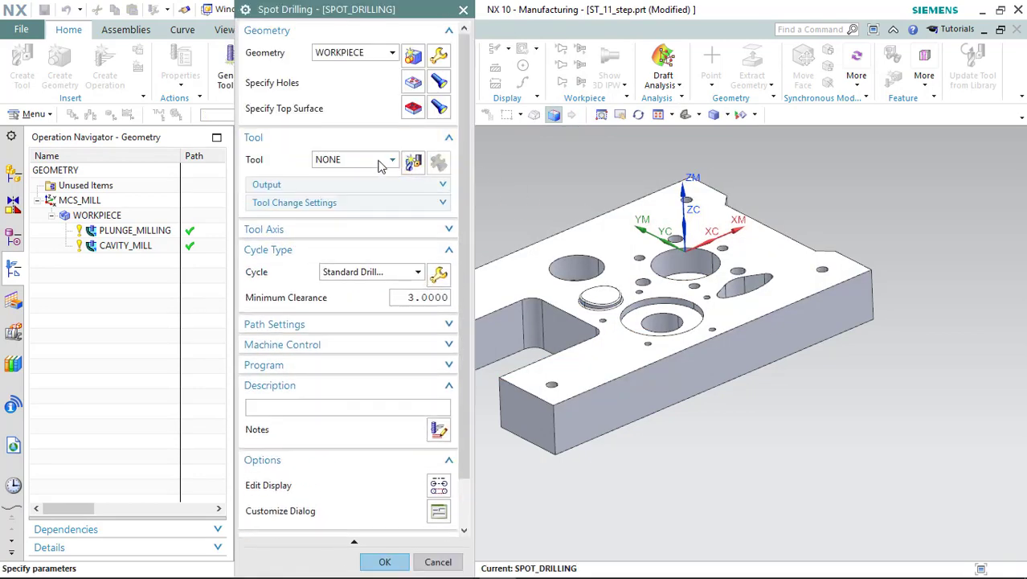
Create a new spot drill tool named SPDR and assign it to the operation.
click(412, 162)
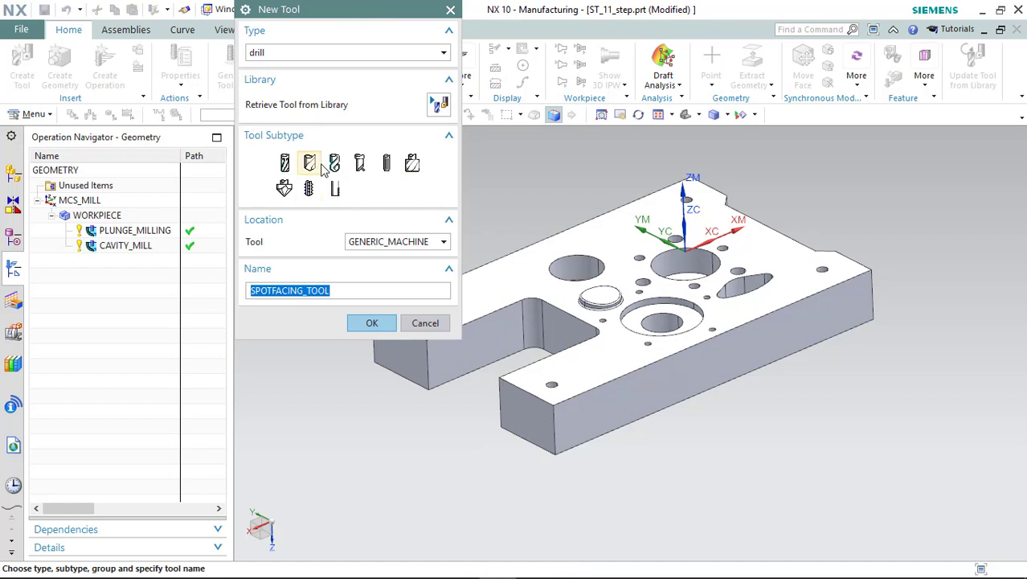
click(309, 164)
text(SP)
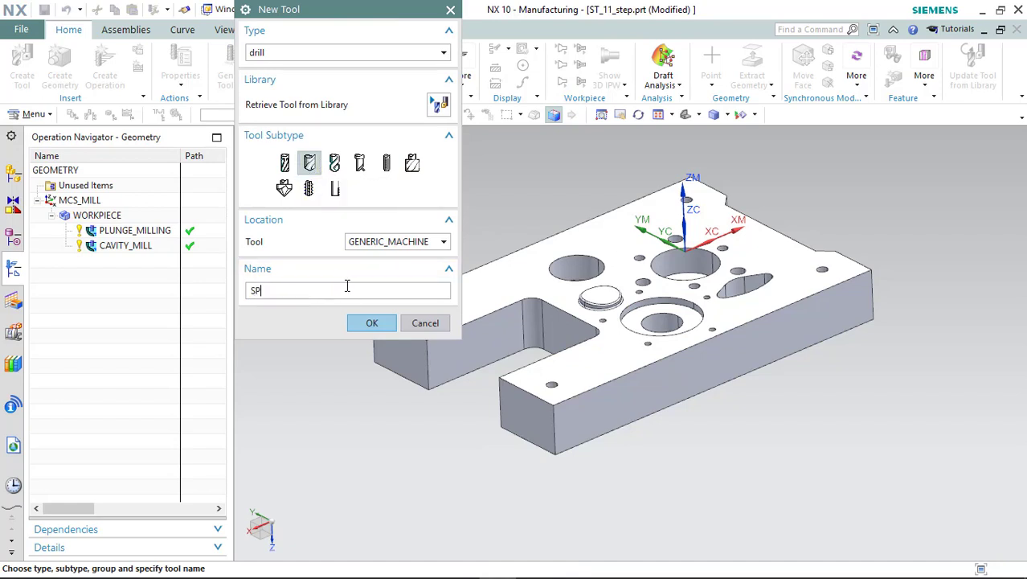
click(372, 322)
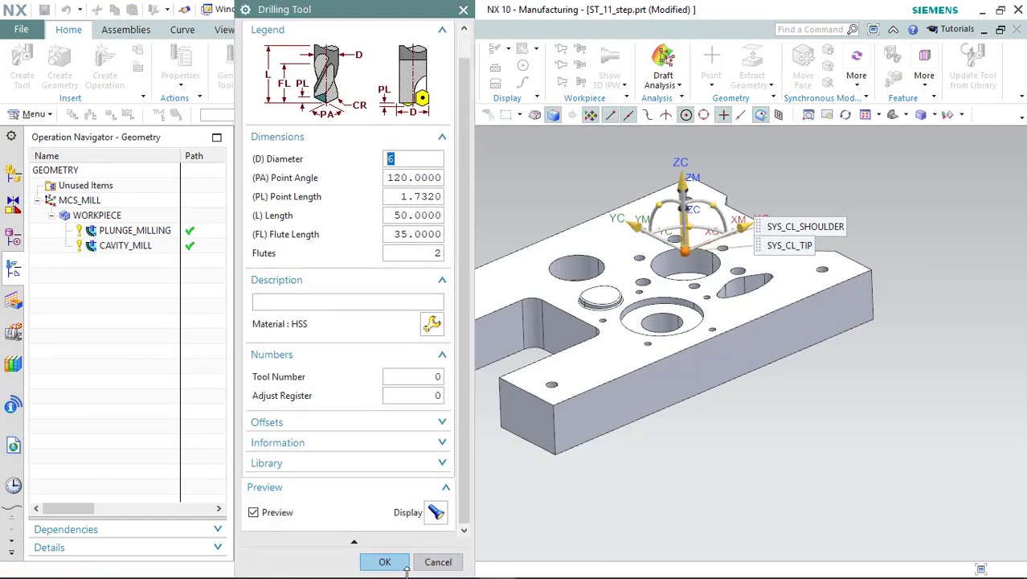
click(385, 561)
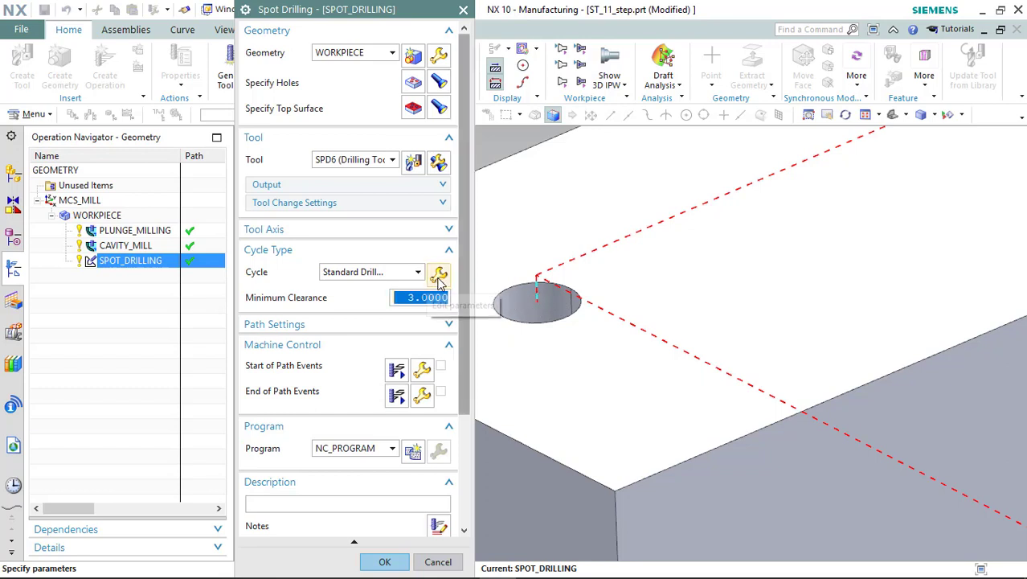
Set a single cycle set with its drilling depth and generate the SPOT_DRILLING toolpath.
click(437, 272)
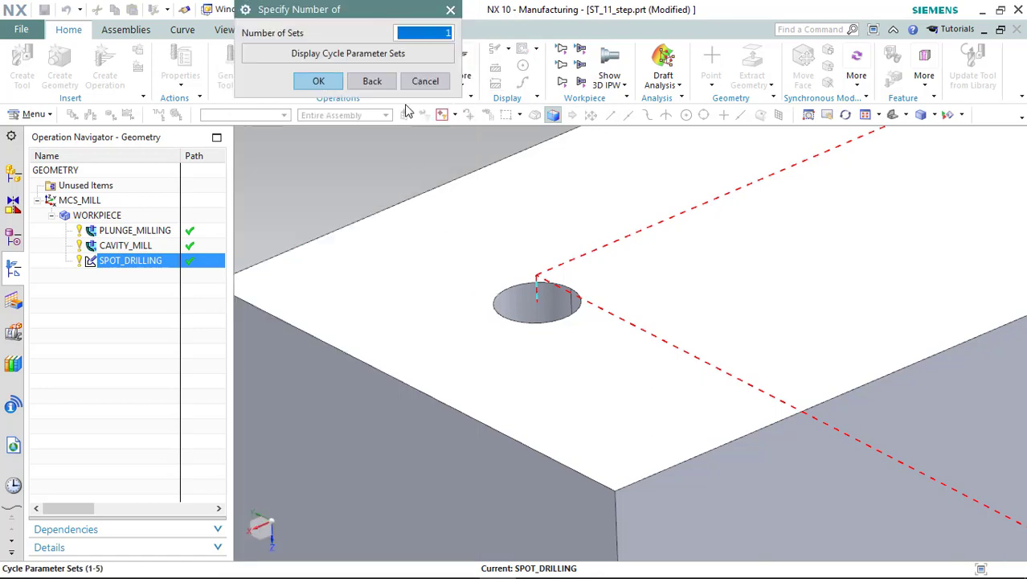
click(318, 81)
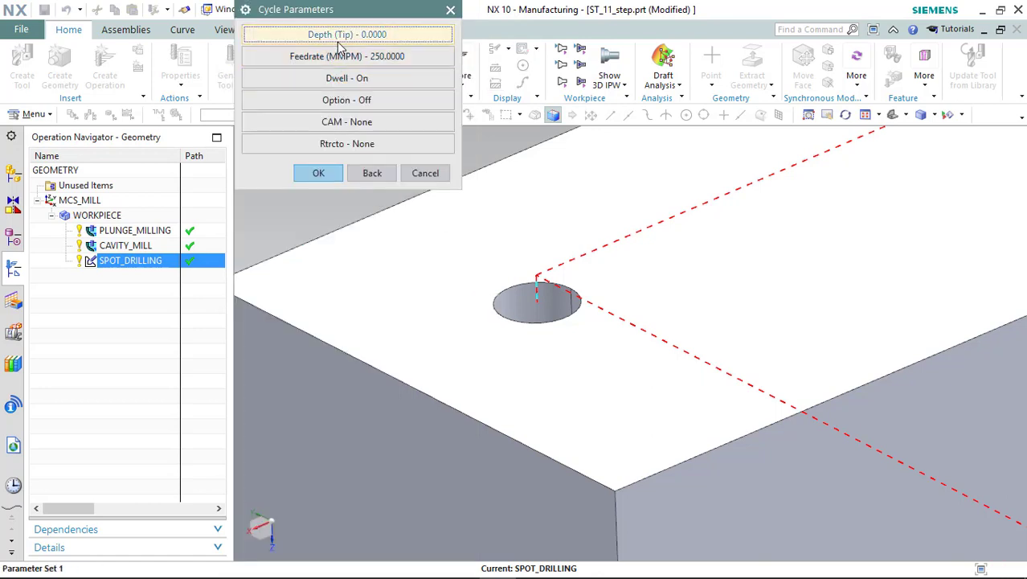
click(347, 34)
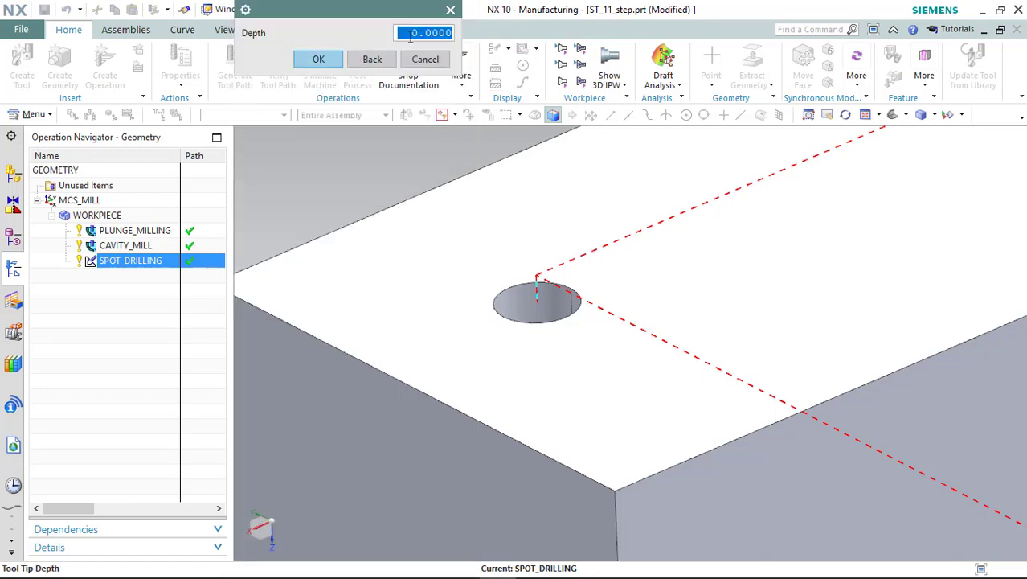
click(319, 58)
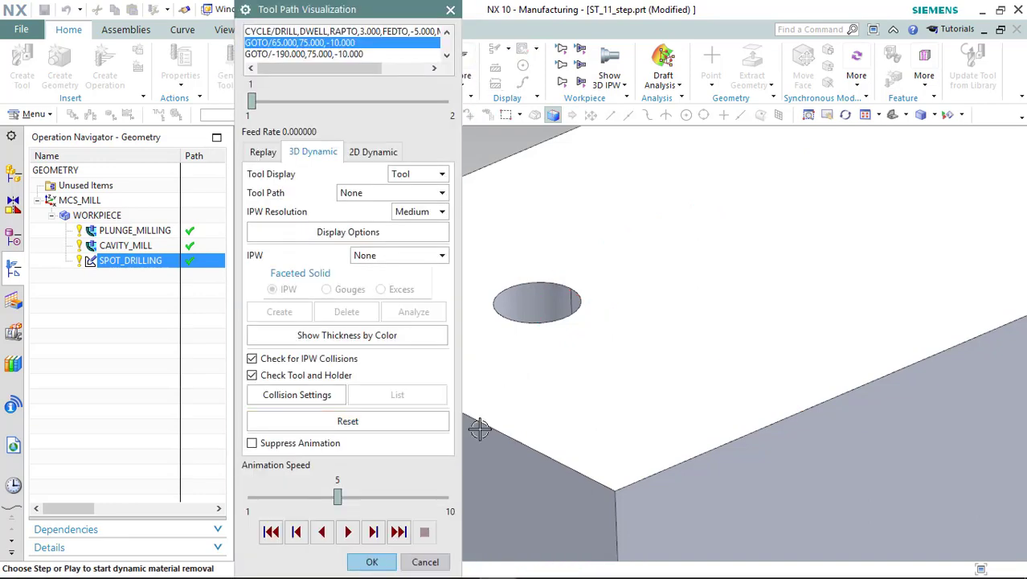
click(347, 531)
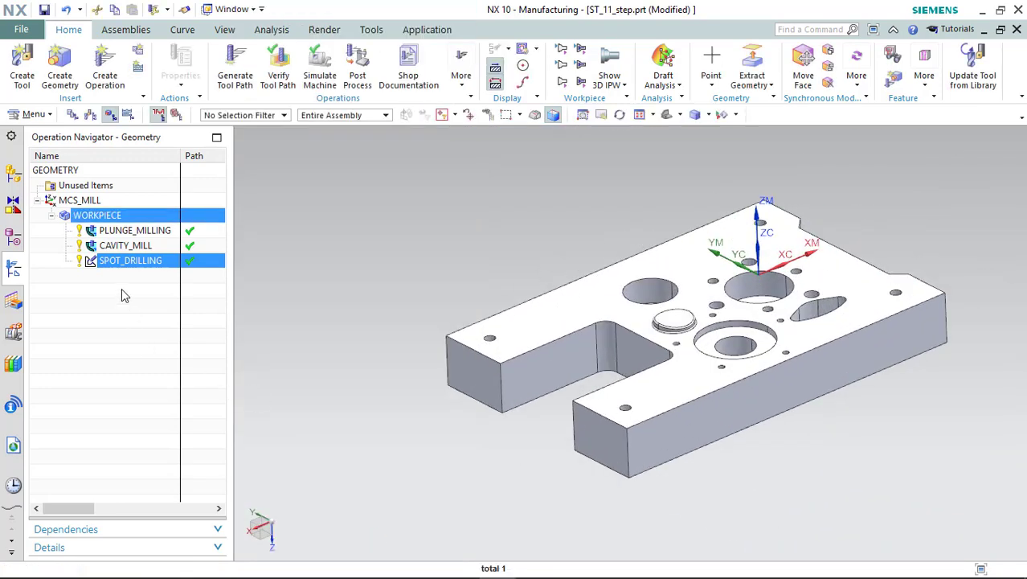
Insert a new Peck Drilling operation under WORKPIECE.
right_click(96, 216)
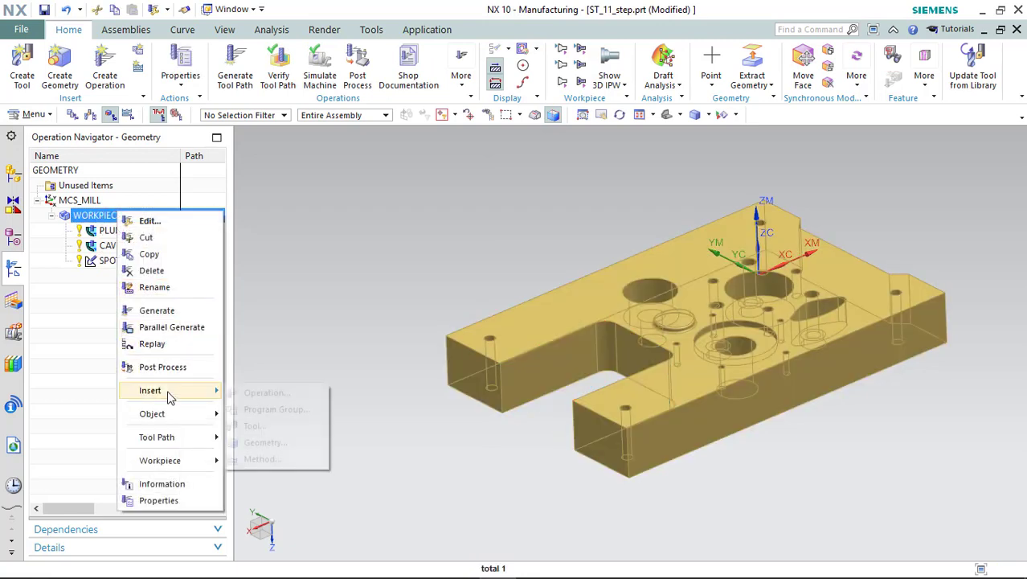
click(267, 392)
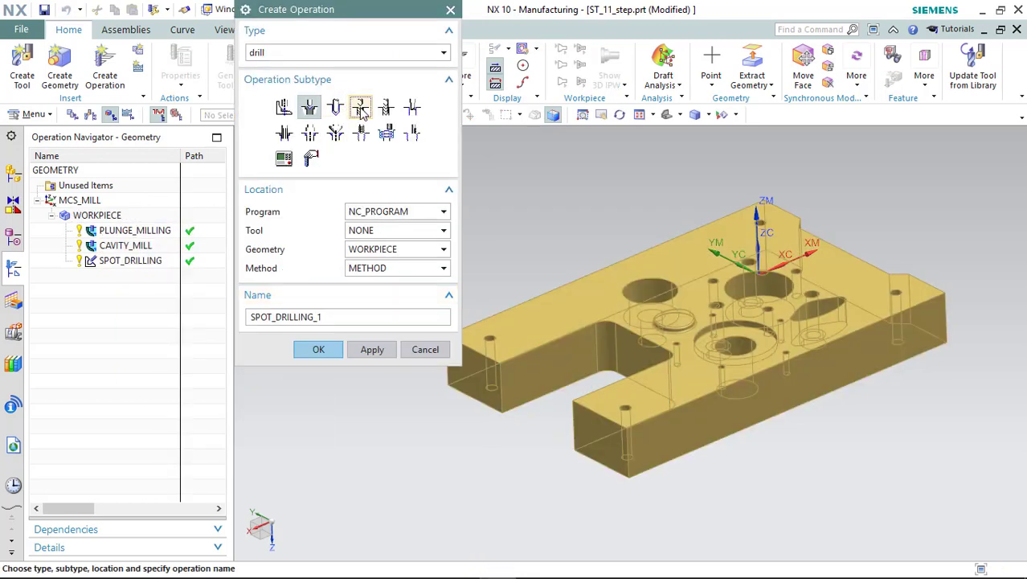
click(319, 349)
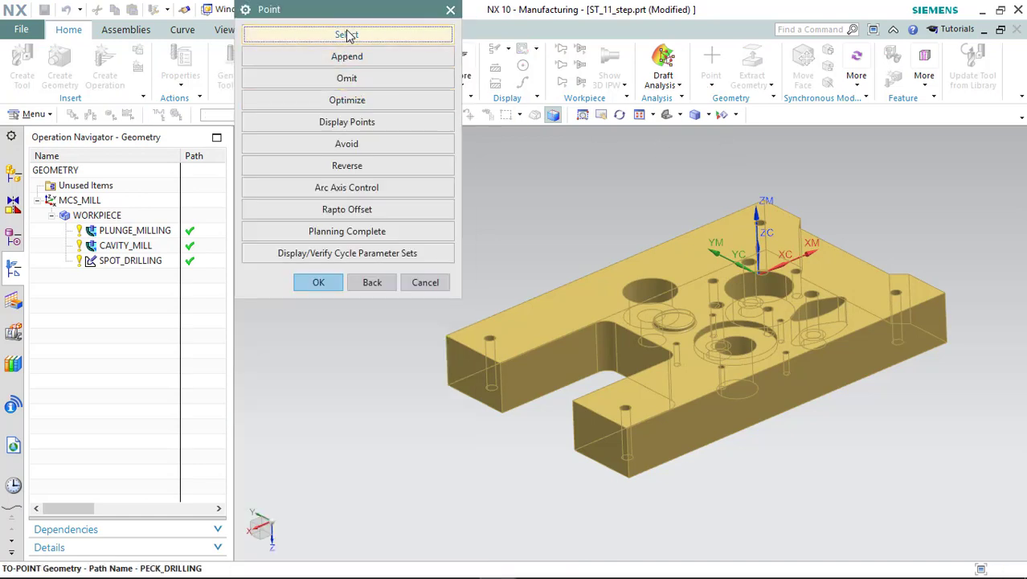
Select the plate's holes as the peck drilling points.
click(347, 36)
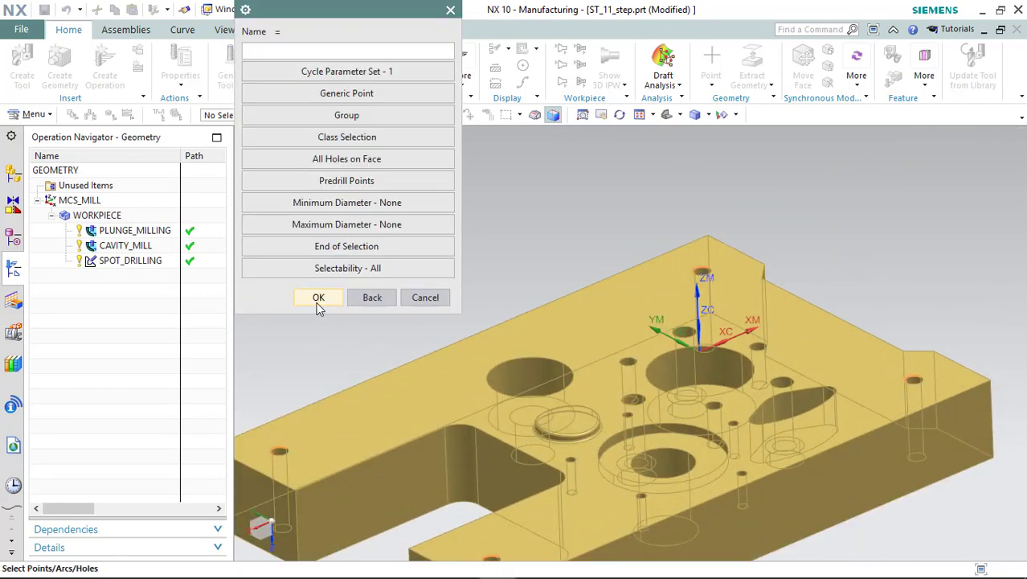
click(319, 297)
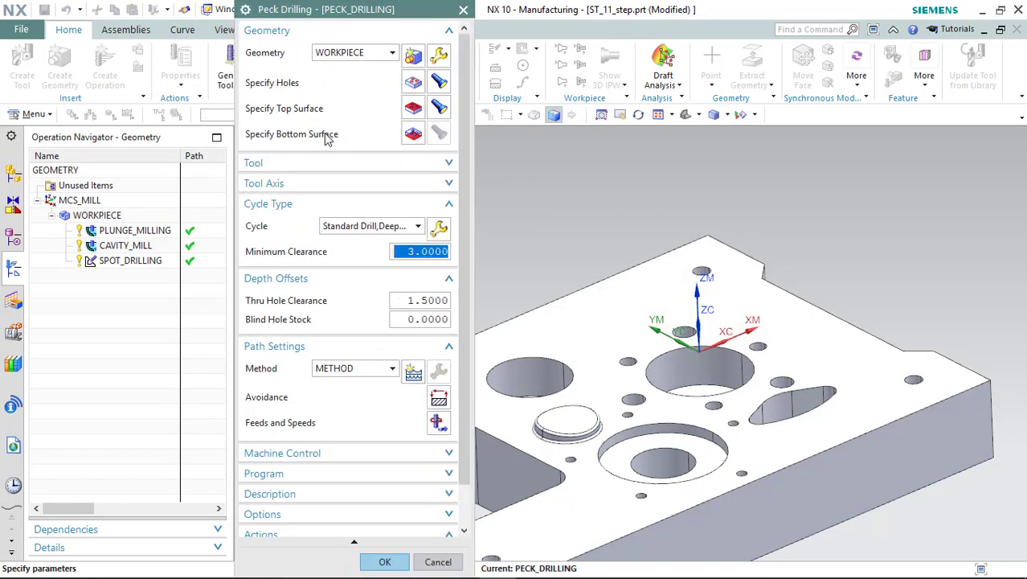
mouse_move(351, 116)
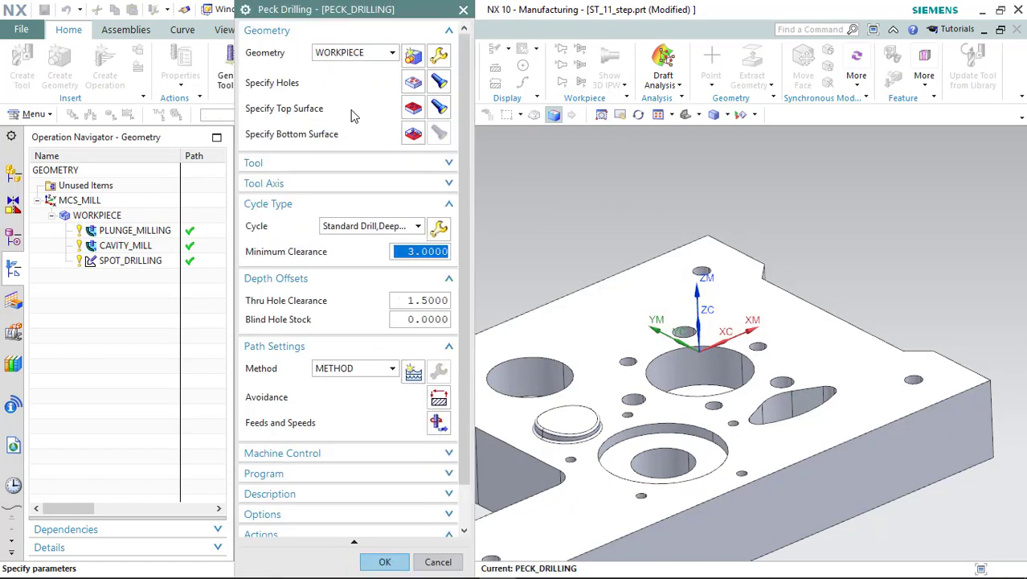
Expand the Tool group and start defining a new drill for peck drilling.
click(411, 133)
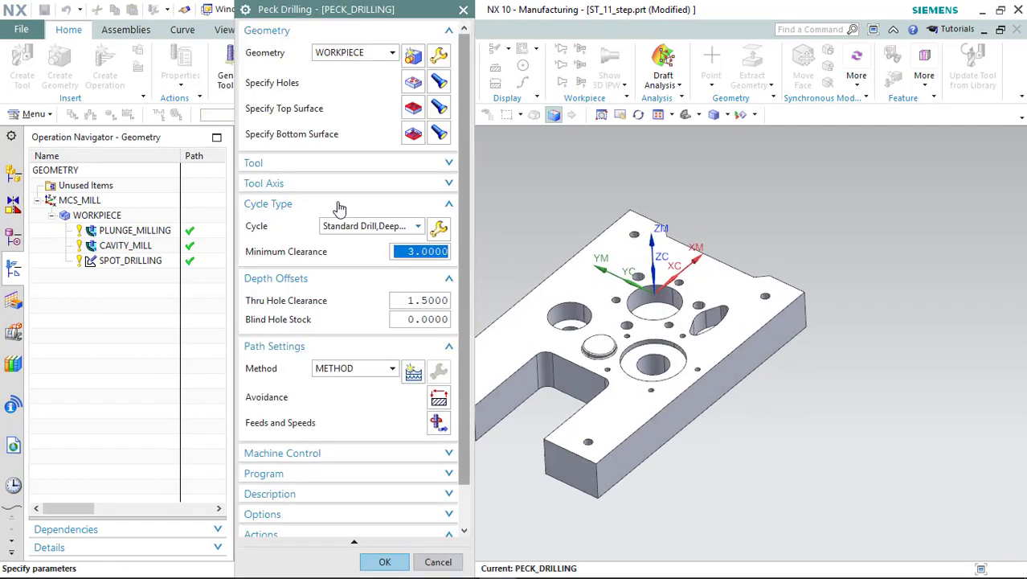
click(254, 162)
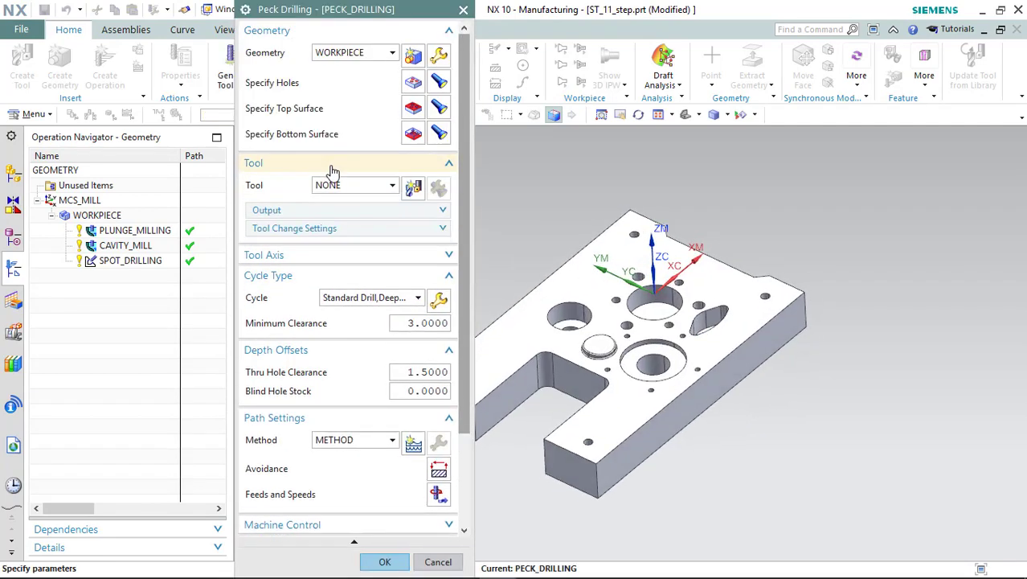
click(439, 187)
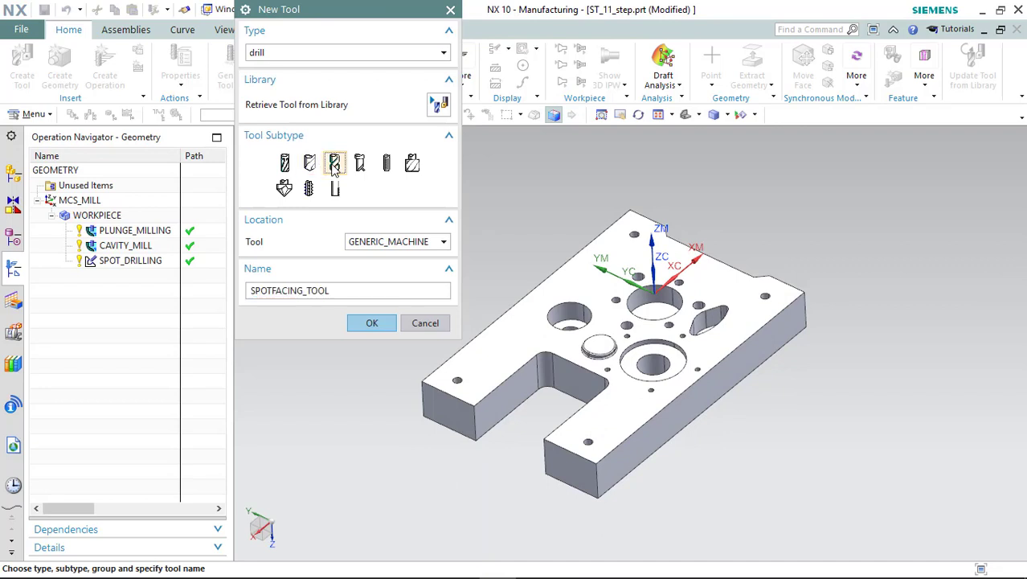
Create a standard drill tool named DRIL for the peck drilling operation.
click(334, 163)
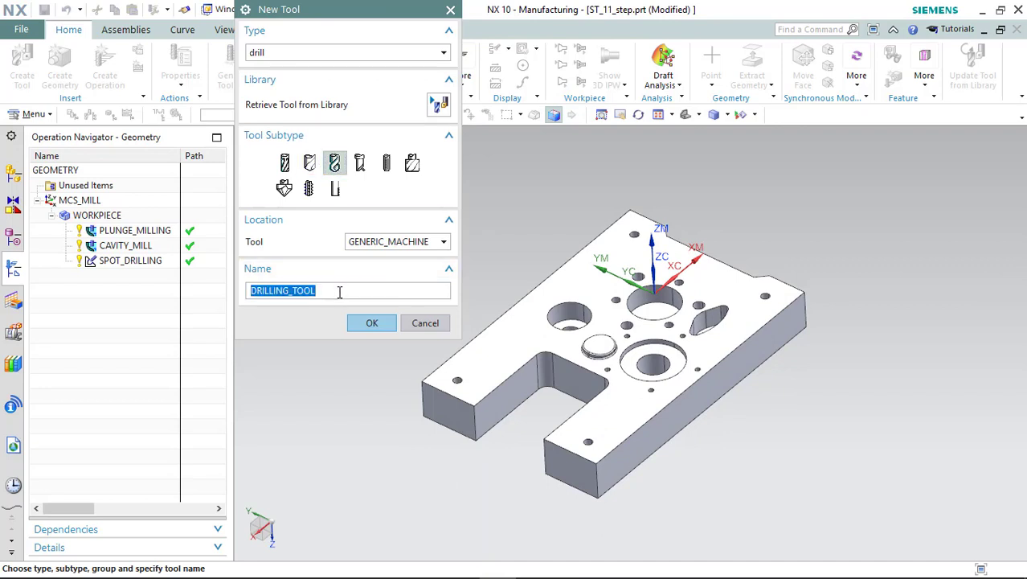
text(DRIL)
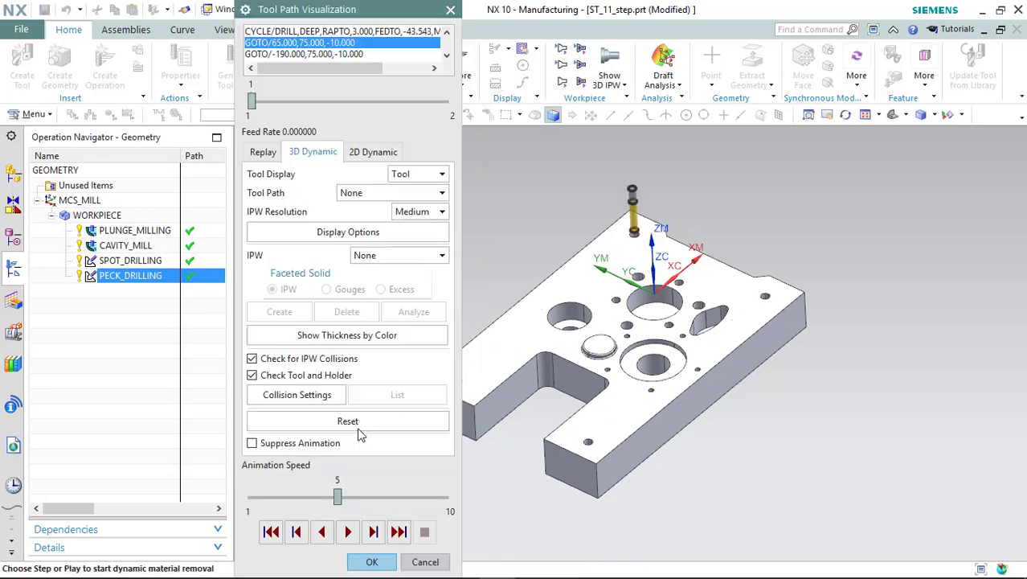
Generate and verify the PECK_DRILLING toolpath and accept the finished operation.
click(347, 531)
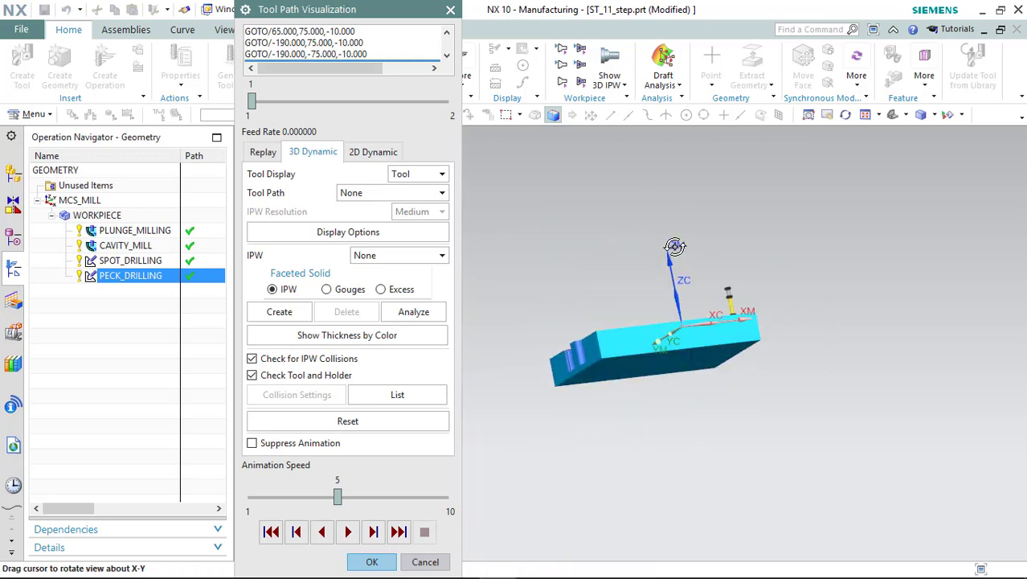
drag(676, 247, 716, 344)
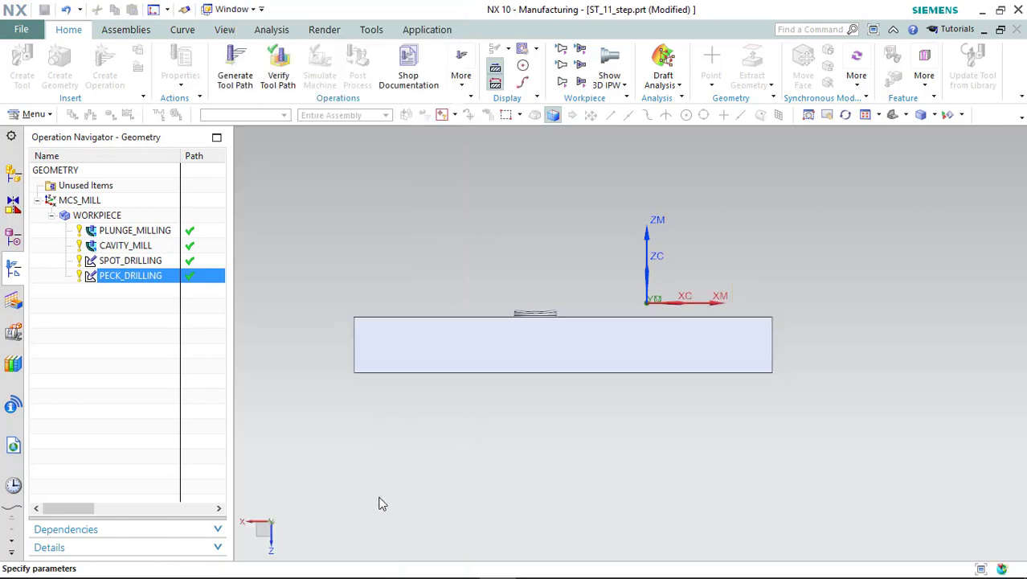
double_click(130, 274)
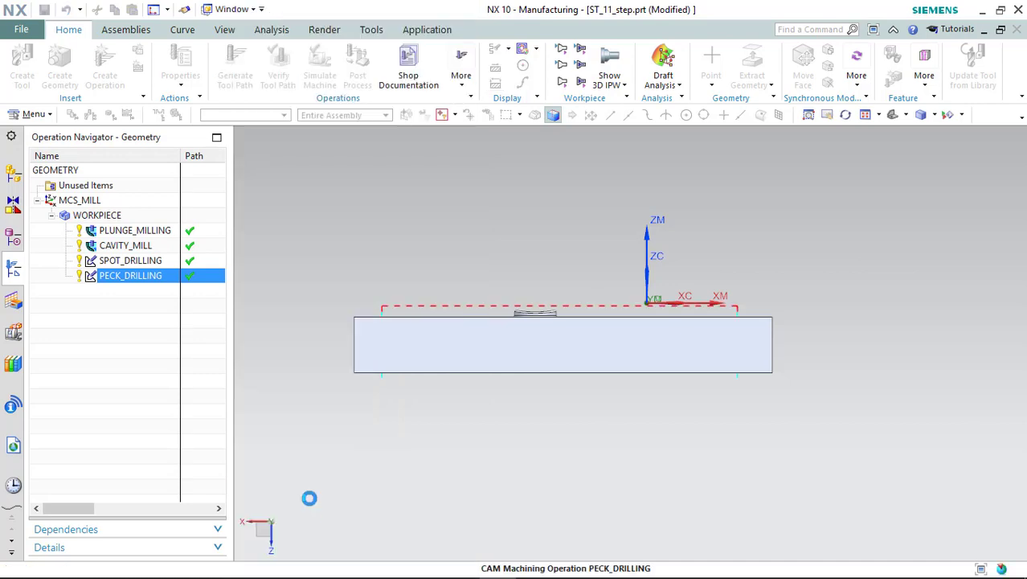
click(96, 216)
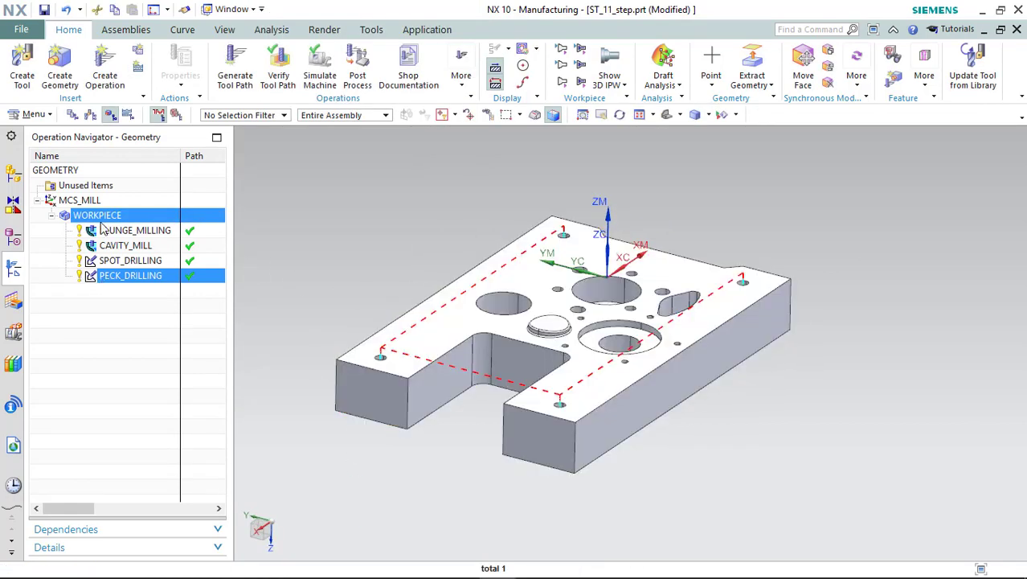
Create a drill-type Tap tool and add a TAPPING operation under WORKPIECE without generating it.
right_click(96, 216)
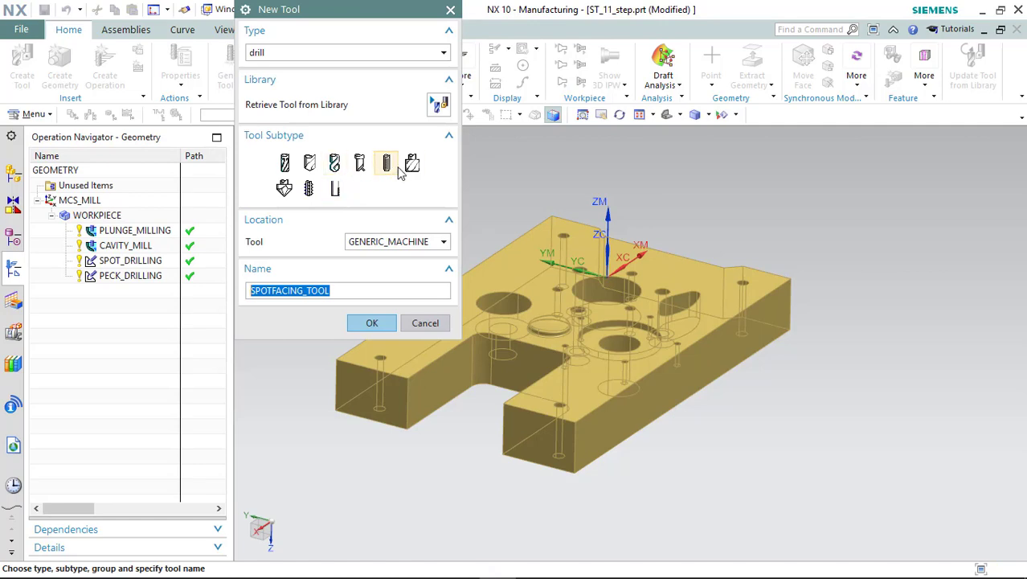
click(309, 188)
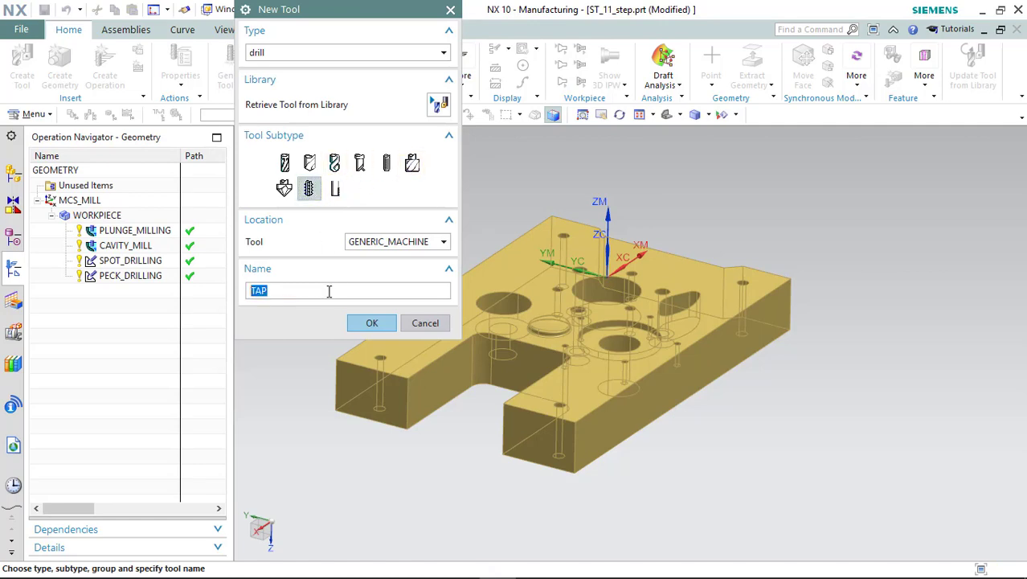
click(371, 321)
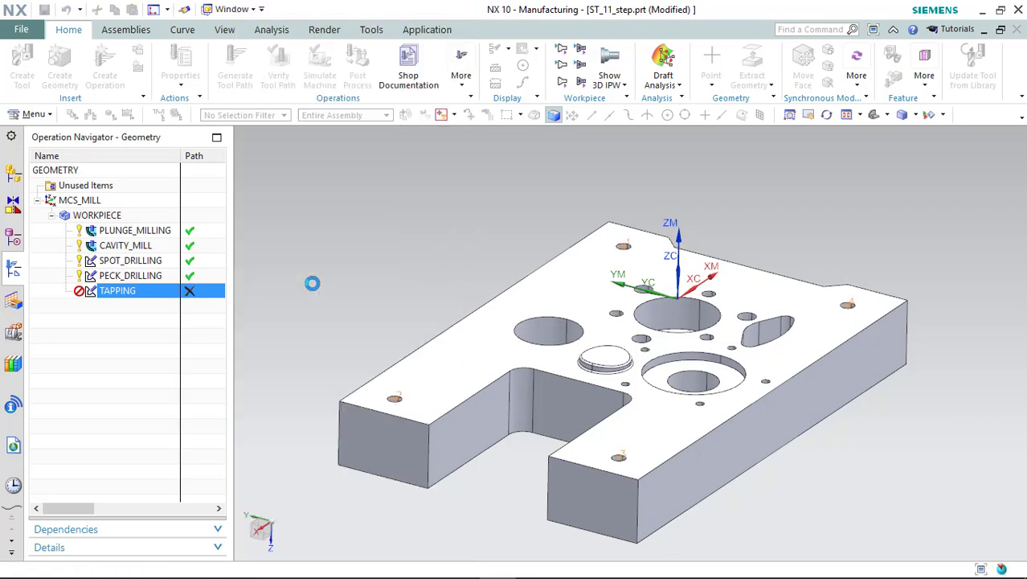
Use the plate's top face as the TAPPING operation's top surface.
double_click(117, 289)
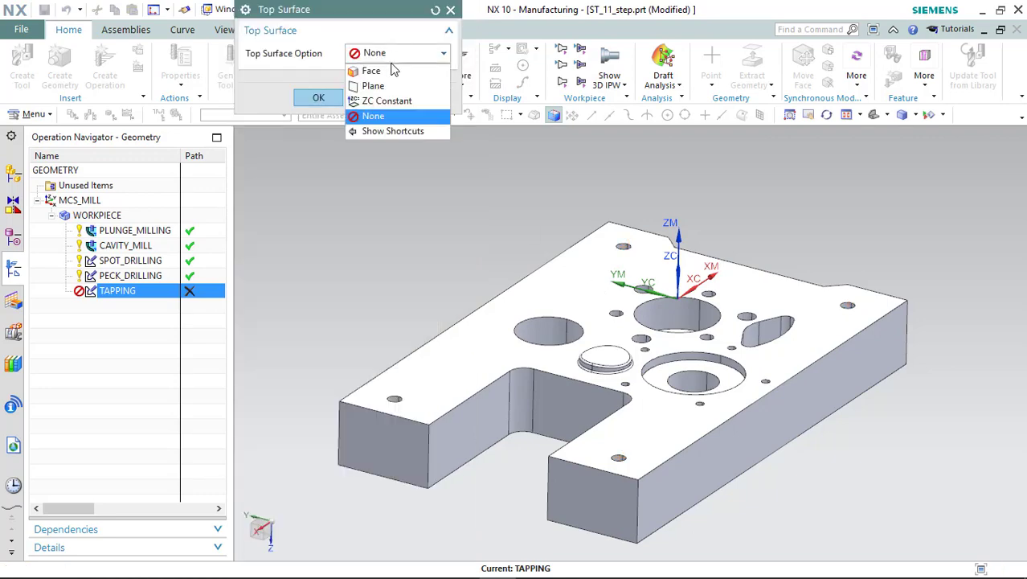
click(372, 71)
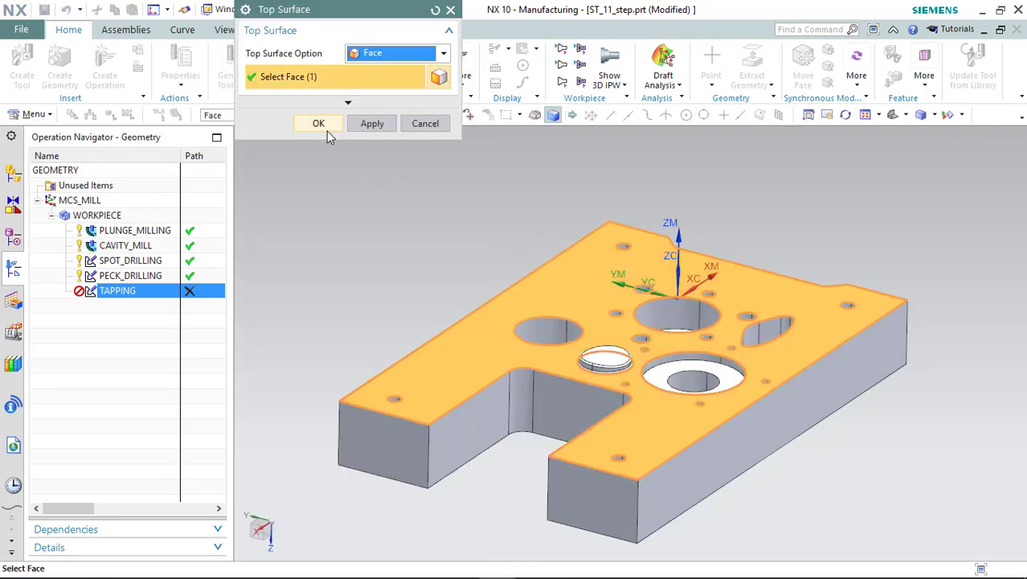
click(319, 123)
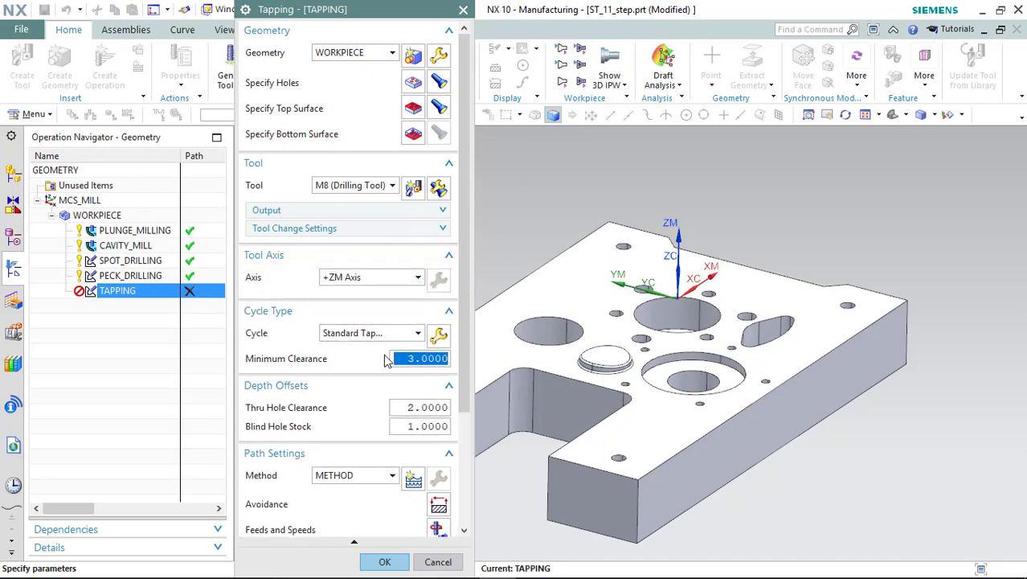
Set the Standard Tap cycle to one parameter set with Depth (Tip) = 8.
click(439, 333)
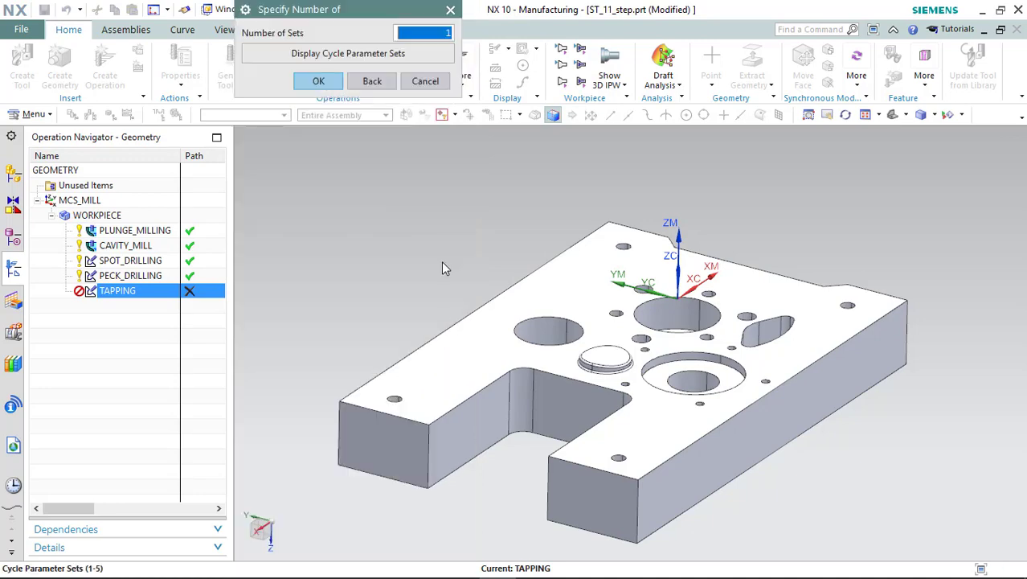
click(318, 80)
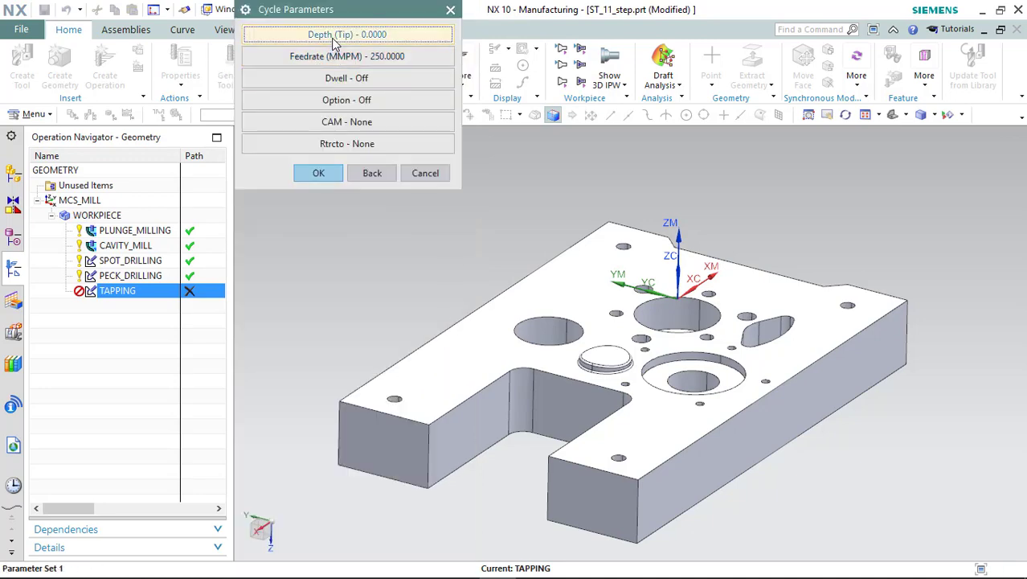
click(347, 33)
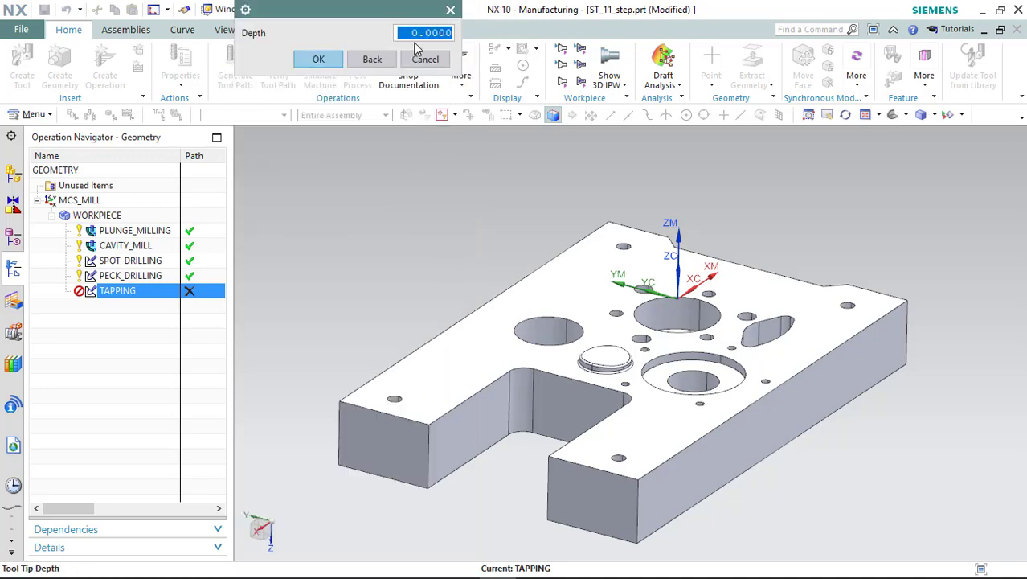
text(8)
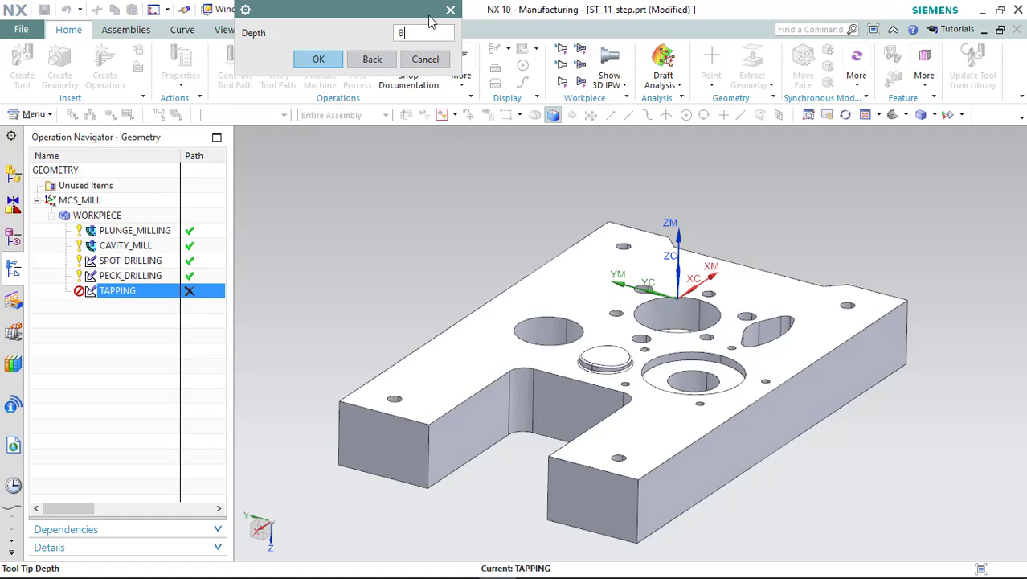
click(318, 58)
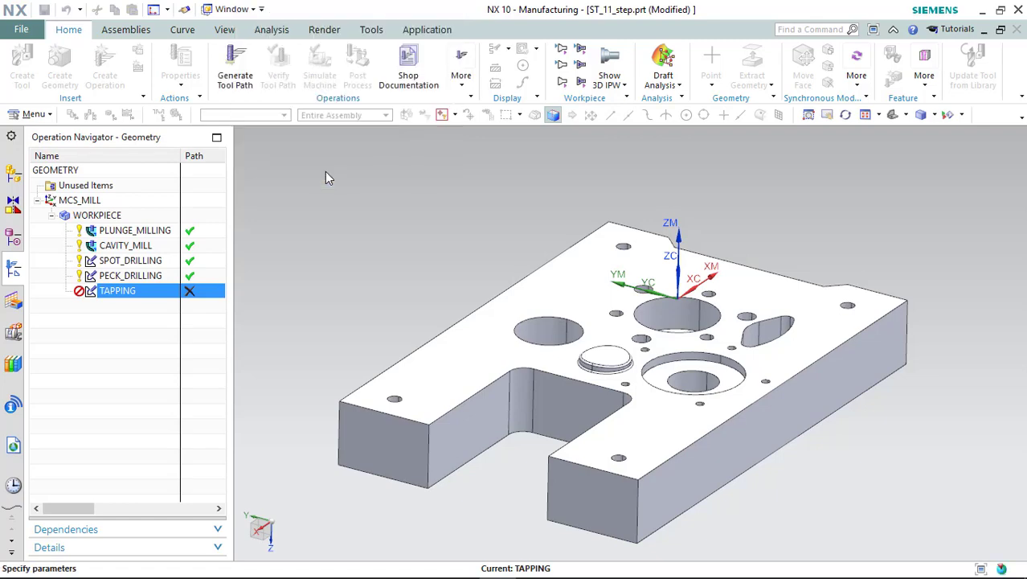
Generate the TAPPING toolpath, verify it with 3D Dynamic material removal, and accept the operation.
double_click(117, 289)
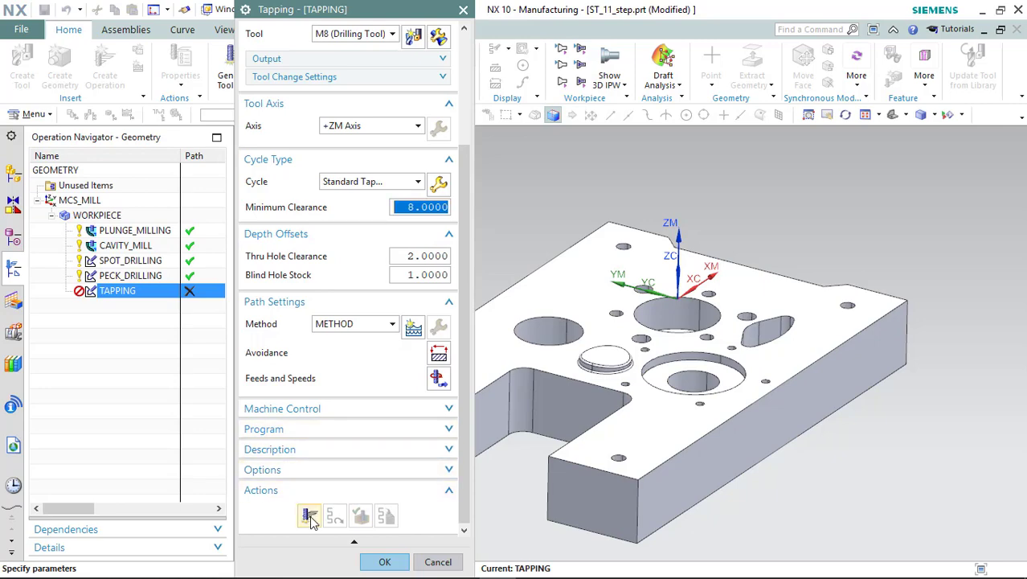
click(309, 515)
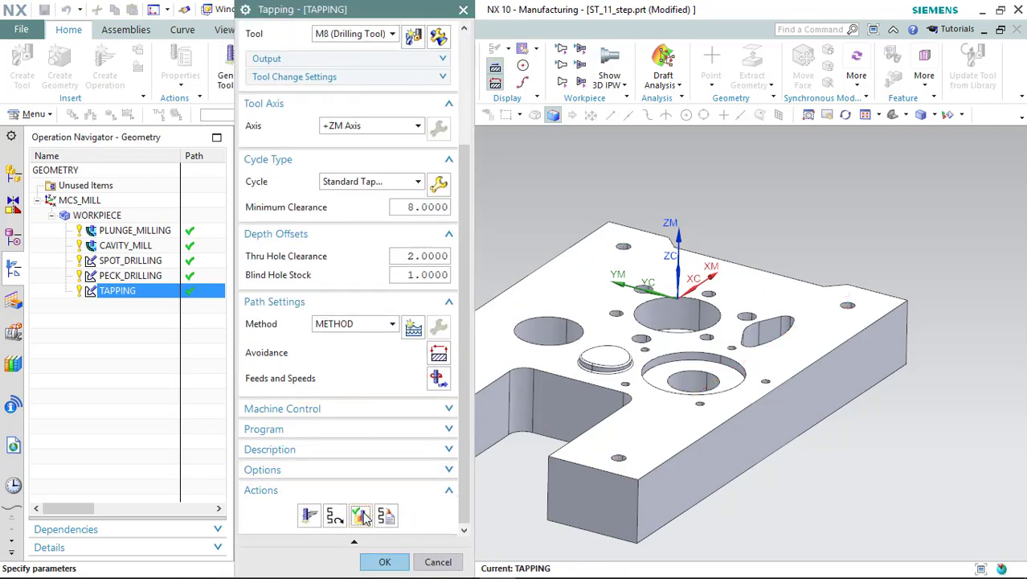
click(360, 515)
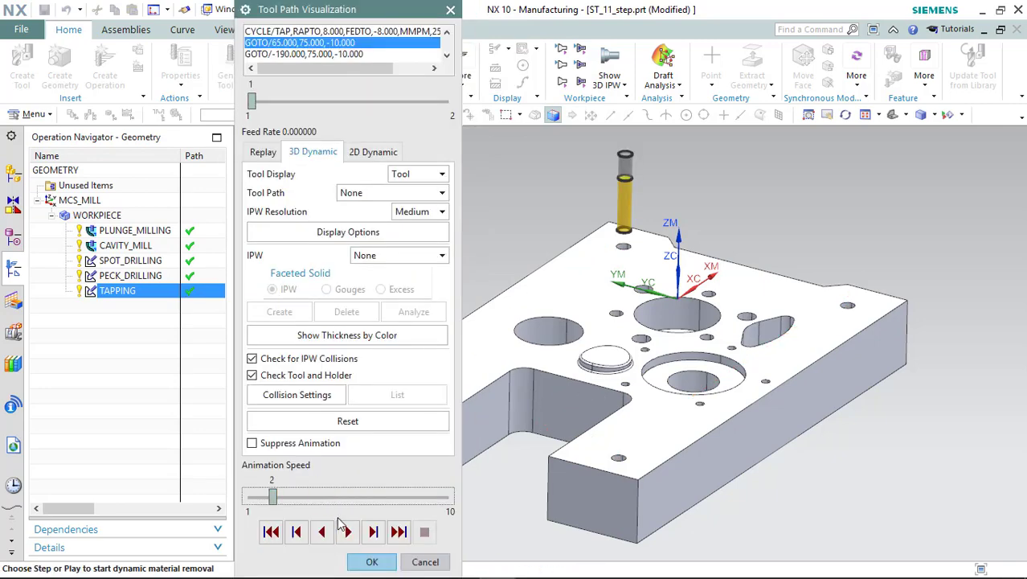
click(347, 530)
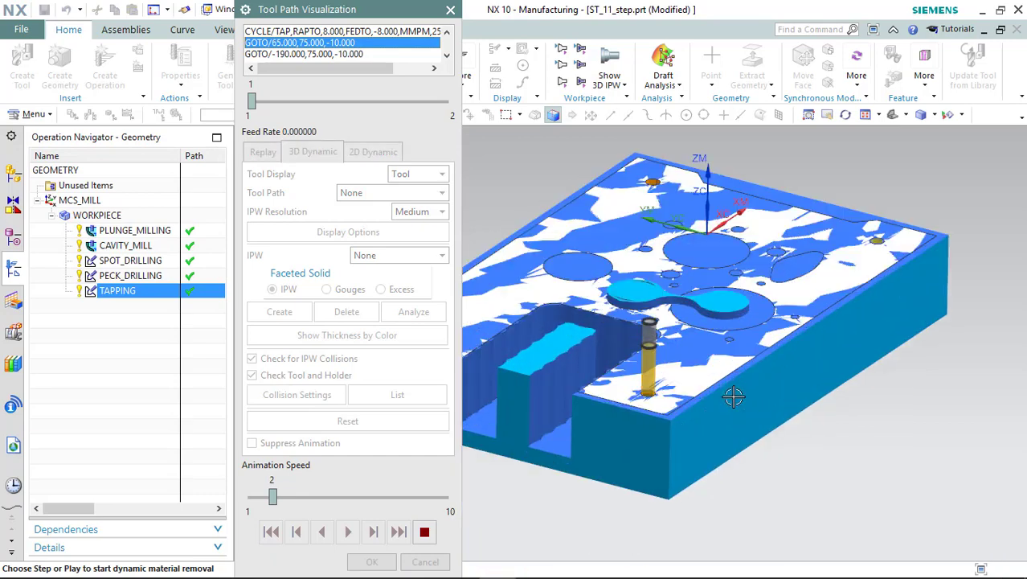
click(347, 531)
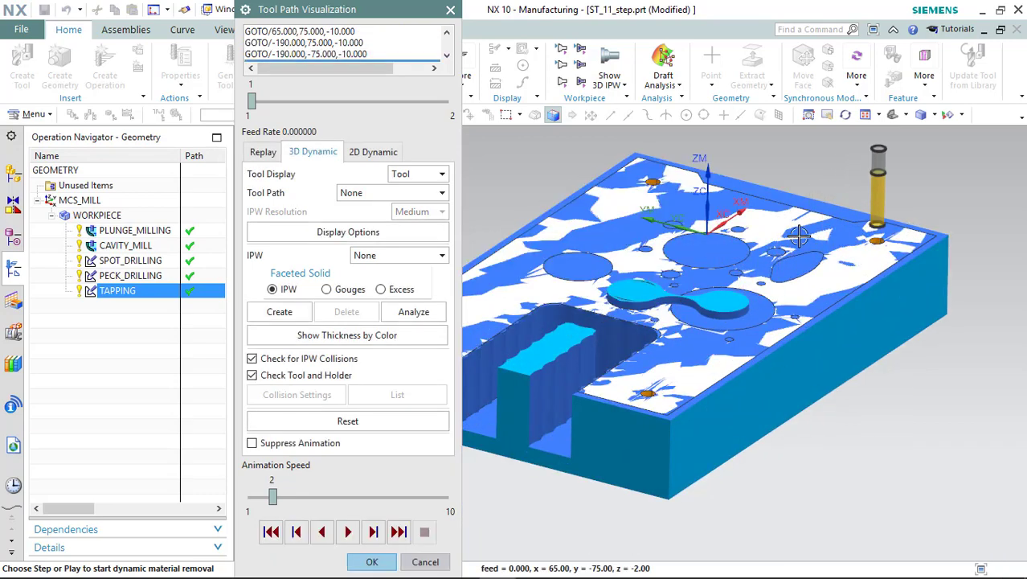
click(371, 561)
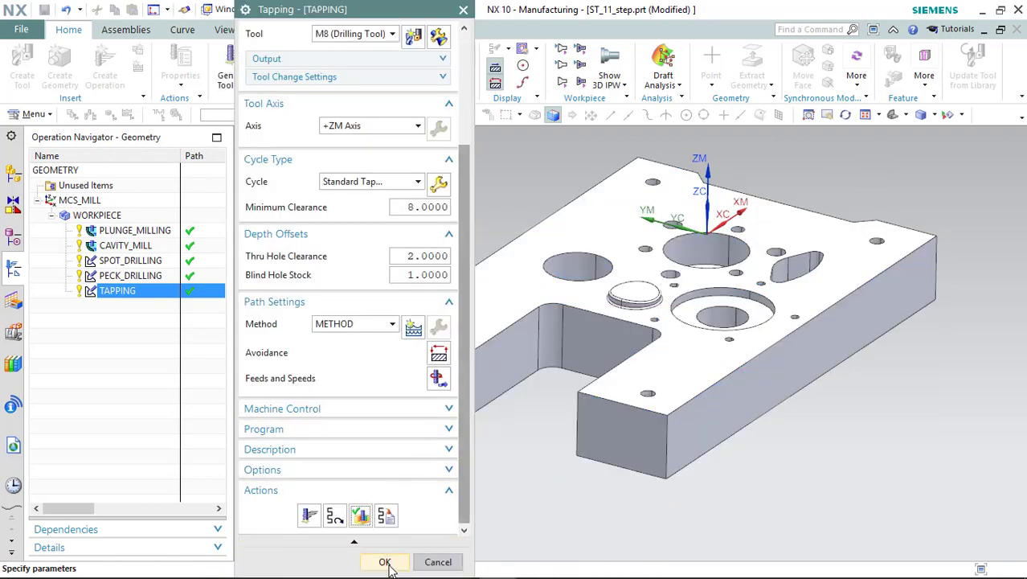
click(384, 561)
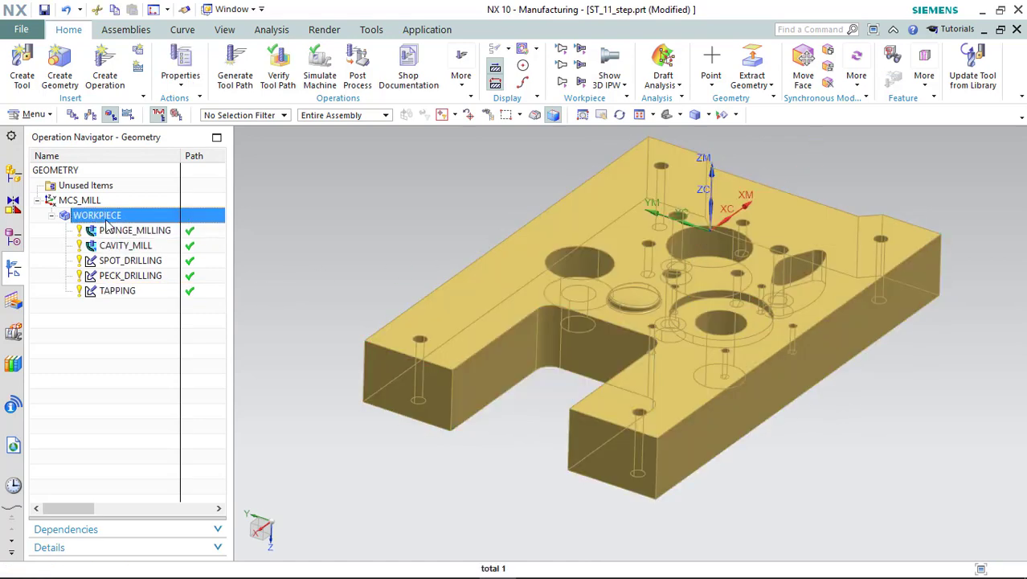
Insert a hole-making HOLE_MILLING operation under WORKPIECE.
right_click(96, 215)
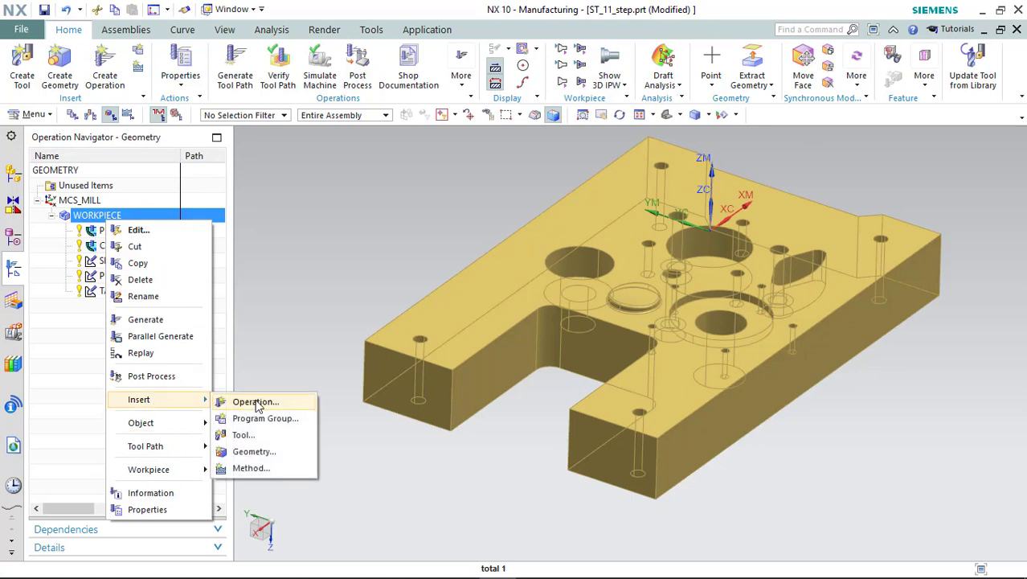
click(254, 402)
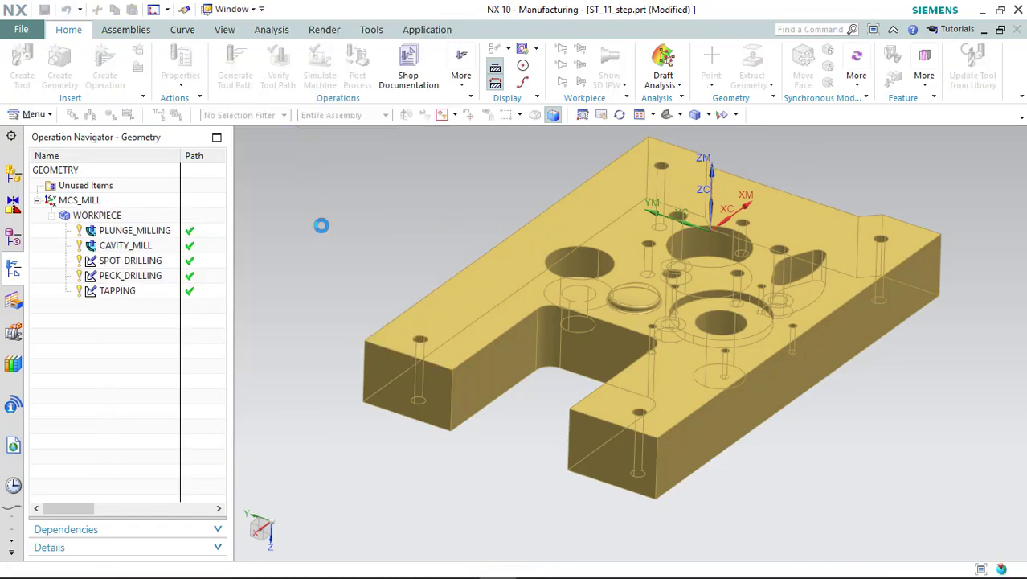
click(105, 64)
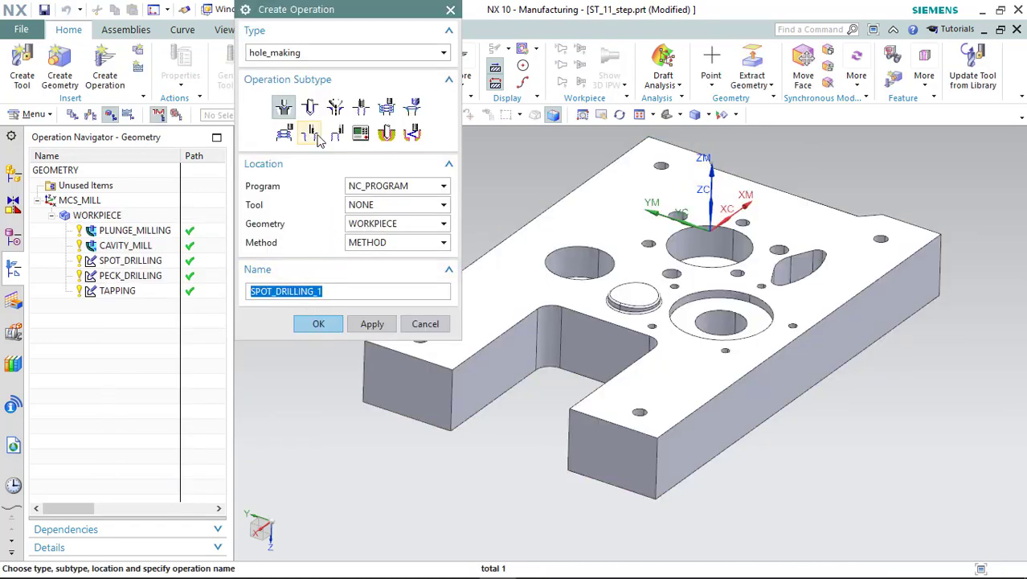
click(386, 106)
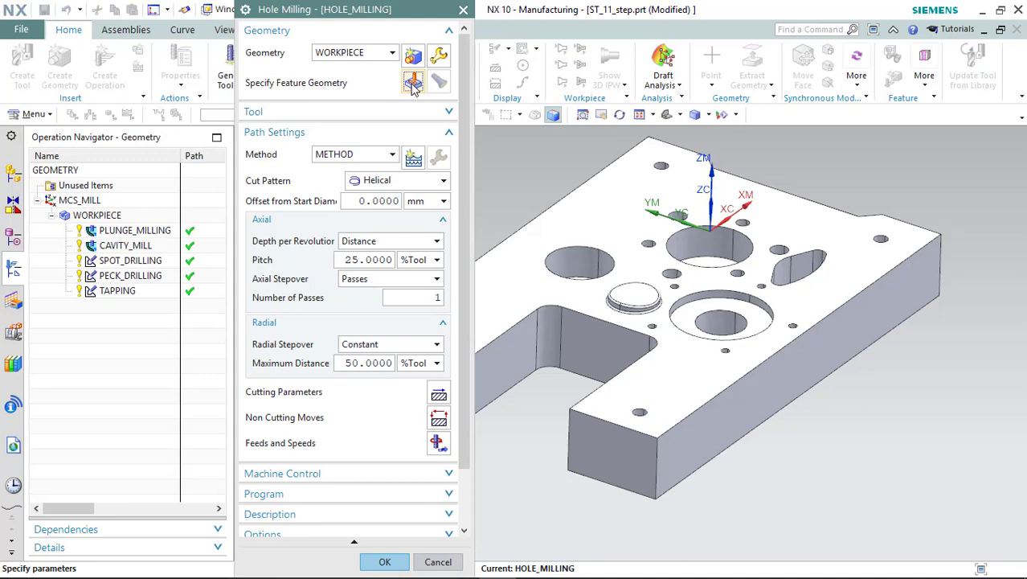
Specify the plate's holes as the feature geometry and create a new tool for hole milling.
click(413, 82)
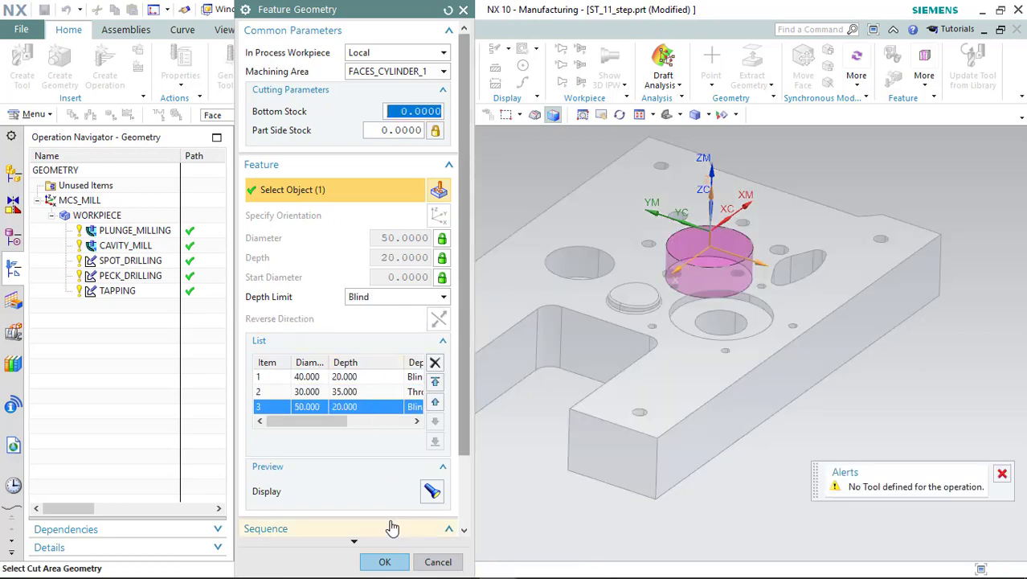
click(384, 561)
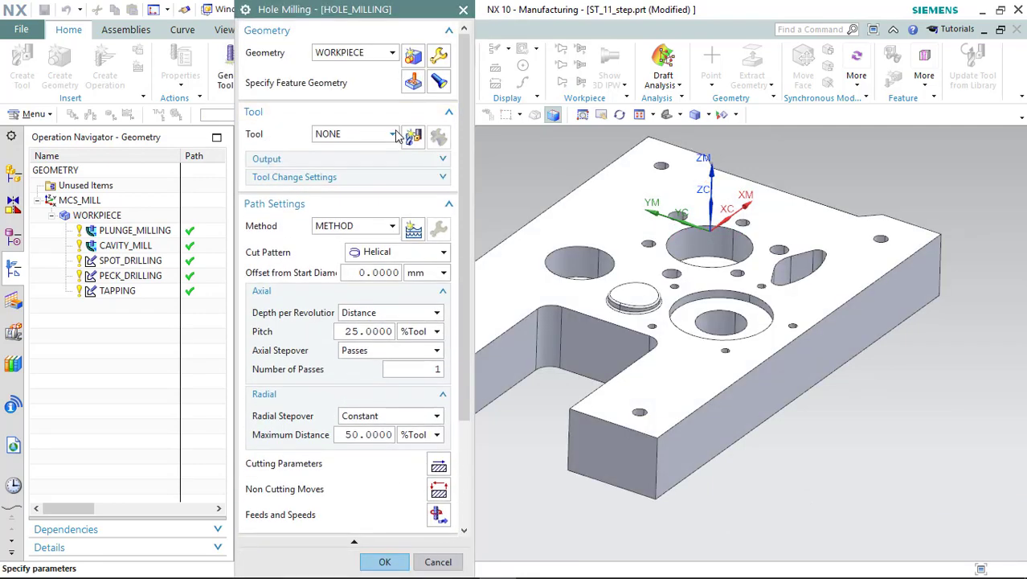
click(413, 136)
text(D2)
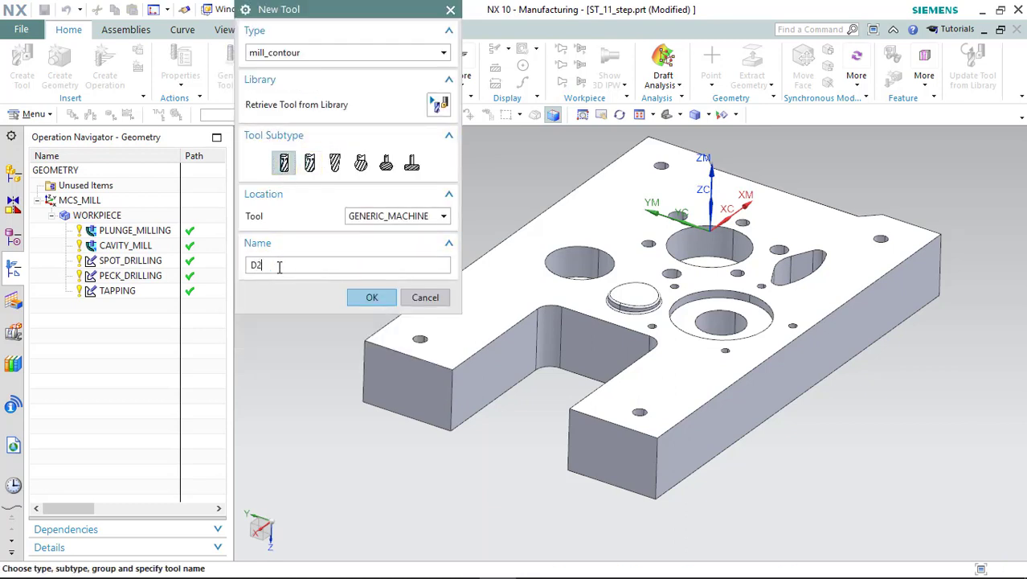
click(371, 296)
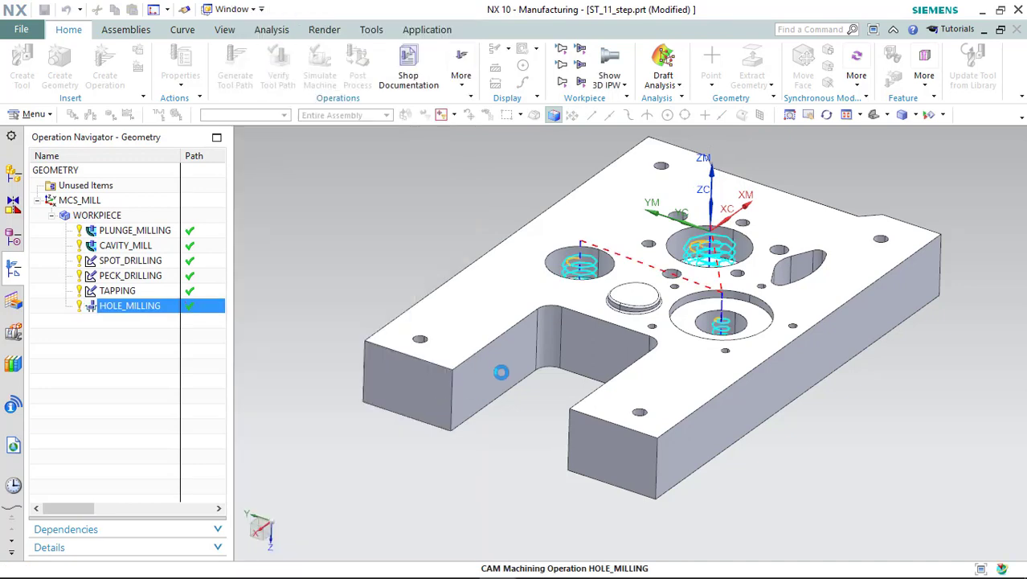
Set HOLE_MILLING's helical pitch to 10 %Tool and regenerate the toolpath.
double_click(128, 305)
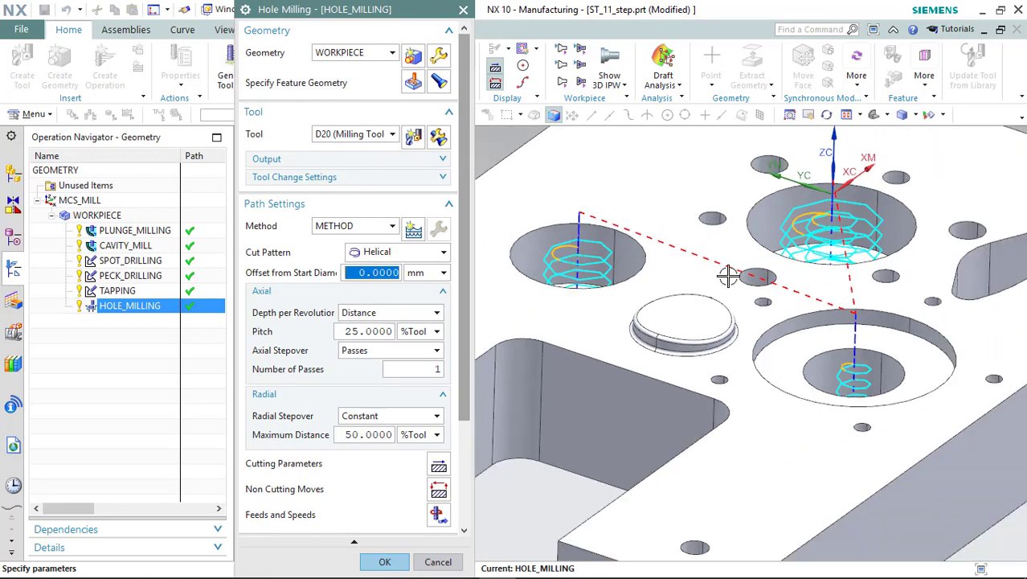
mouse_move(334, 297)
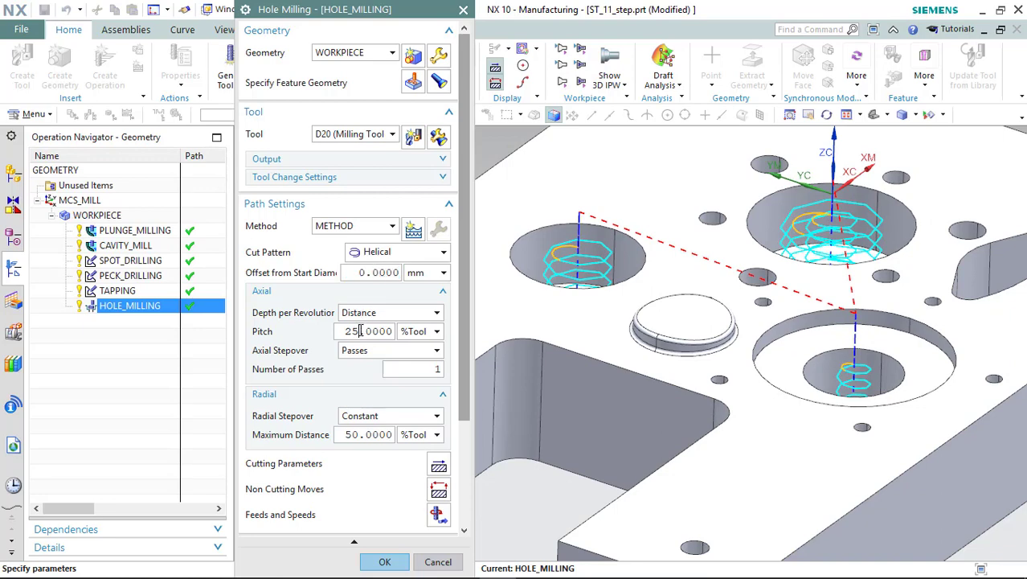
text(10.0000)
text(20.0000)
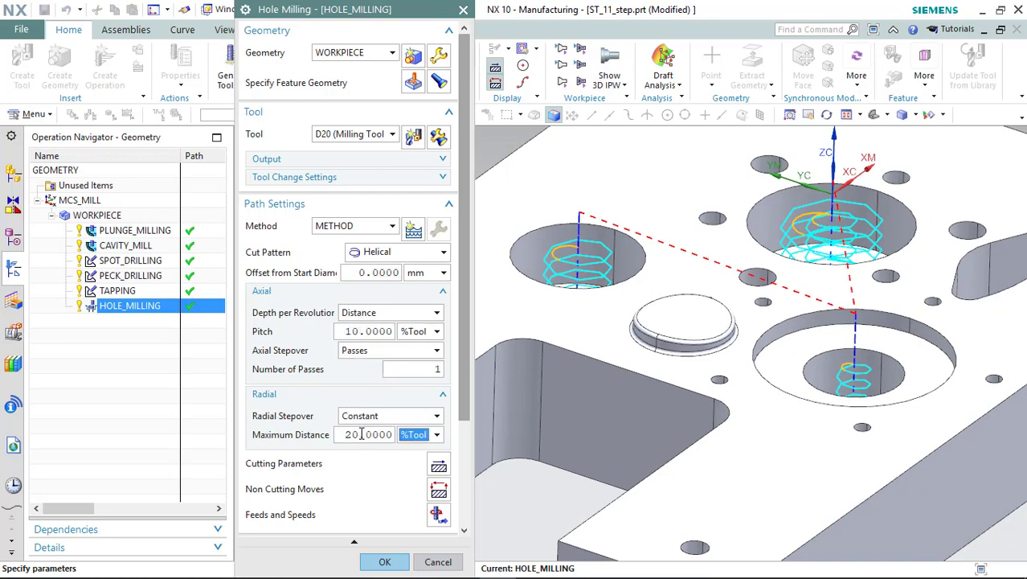
click(384, 561)
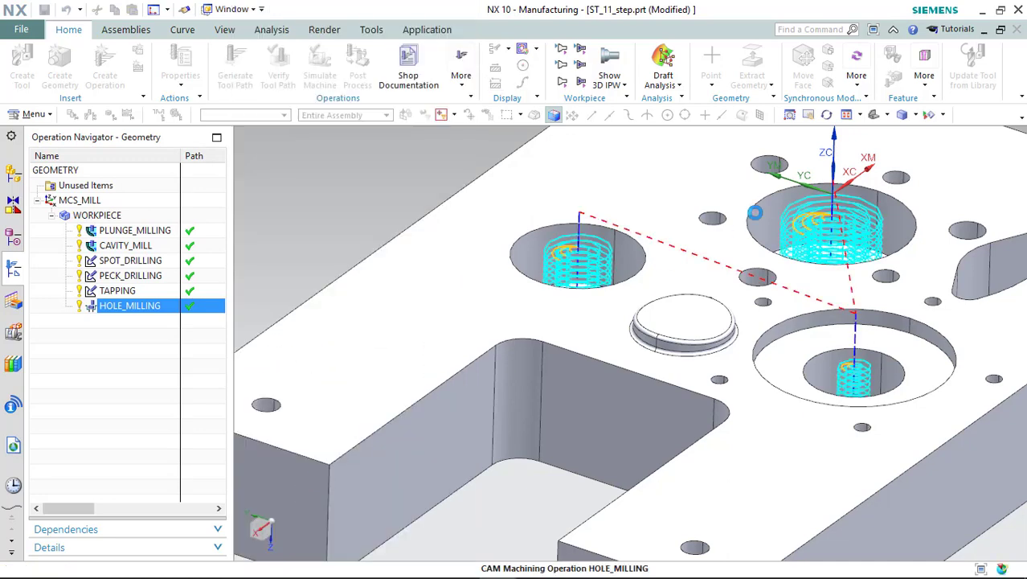
Set Number of Passes to 3, simulate the toolpath in 3D Dynamic, and accept HOLE_MILLING.
double_click(129, 305)
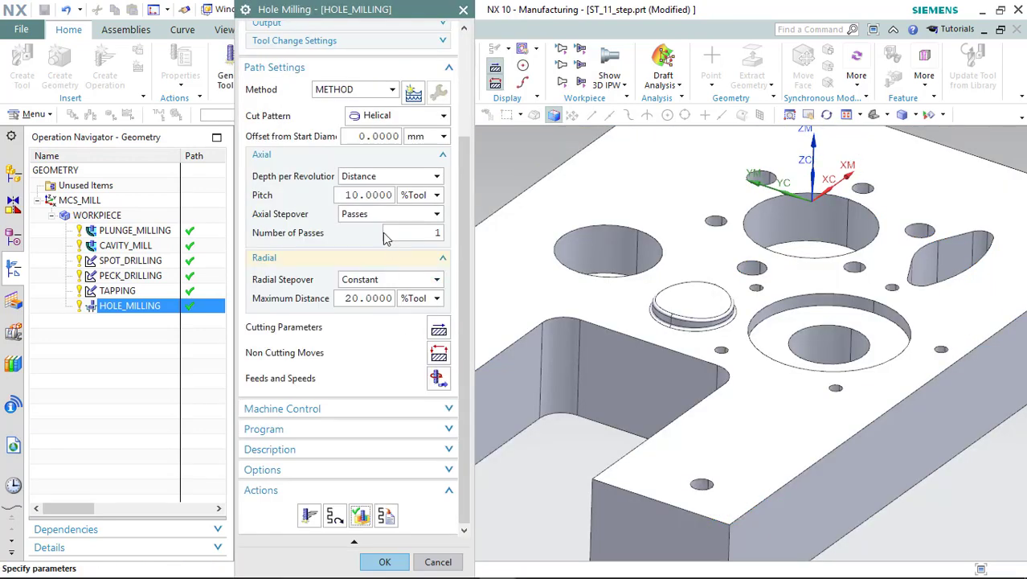
text(3)
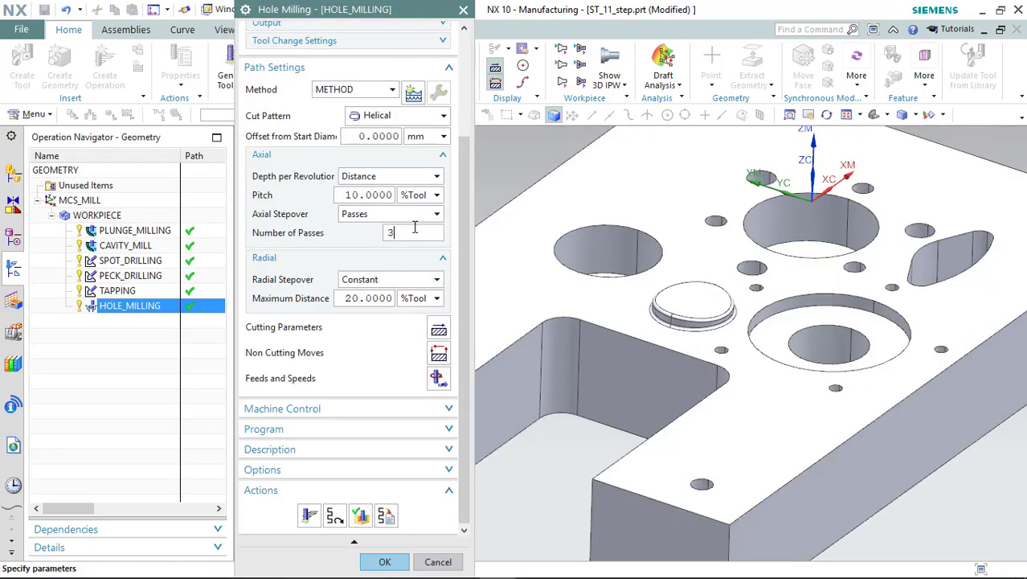
click(384, 561)
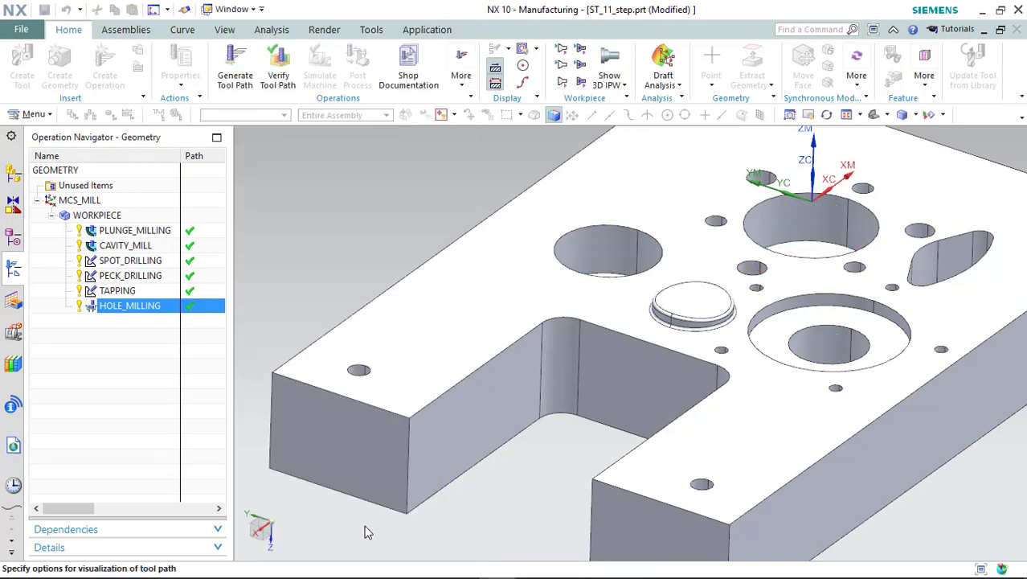
click(276, 65)
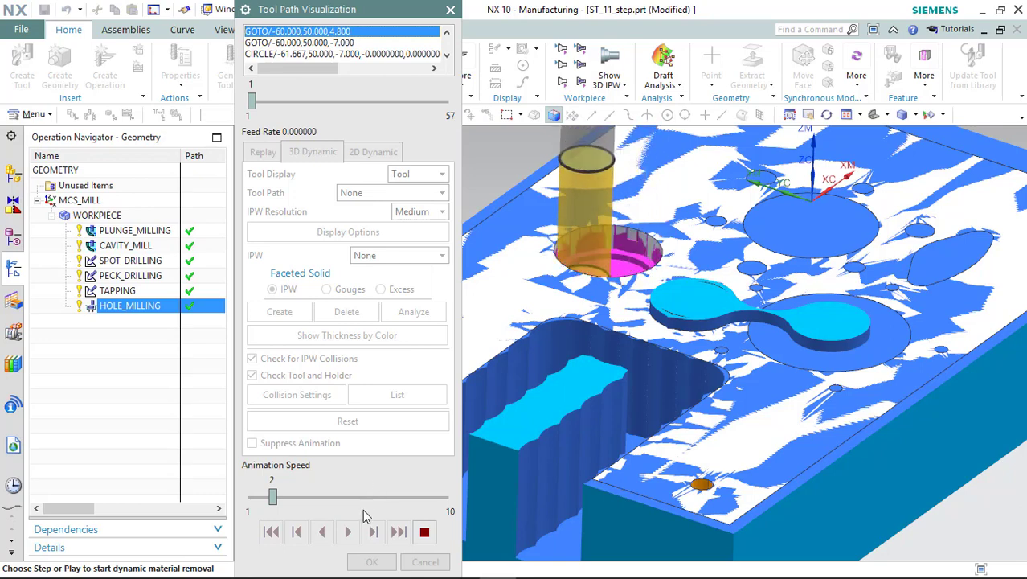
drag(272, 497, 338, 497)
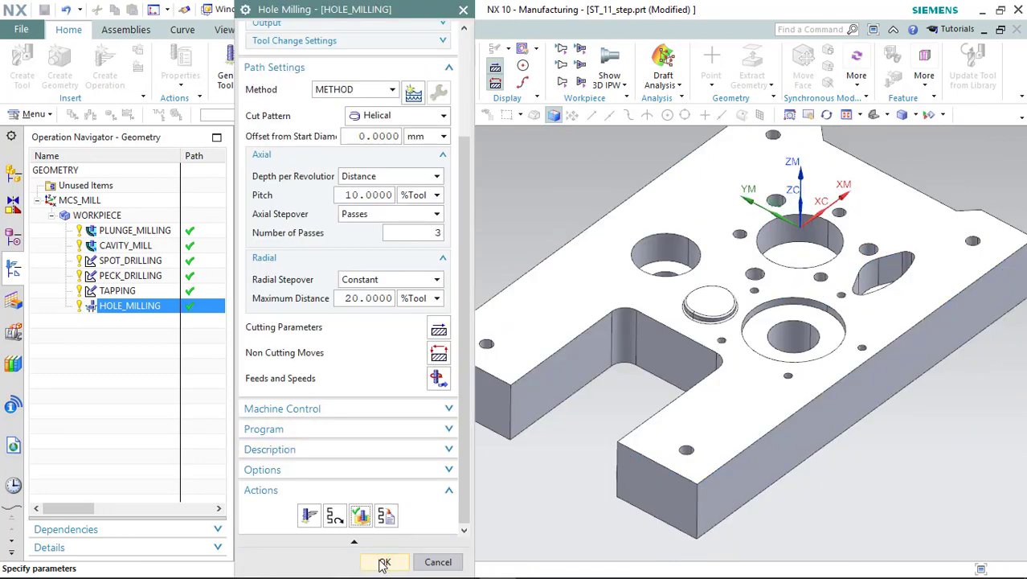
click(384, 562)
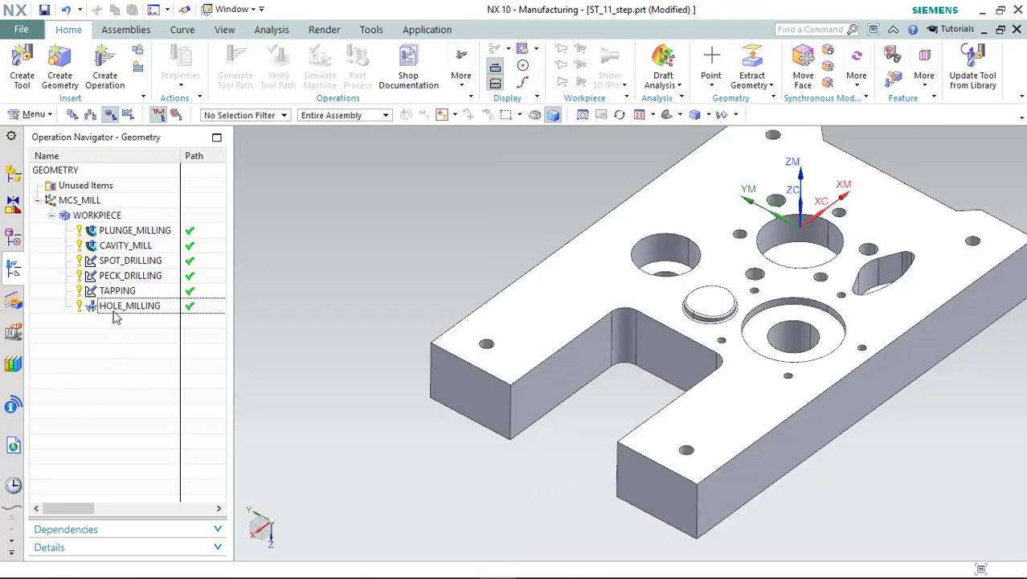
Insert a mill_contour CONTOUR_AREA operation under WORKPIECE.
right_click(96, 216)
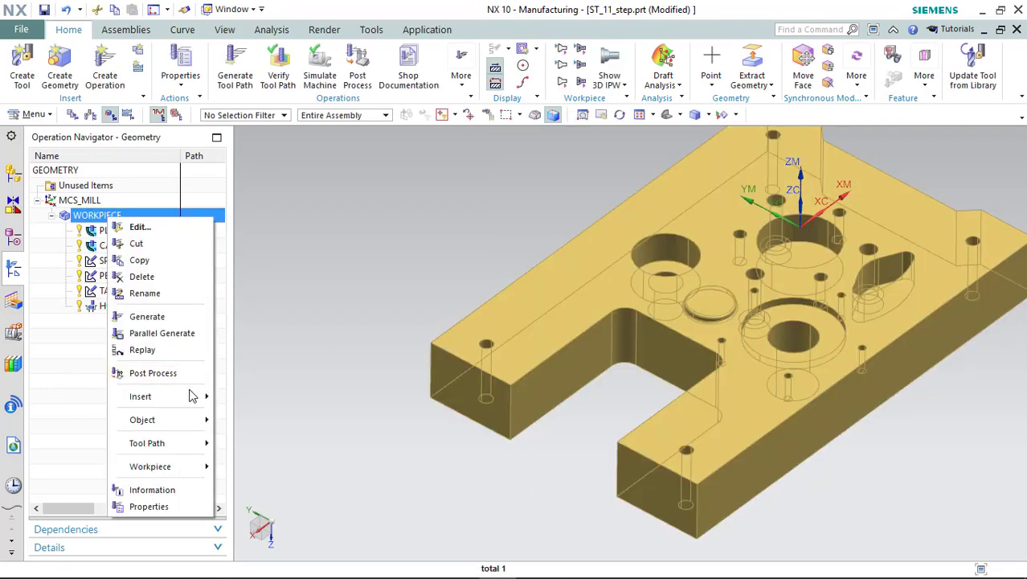
click(140, 395)
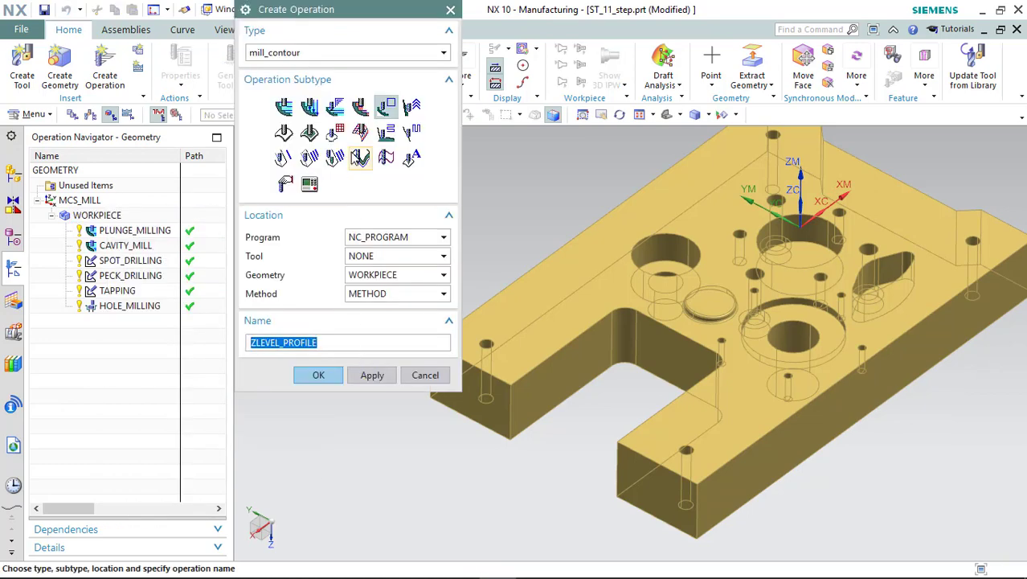
mouse_move(283, 131)
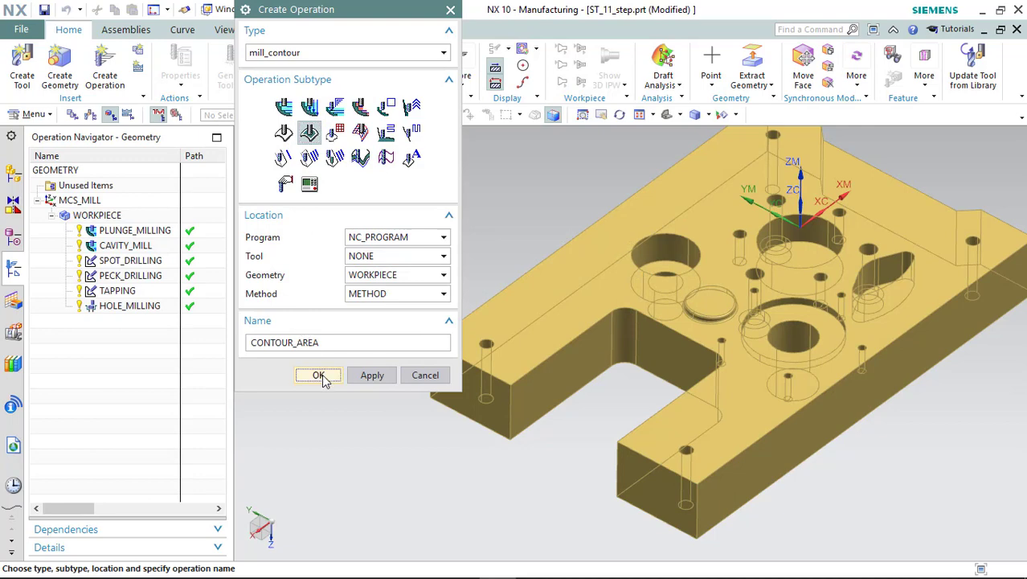
click(318, 374)
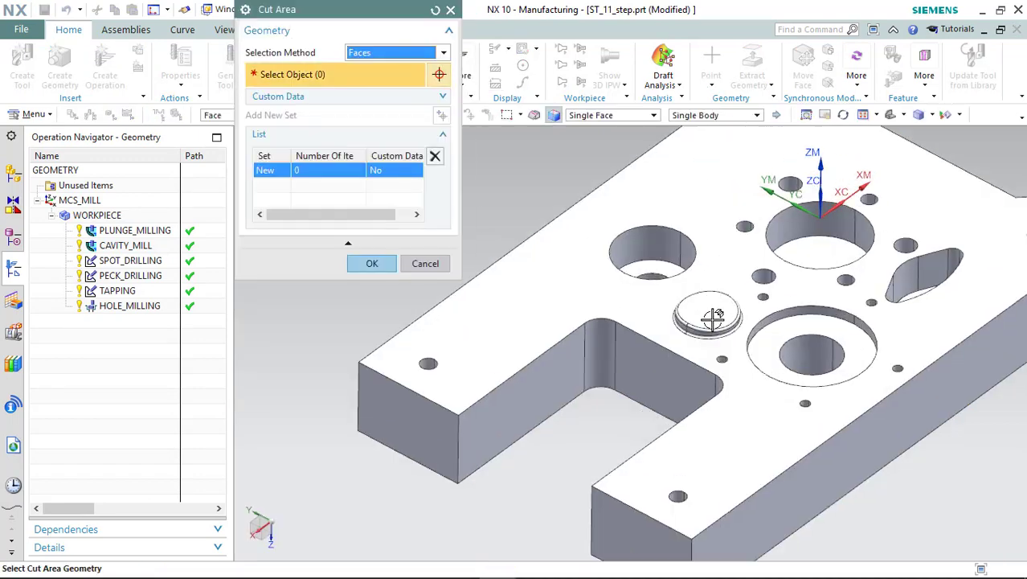
Select the round raised pad's seven faces as the cut area.
click(707, 319)
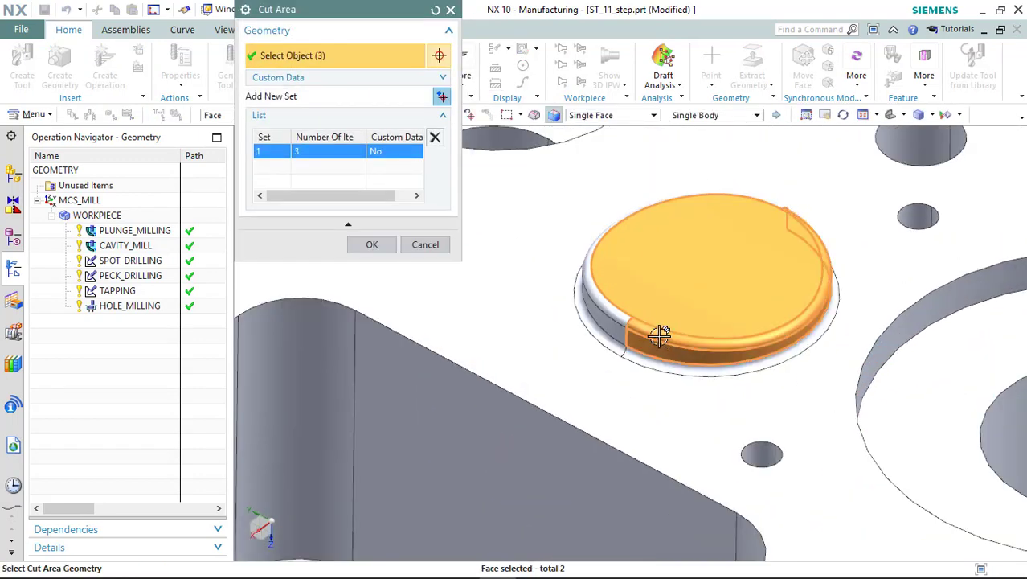
click(659, 330)
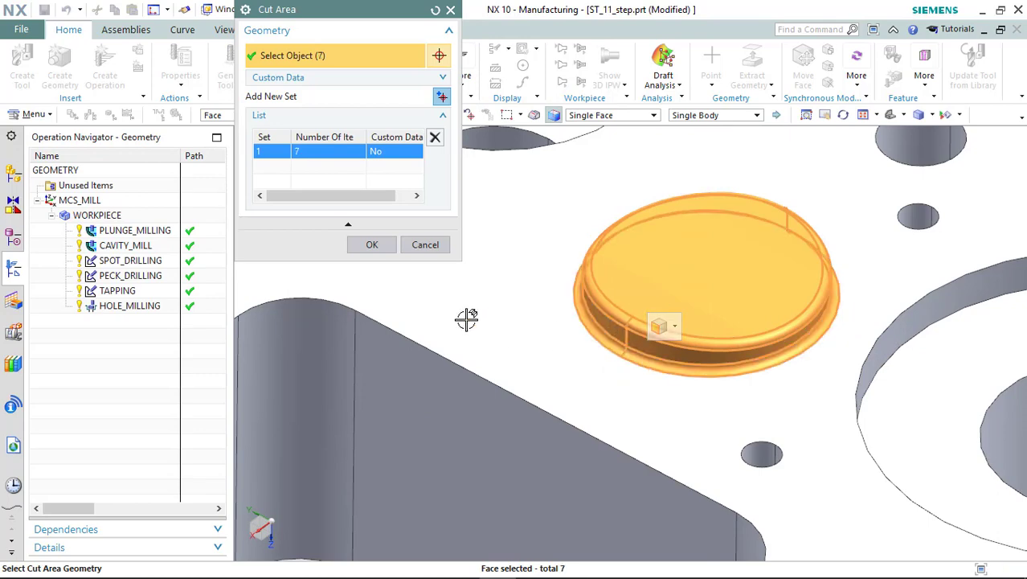
click(371, 244)
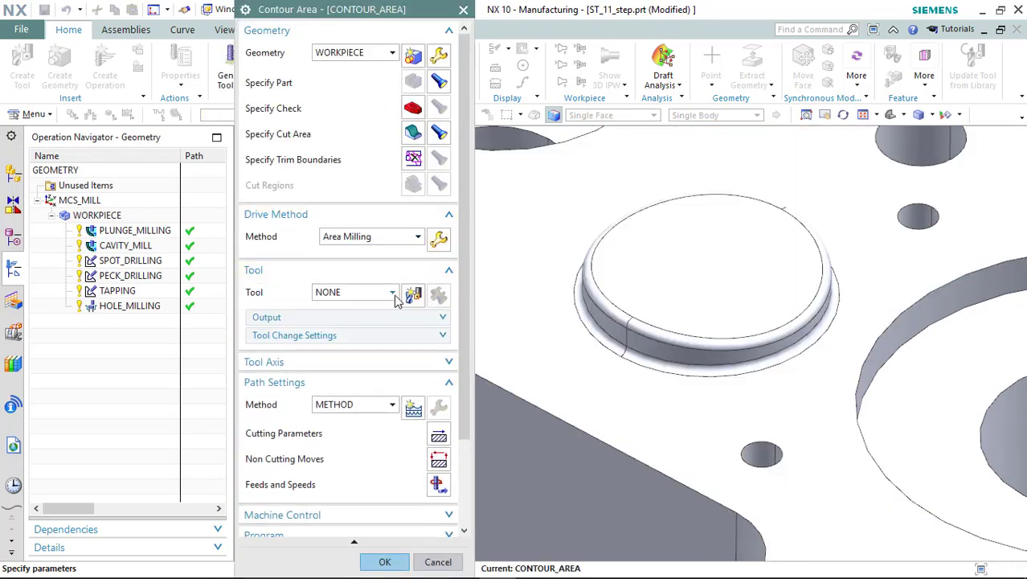
Create a new D10 milling tool for the CONTOUR_AREA operation.
click(412, 293)
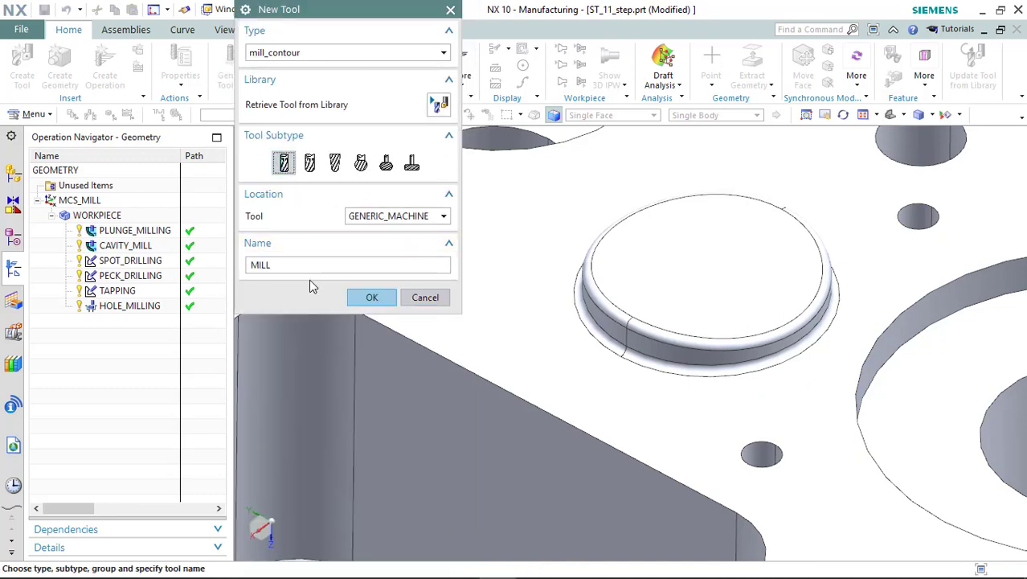
text(D)
text(1)
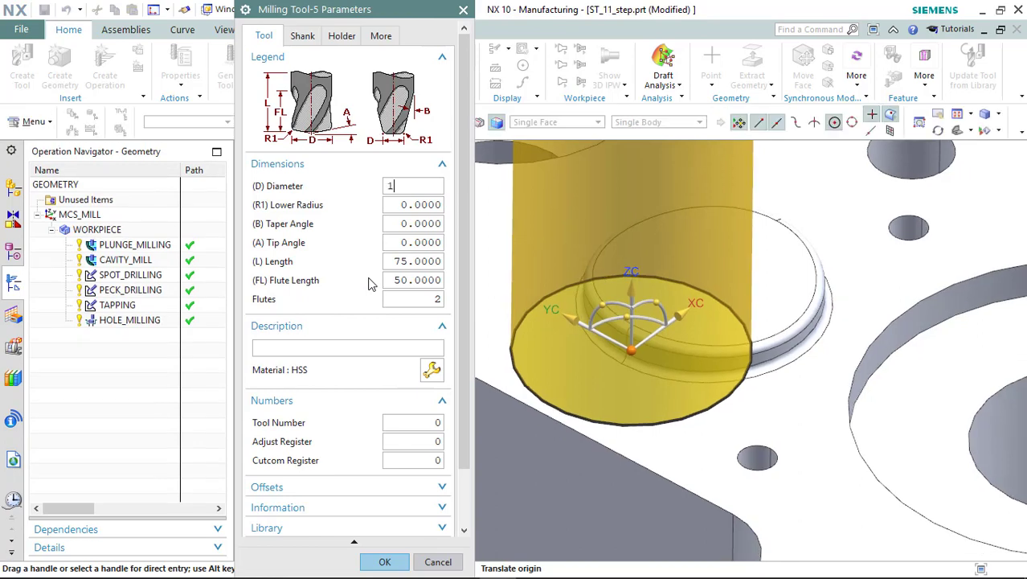
text(0)
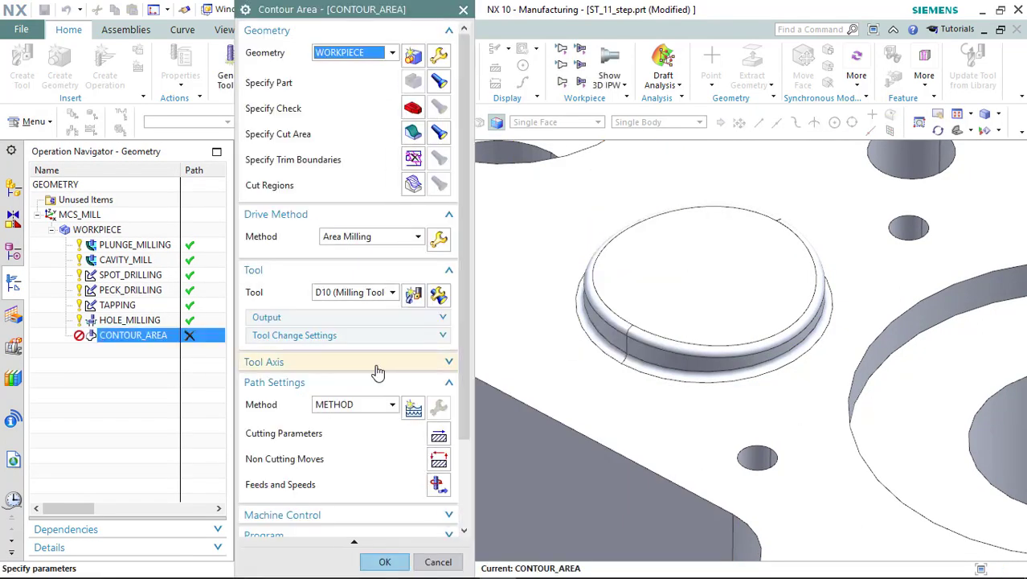
Set the Area Milling drive to Zig Zag at 10 Percent of Flat Diameter, then generate and simulate the toolpath.
click(384, 561)
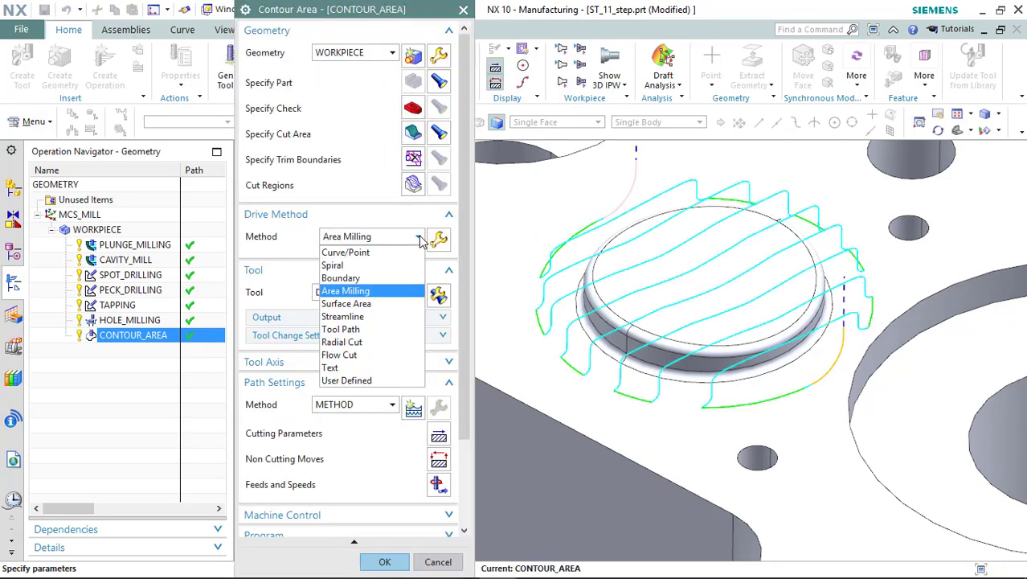
click(344, 289)
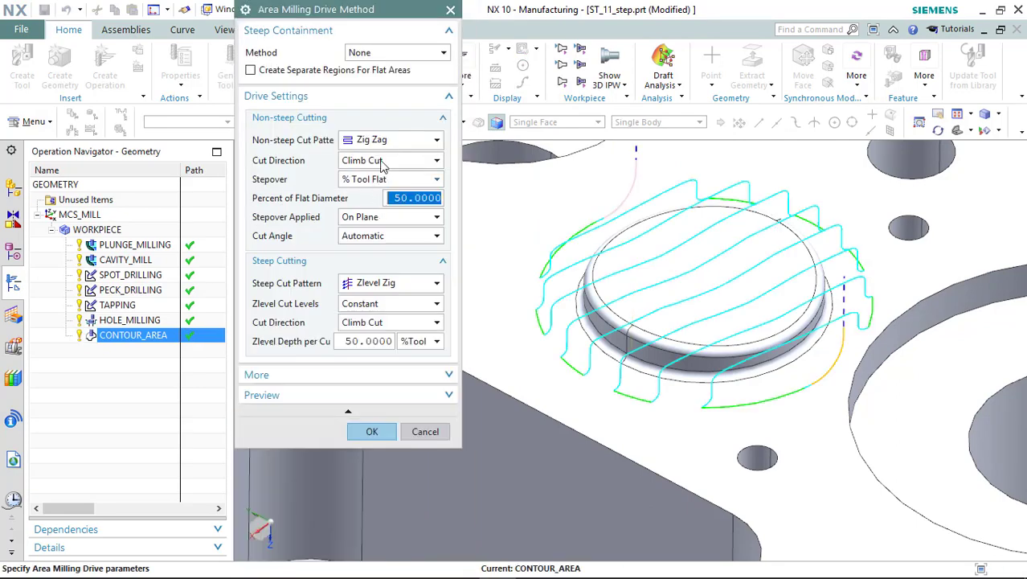
click(392, 138)
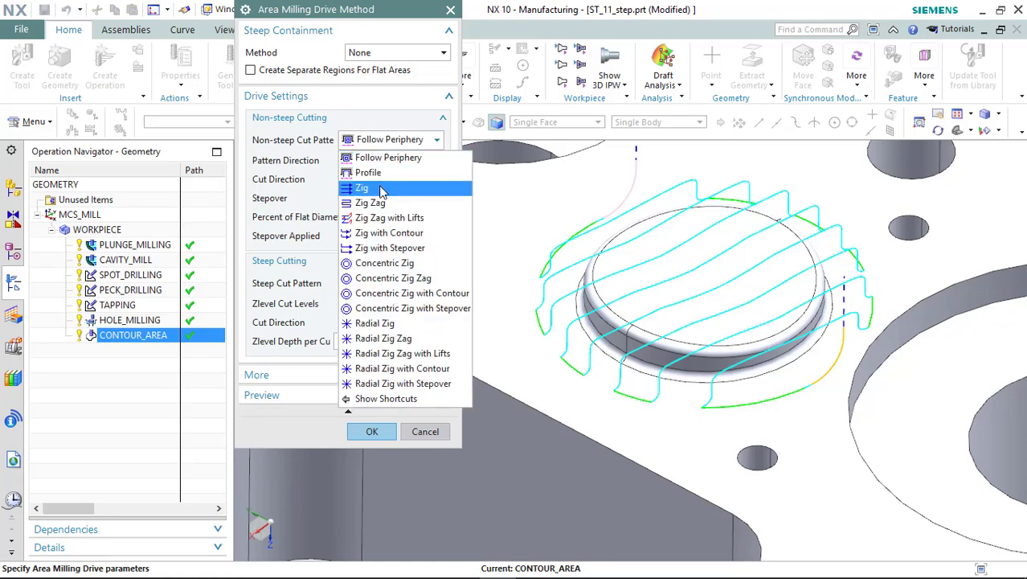
click(370, 202)
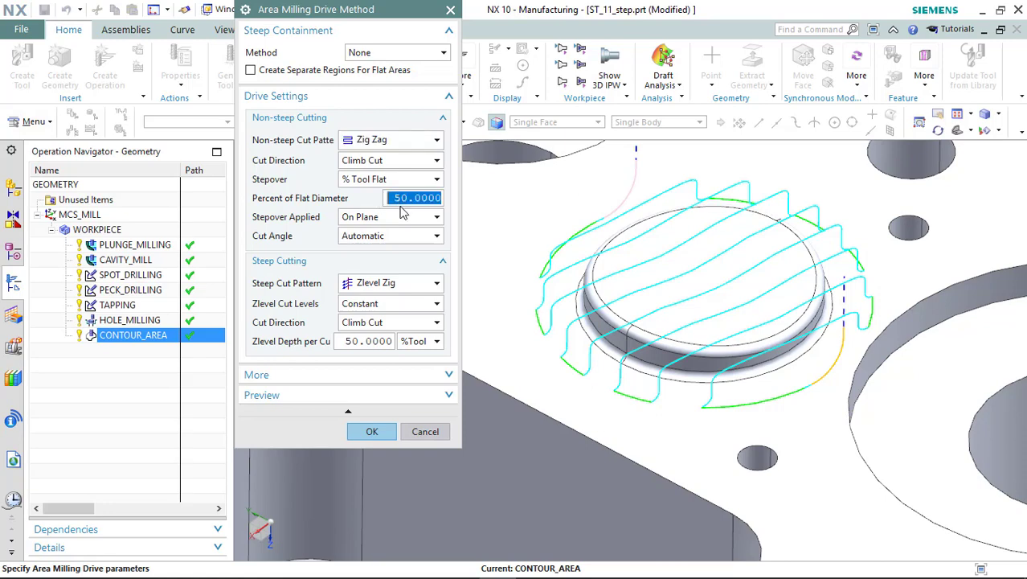
text(10)
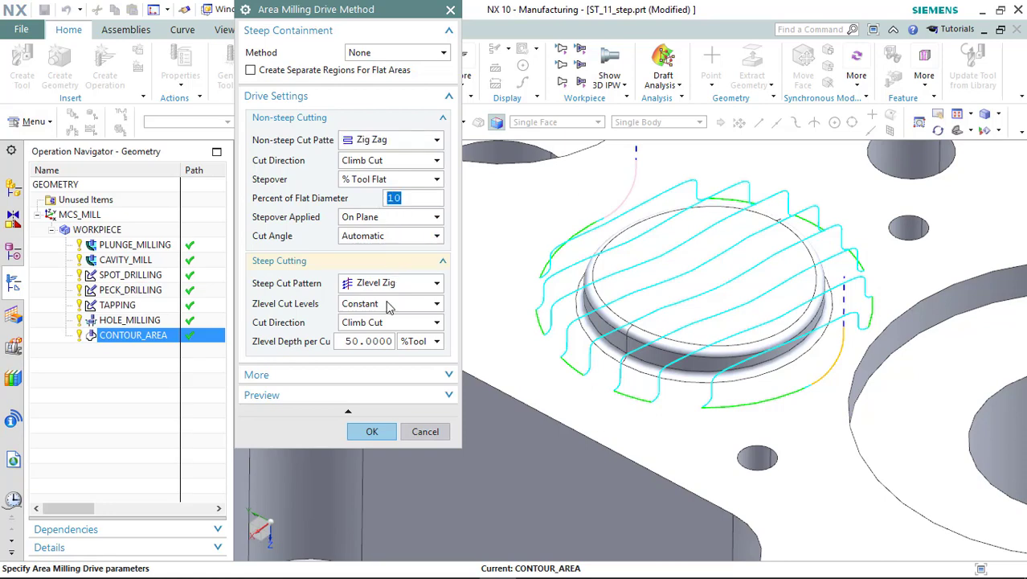
click(372, 431)
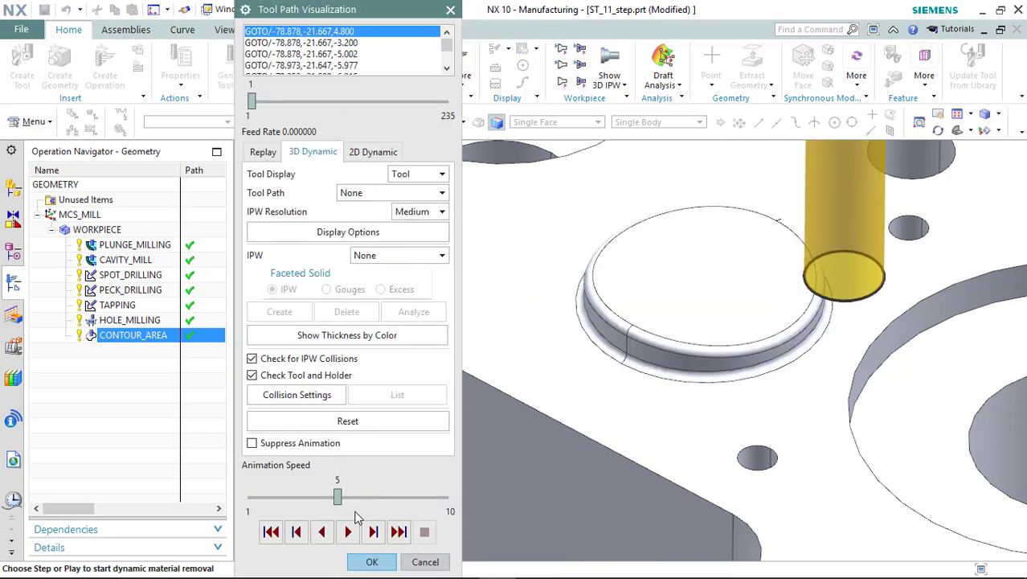
click(347, 530)
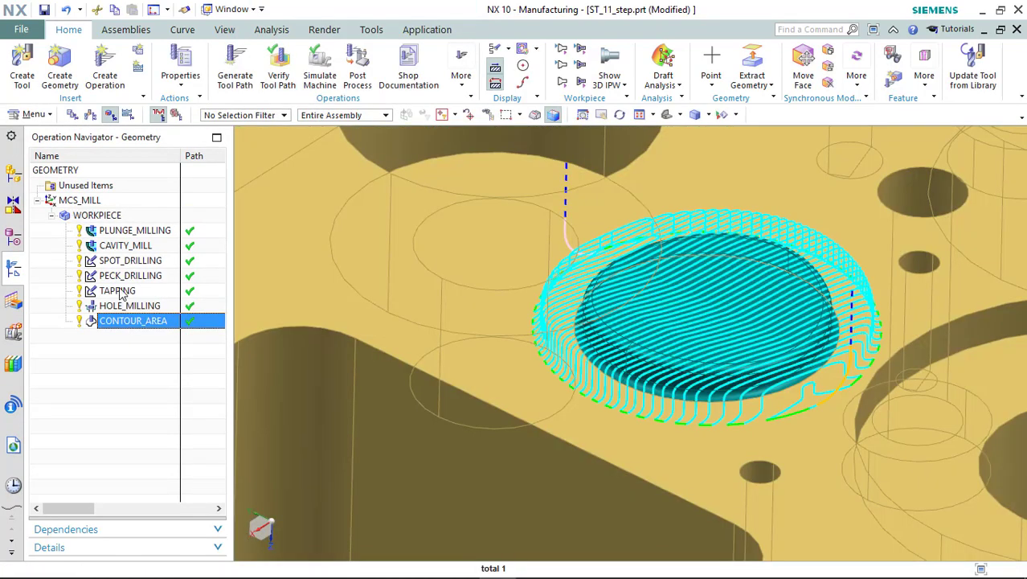
Insert a FLOWCUT_MULTIPLE operation under WORKPIECE with the boss fillet faces as cut area.
right_click(98, 215)
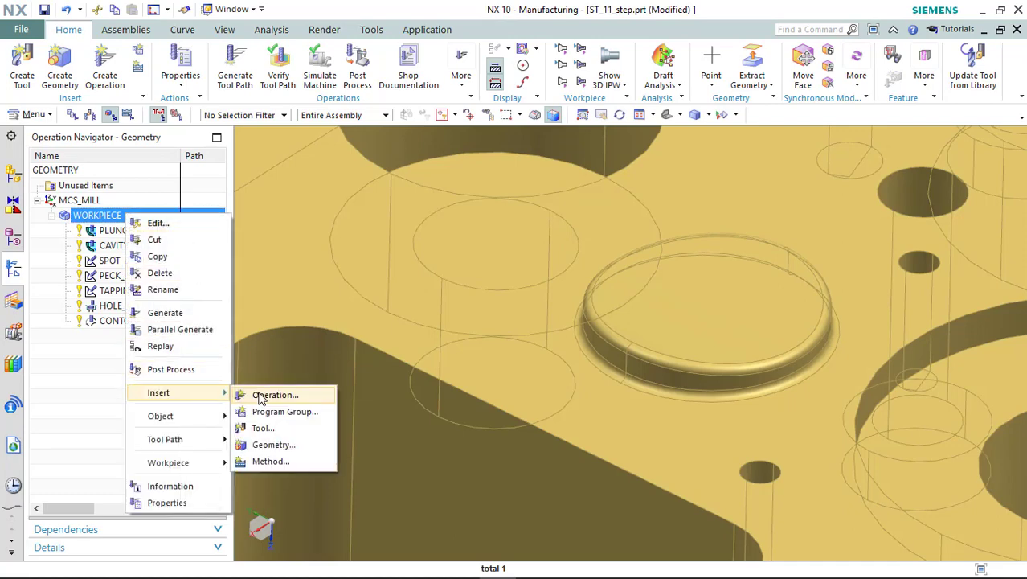
click(274, 396)
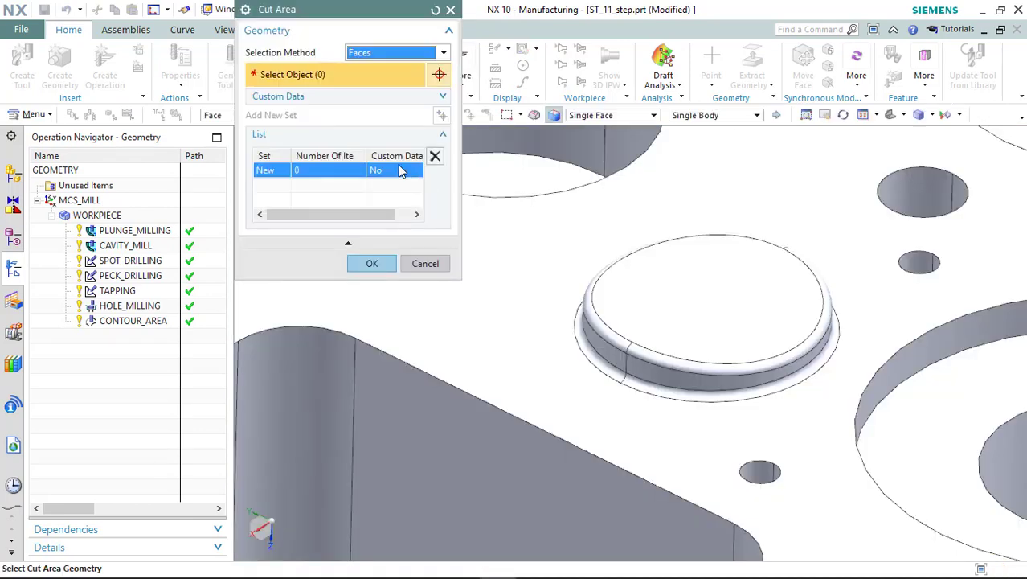
click(707, 370)
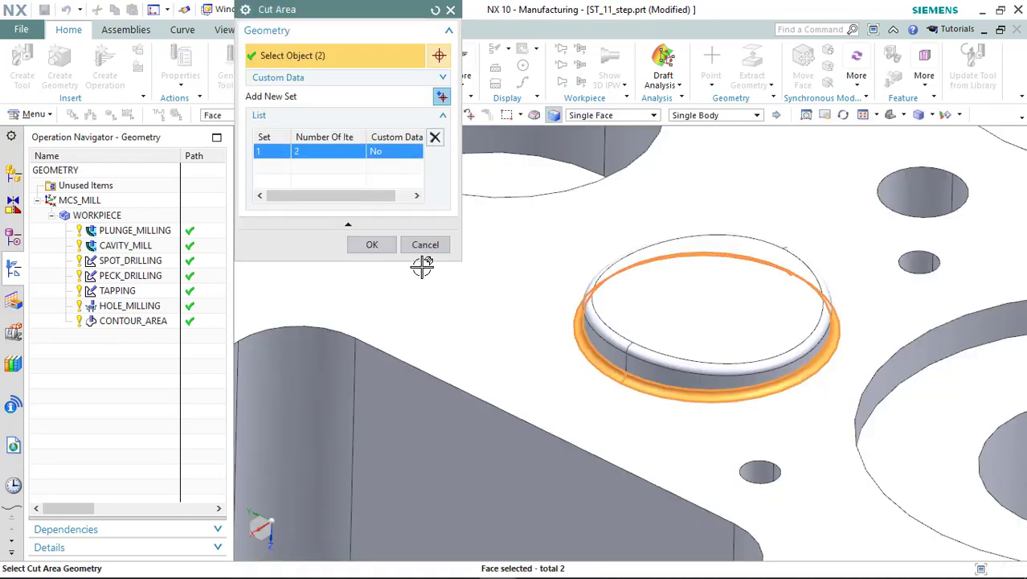
click(371, 245)
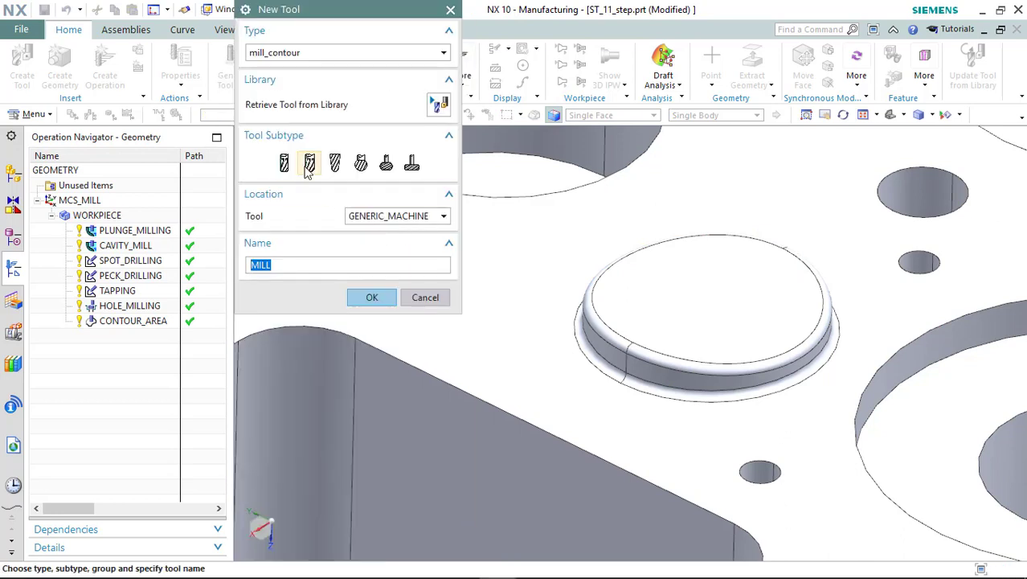
Create a new ball-end mill as the flowcut operation's tool.
click(335, 162)
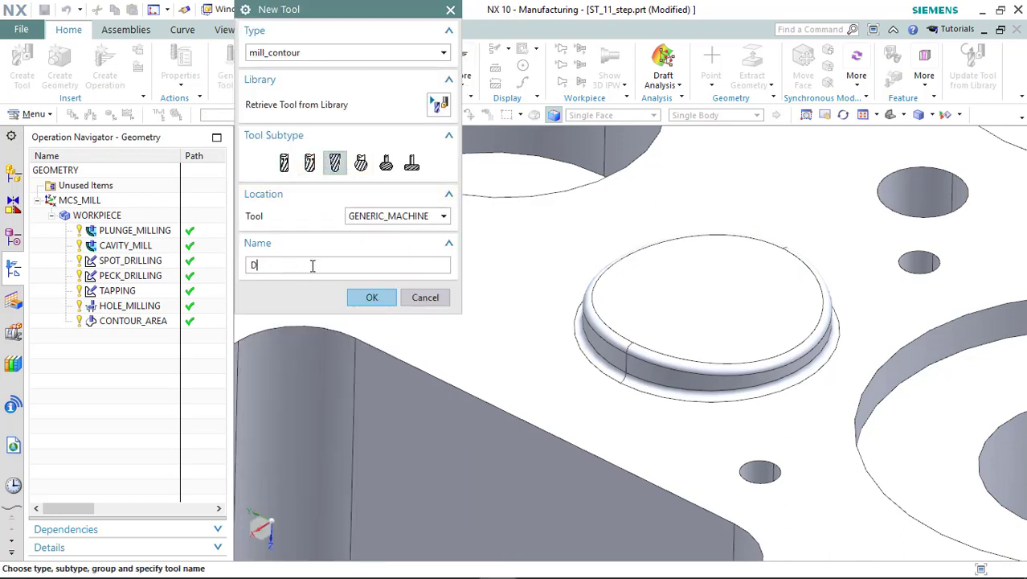
text(B)
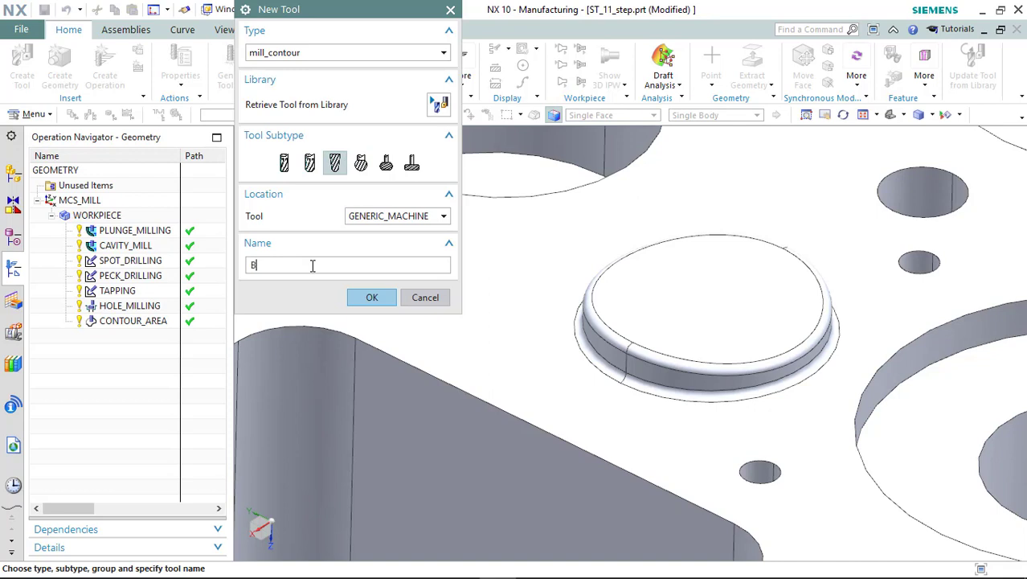
click(424, 297)
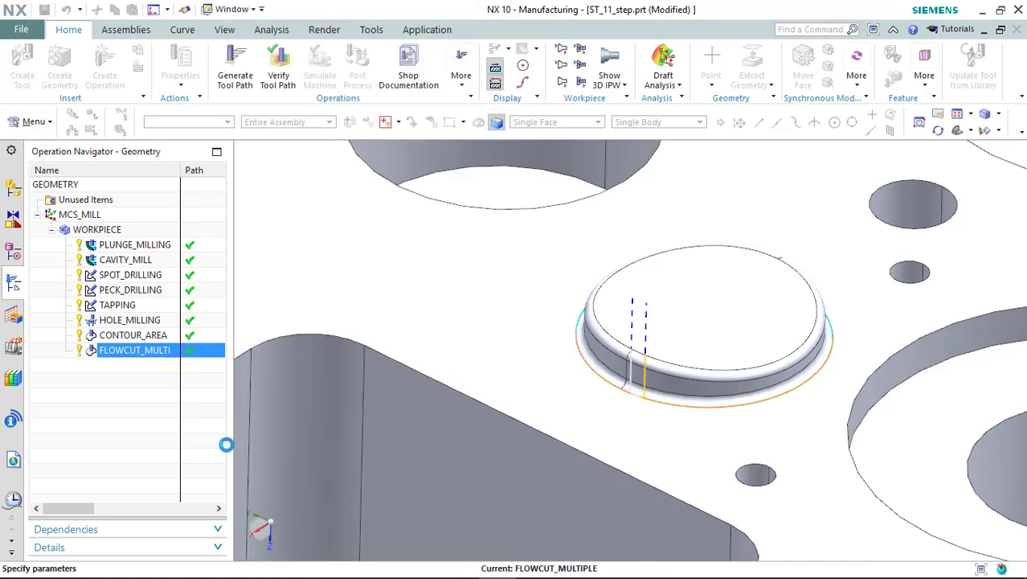
Verify the flowcut toolpath with 3D material removal and accept the operation.
click(276, 65)
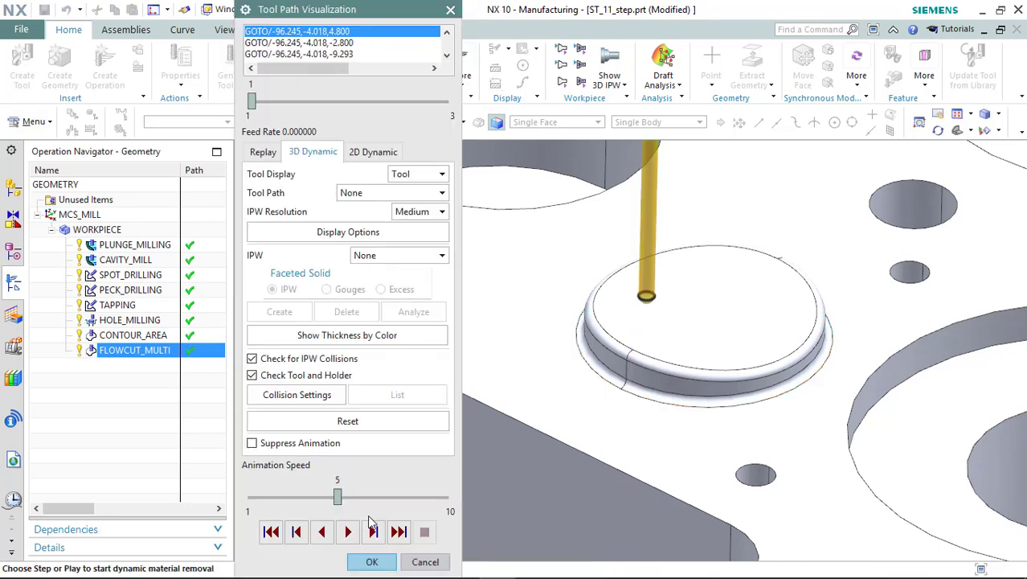
click(347, 530)
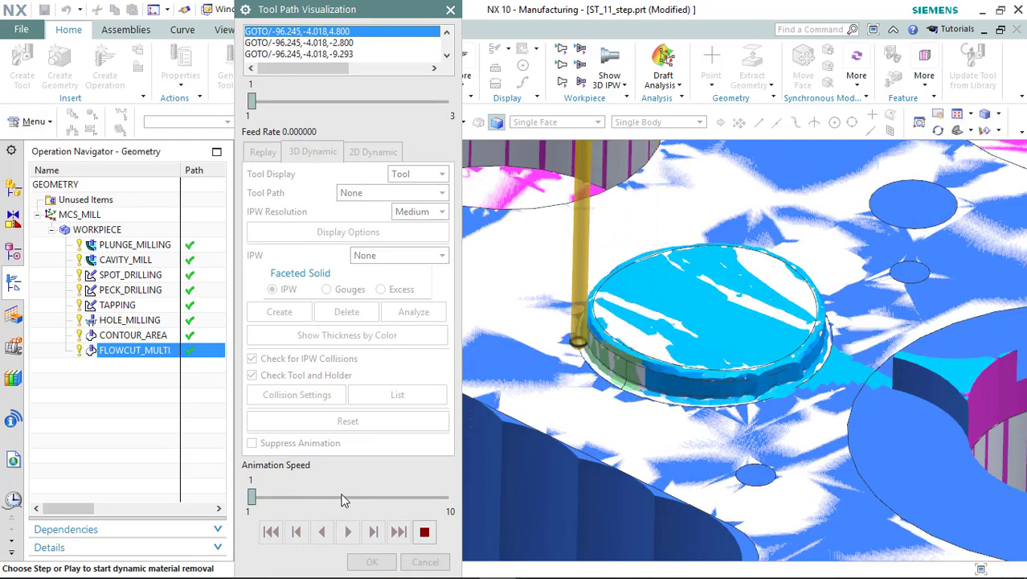
click(347, 530)
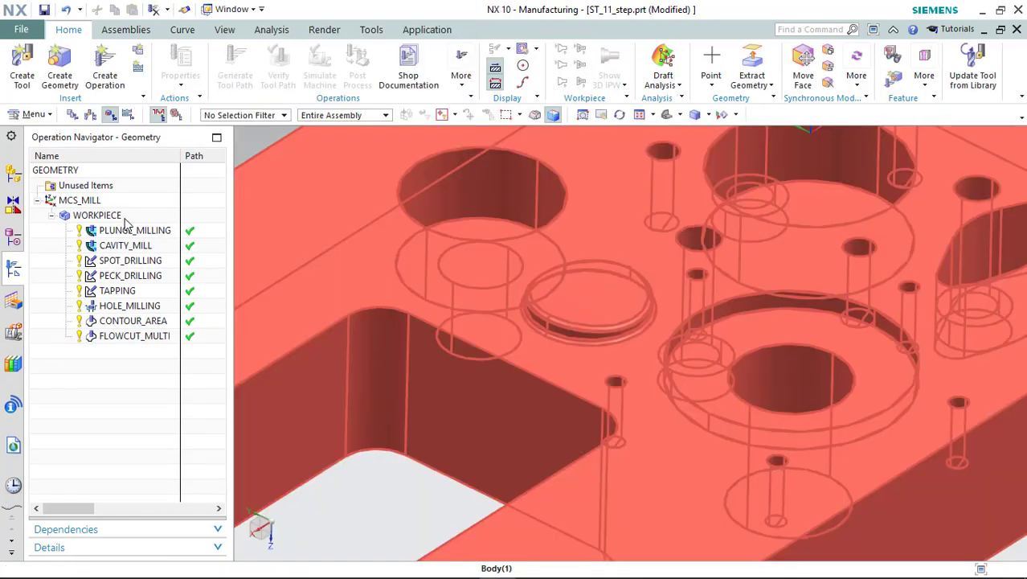
Create a Contour Area operation CONTOUR_AREA_1 with the boss top faces as cut area.
click(96, 215)
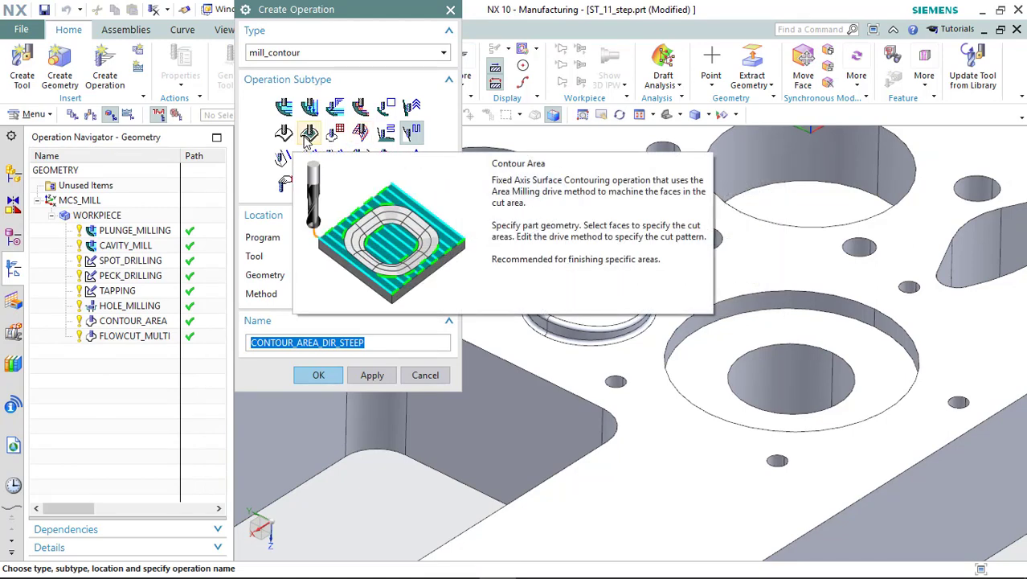
click(309, 132)
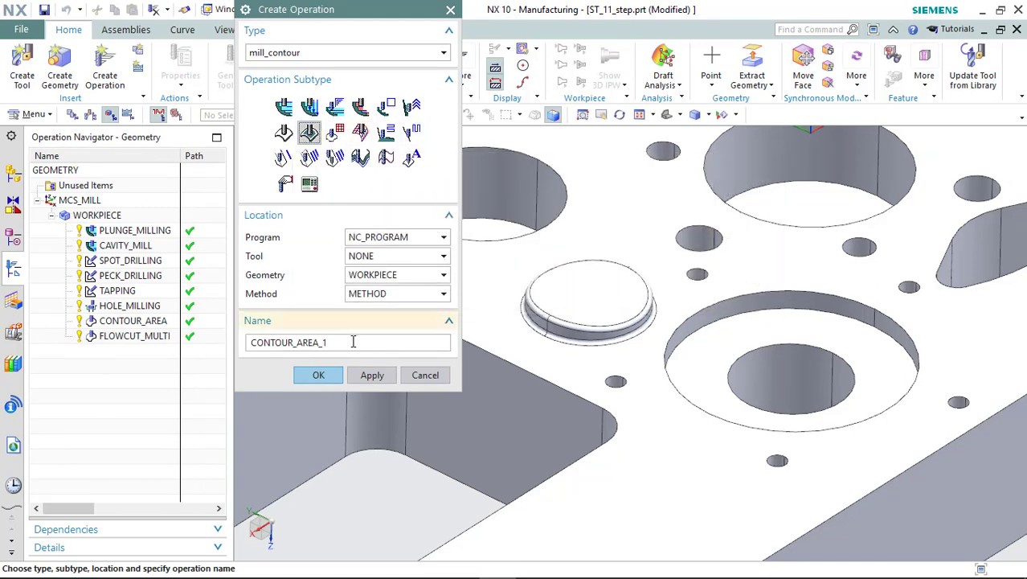
click(318, 375)
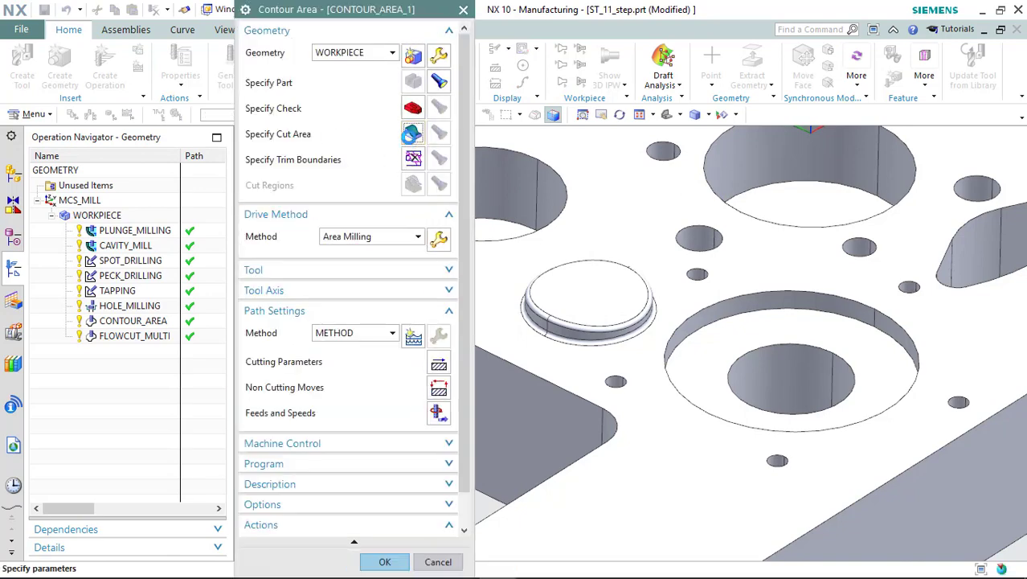
click(412, 134)
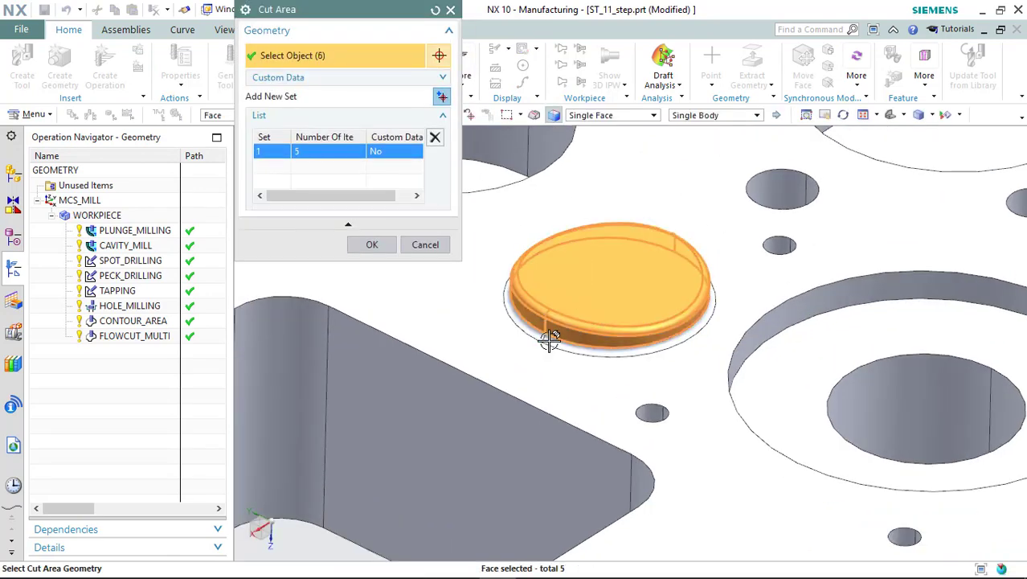
click(372, 244)
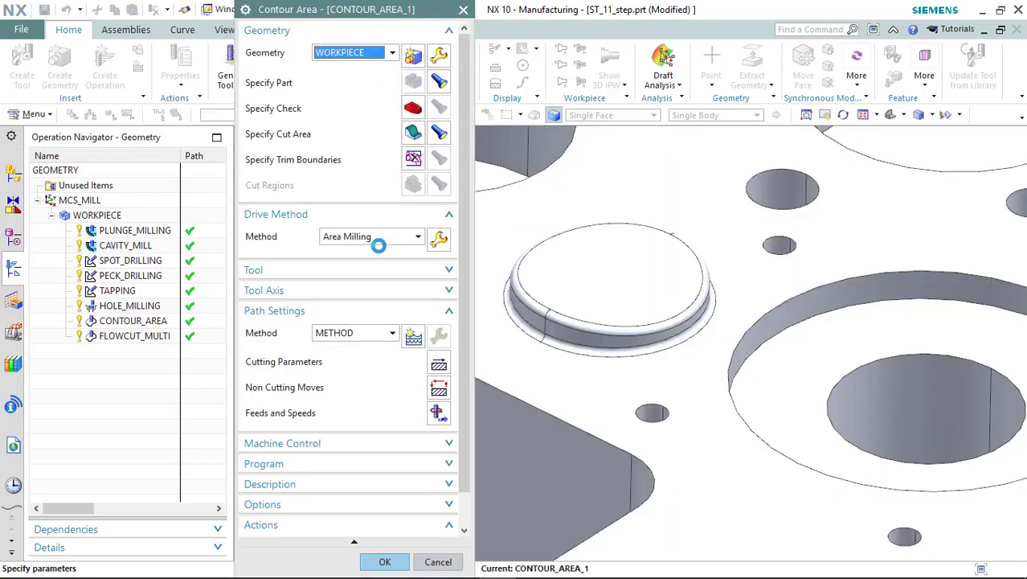
Assign the BALL2 tool and generate the CONTOUR_AREA_1 toolpath.
click(254, 270)
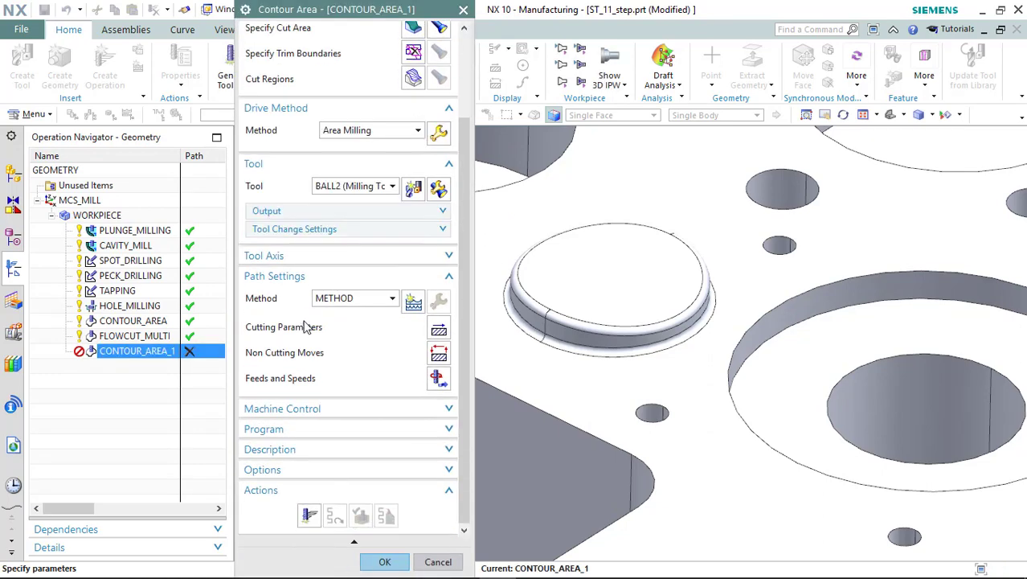
click(385, 561)
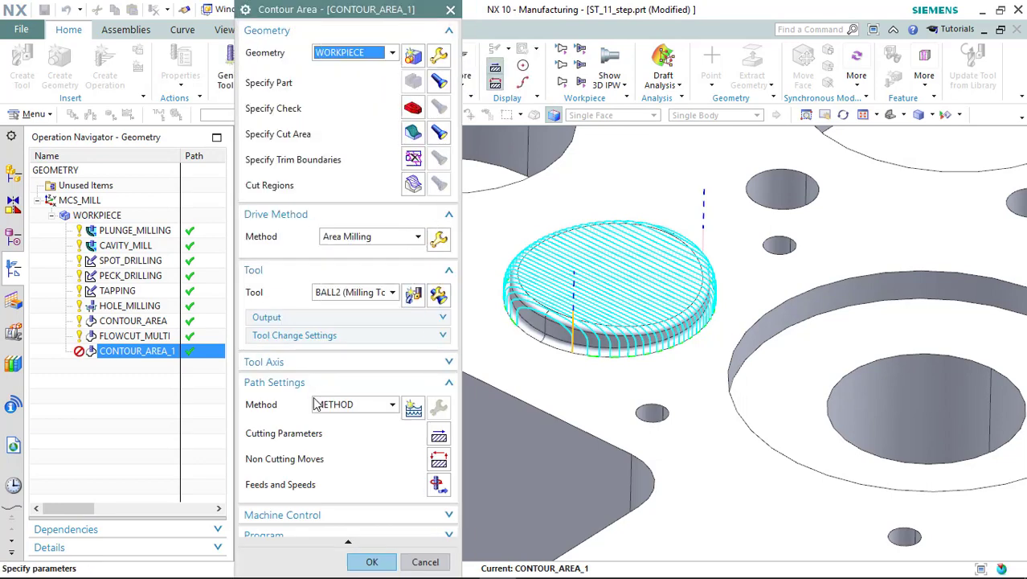
click(371, 561)
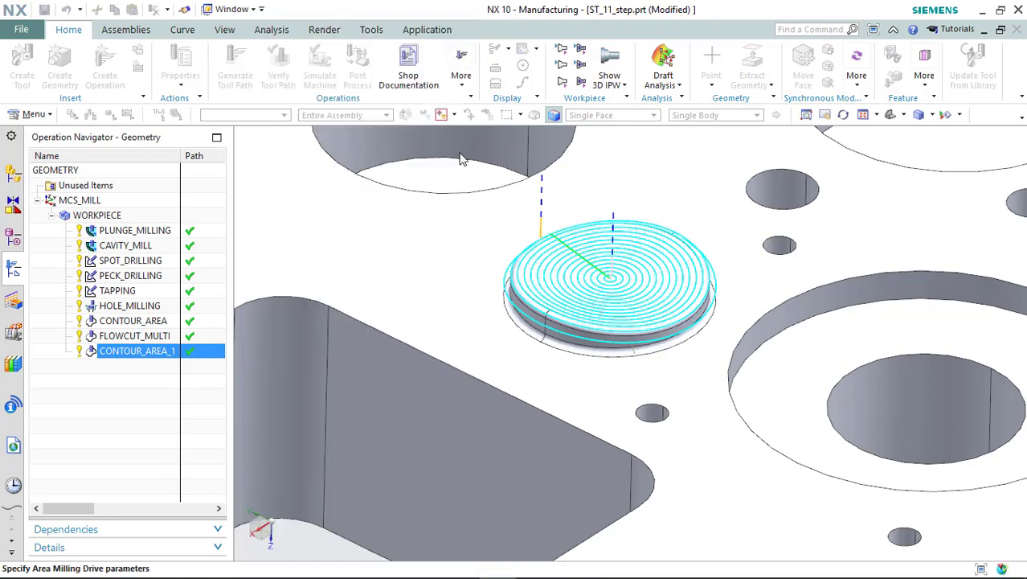
Switch the drive pattern to Zig Zag with Lifts, regenerate, simulate at higher speed, and accept CONTOUR_AREA_1.
double_click(137, 350)
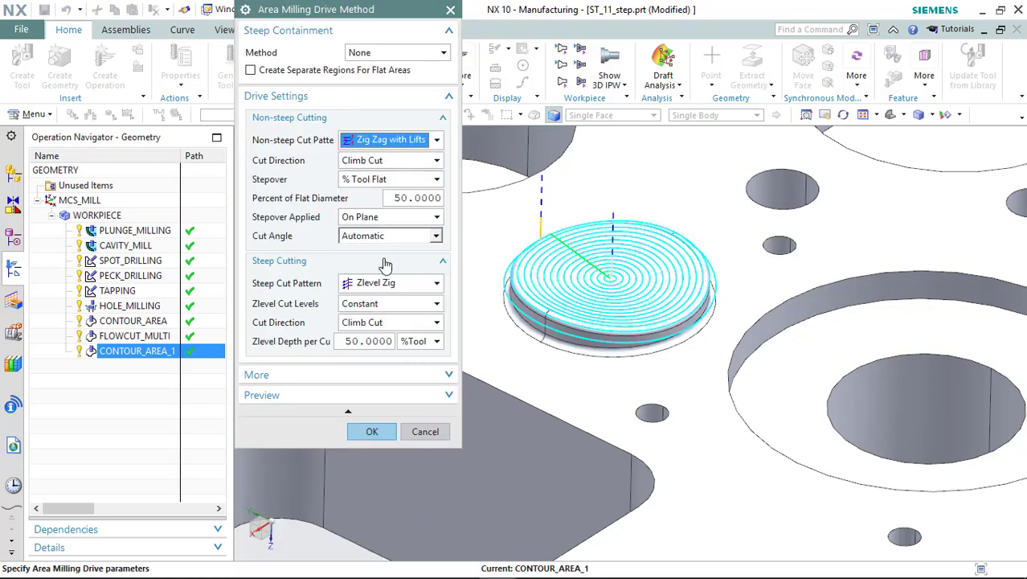
click(373, 431)
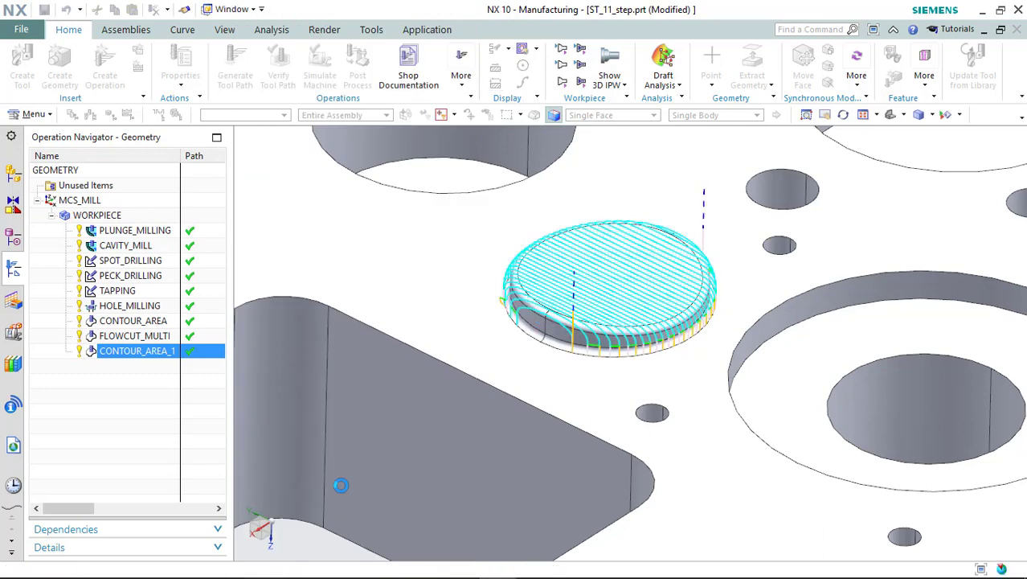
double_click(136, 351)
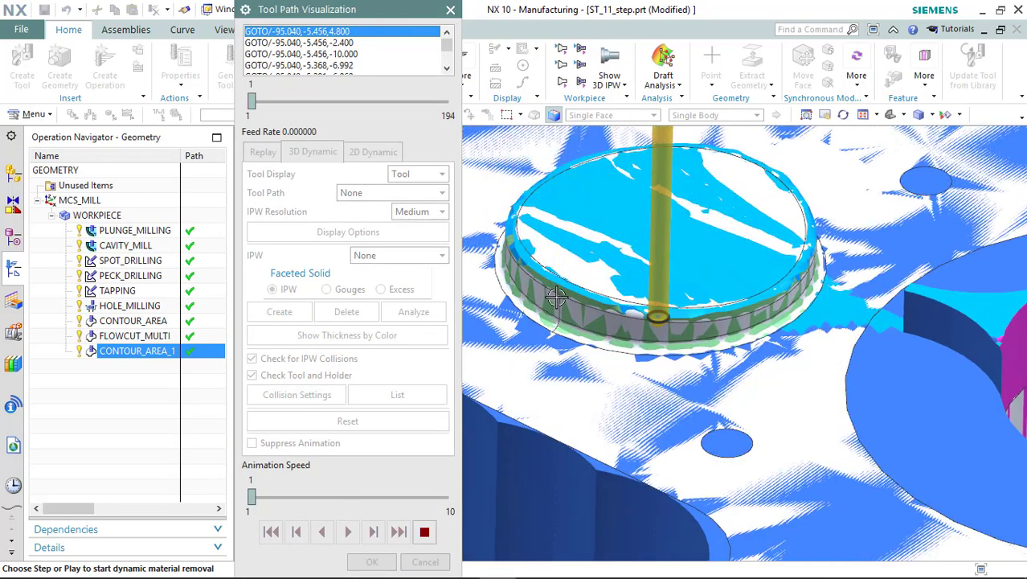
drag(251, 495, 358, 495)
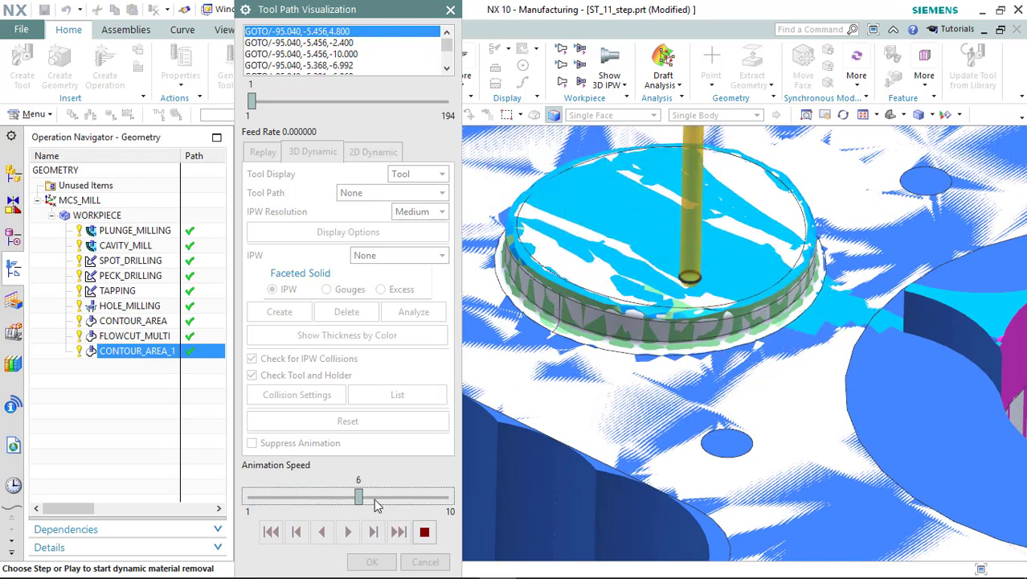
click(347, 531)
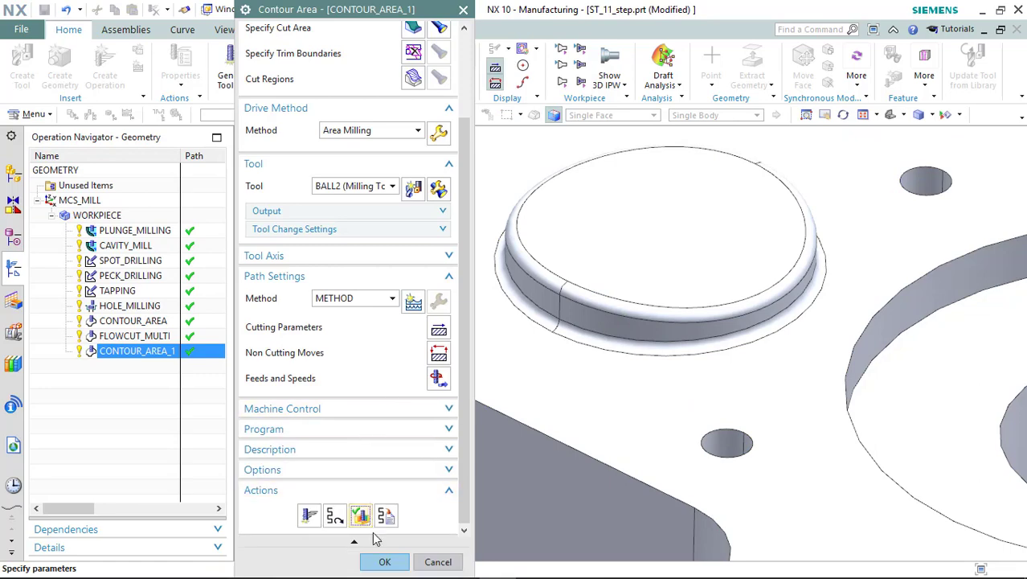
click(384, 561)
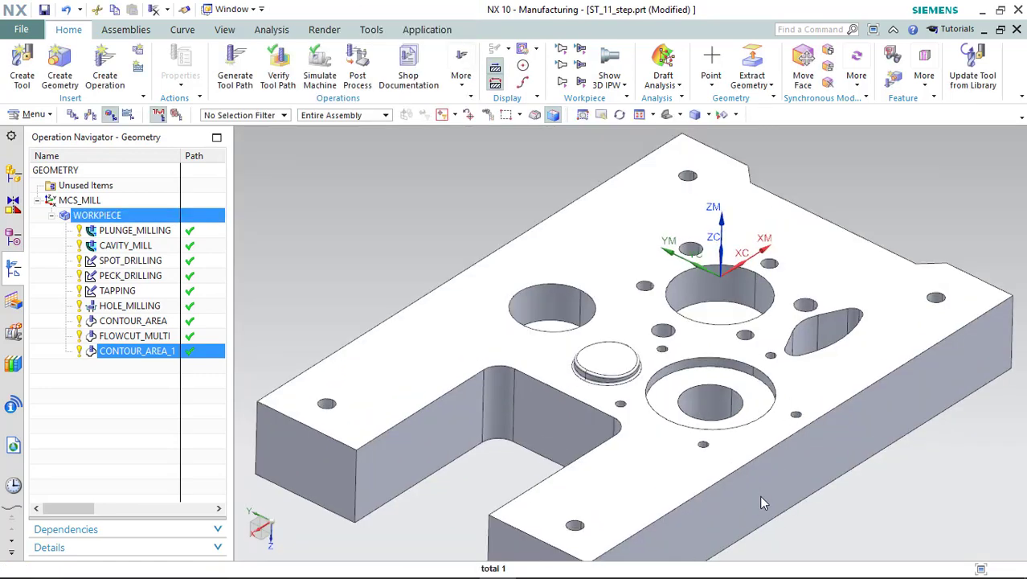